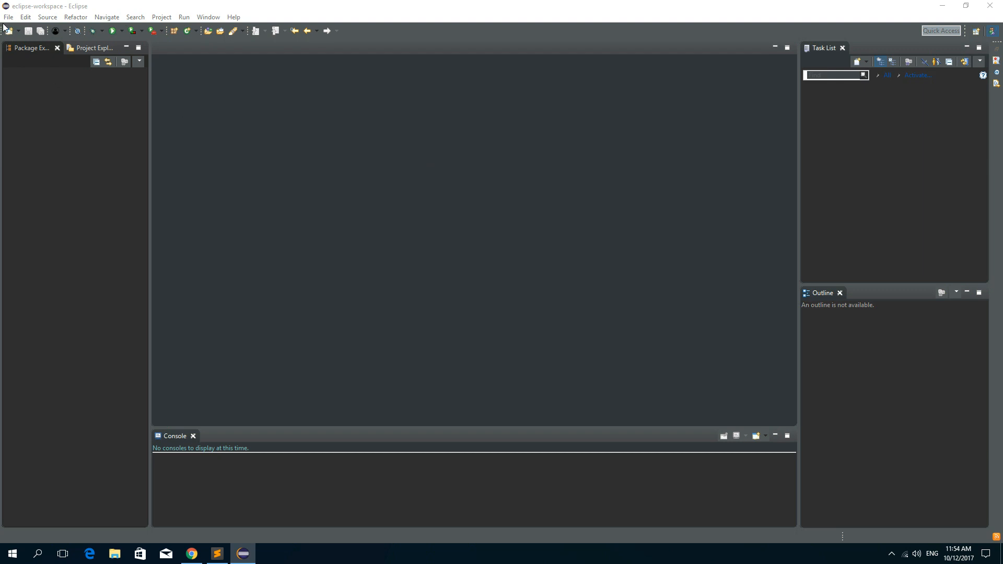
Step: Create a new Java project named Downloader via File > New > Java Project
{"action": "left_click", "coordinate": [8, 17]}
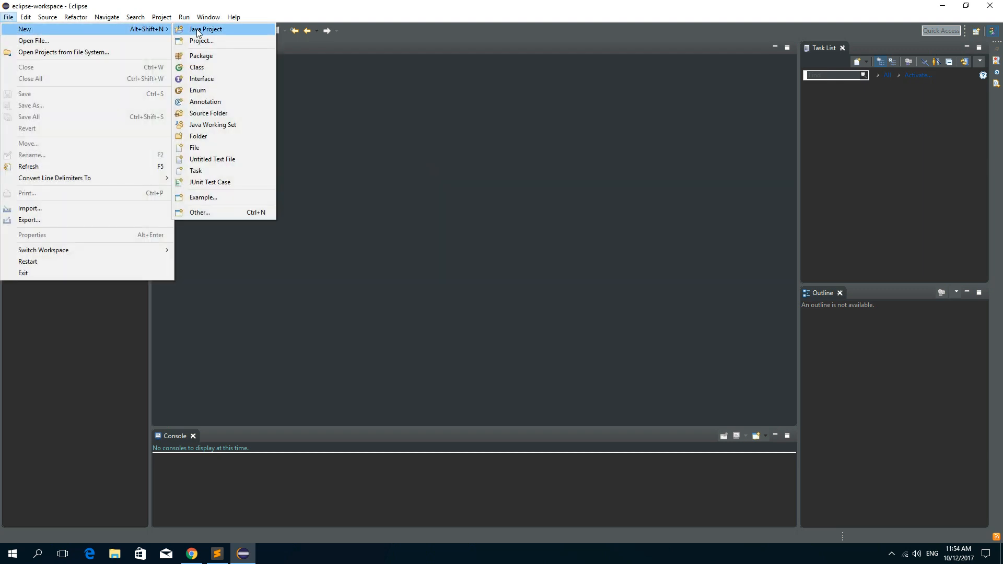
{"action": "left_click", "coordinate": [205, 30]}
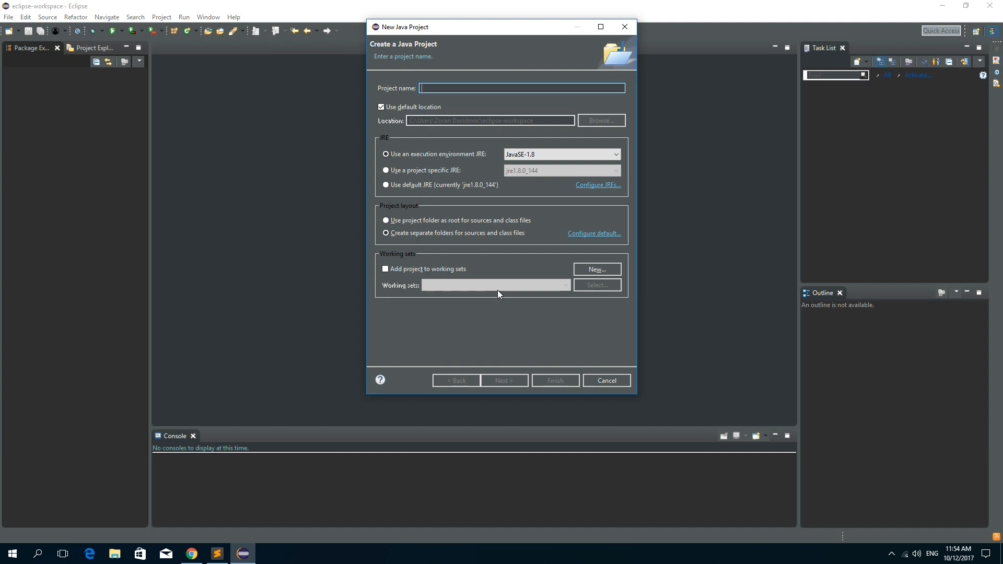
{"action": "type", "text": "Downl"}
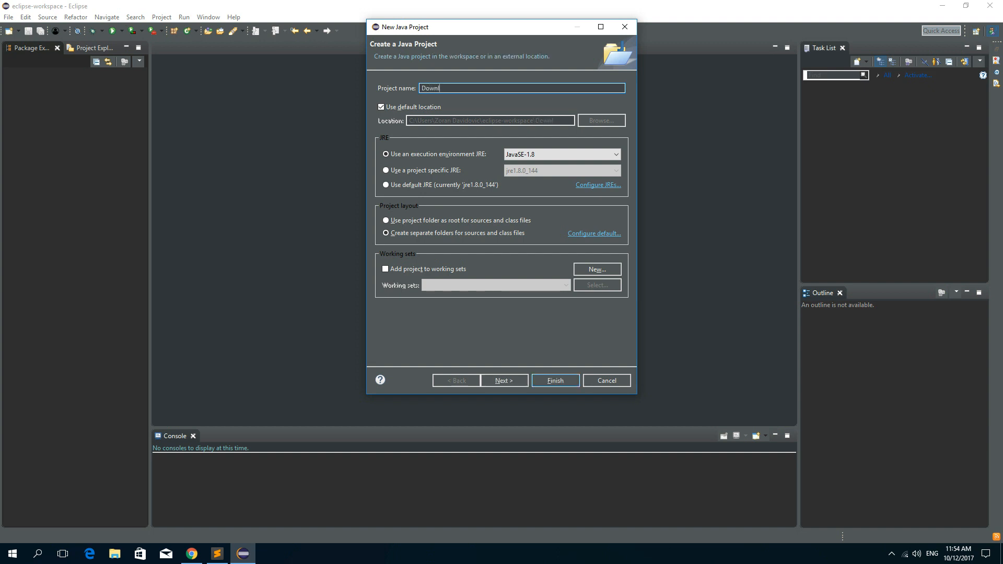
{"action": "left_click", "coordinate": [553, 380]}
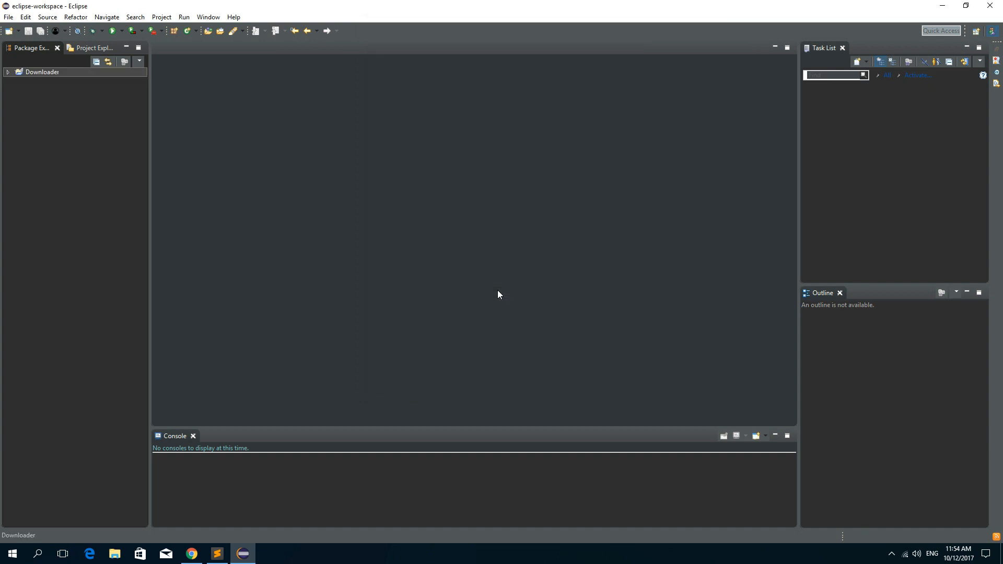
Step: Add a new package named url under the src folder
{"action": "right_click", "coordinate": [39, 90]}
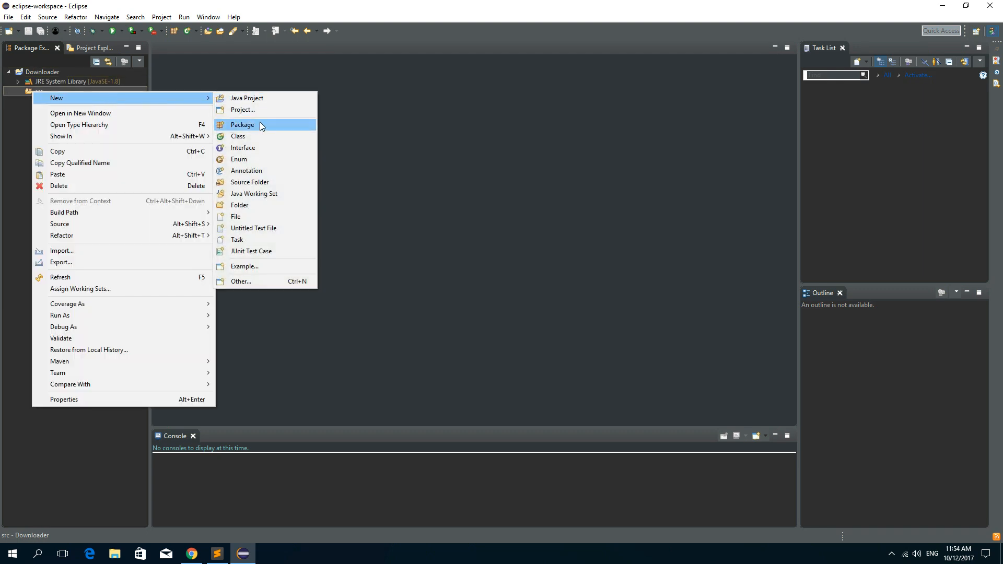
{"action": "left_click", "coordinate": [241, 125]}
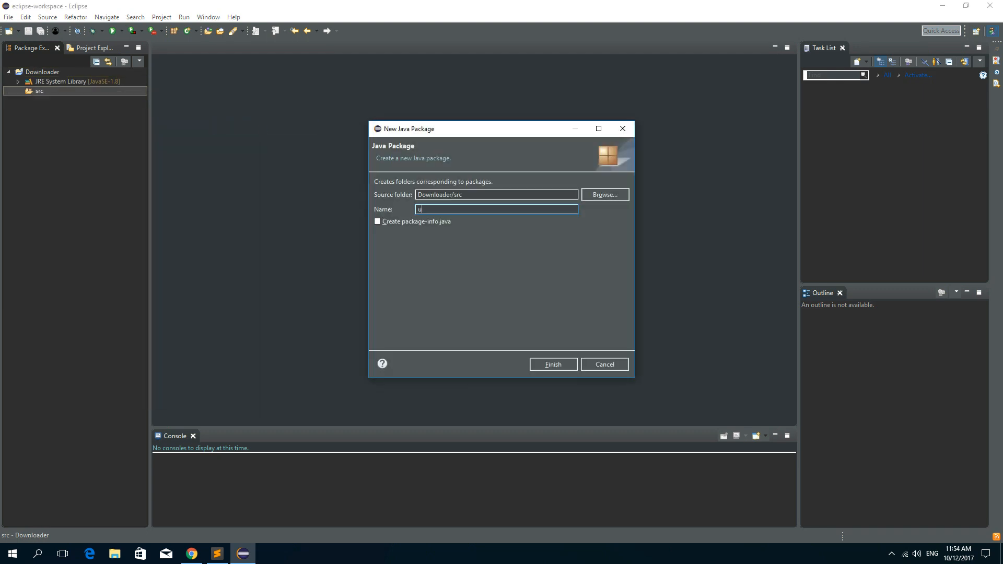
{"action": "left_click", "coordinate": [552, 363]}
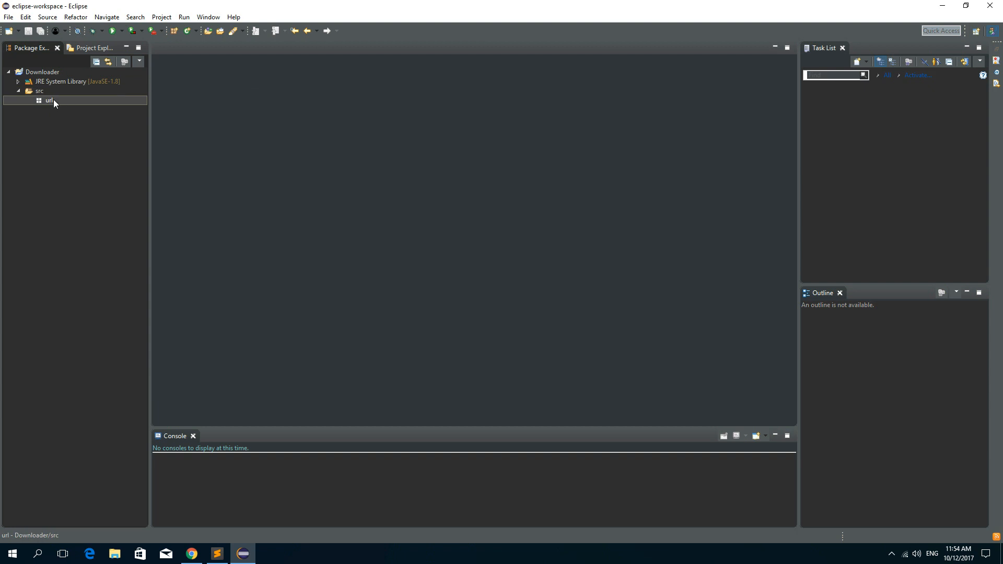
Step: Create a public Download class inside the url package
{"action": "right_click", "coordinate": [49, 100]}
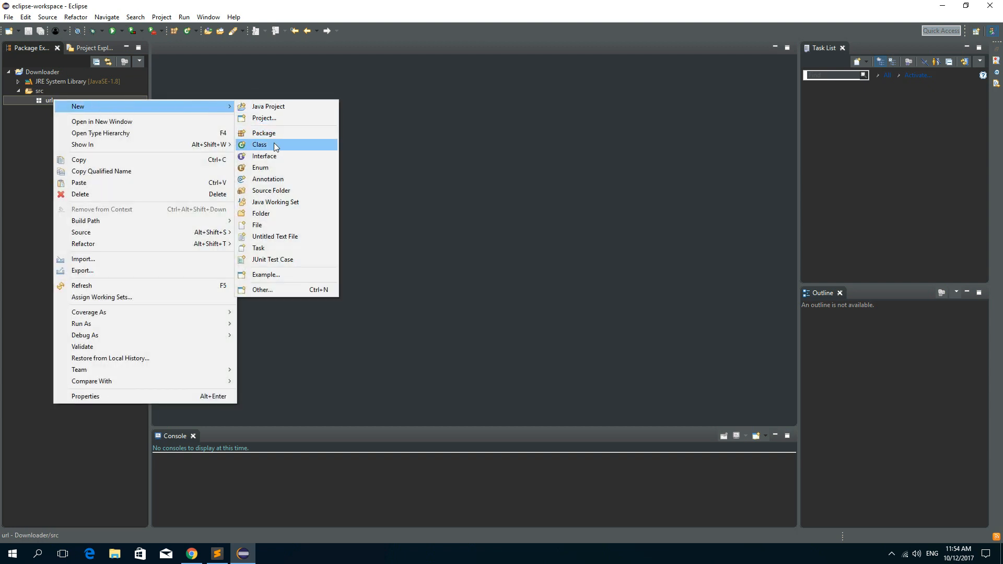
{"action": "left_click", "coordinate": [260, 145]}
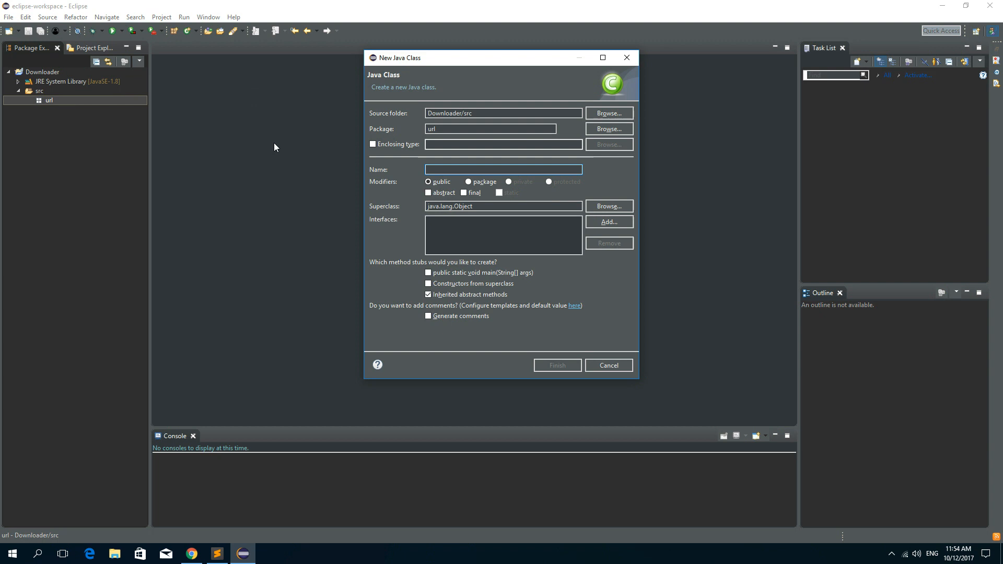
{"action": "type", "text": "Download"}
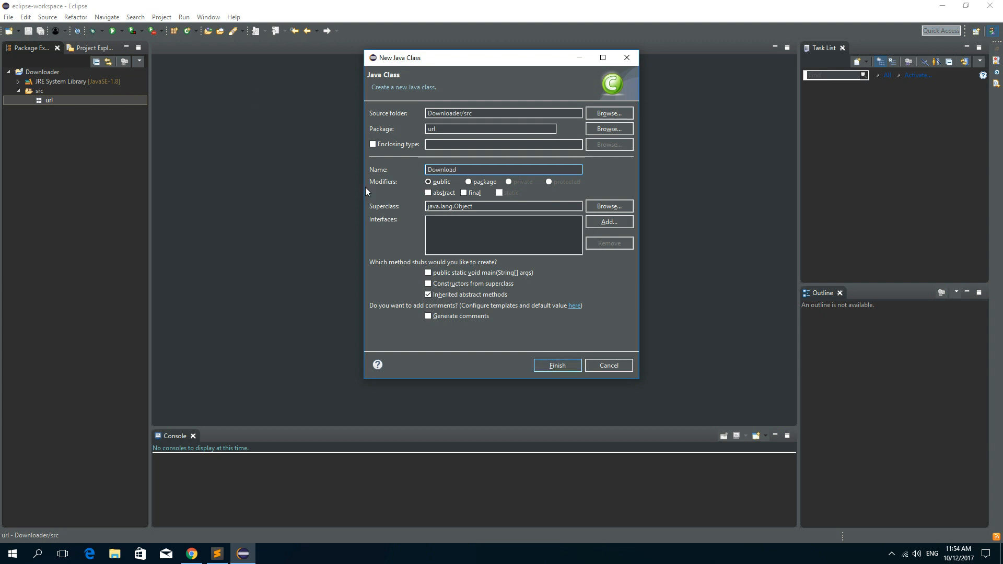
{"action": "left_click", "coordinate": [556, 366]}
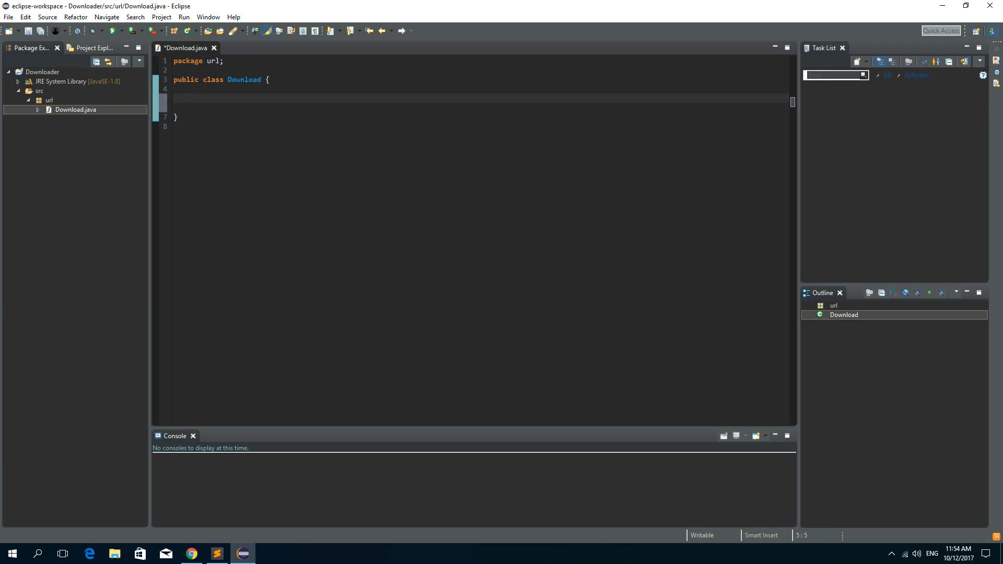
Step: Declare the fields String link; and File out; in the Download class
{"action": "type", "text": "String"}
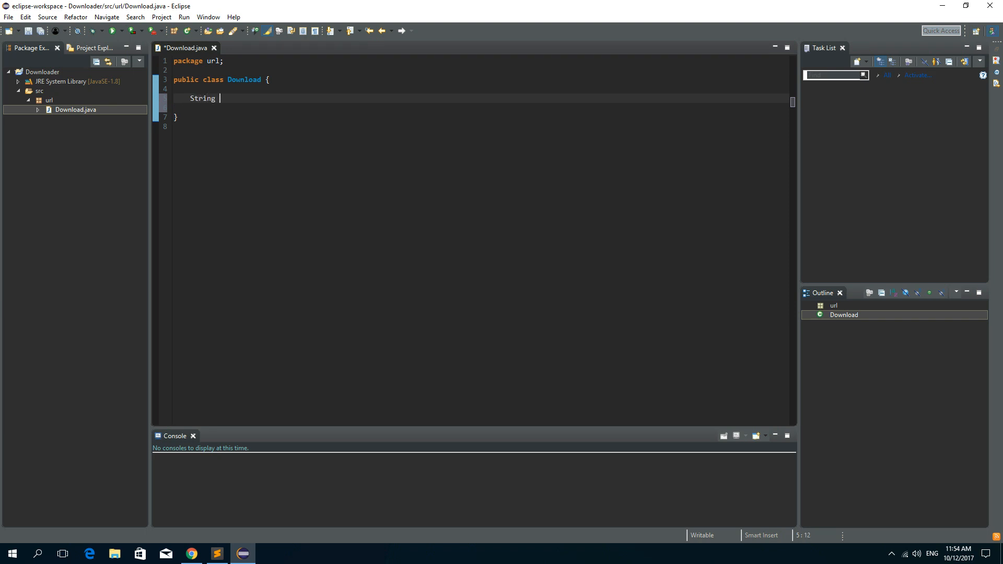
{"action": "type", "text": "link;"}
{"action": "type", "text": "File"}
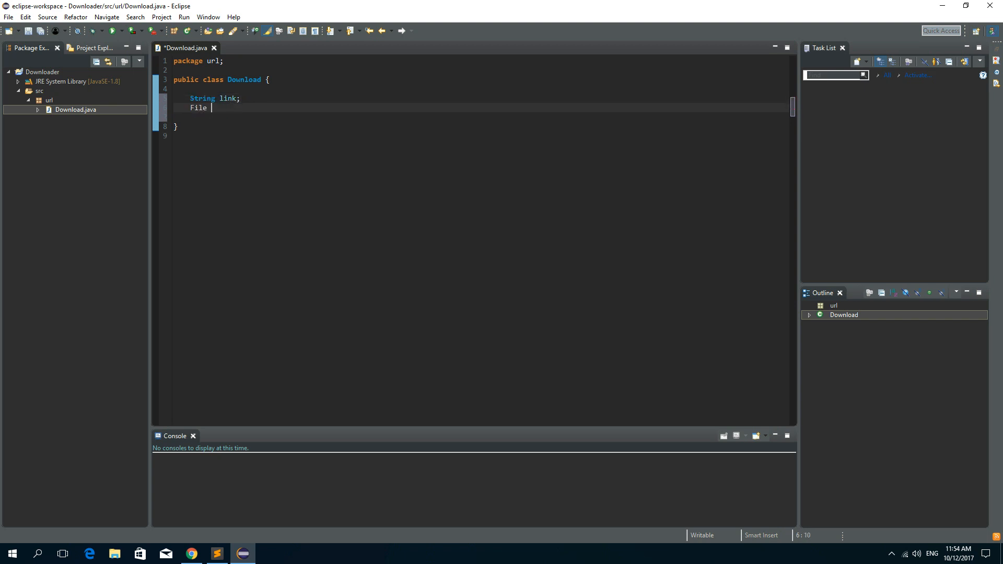
{"action": "type", "text": "out;"}
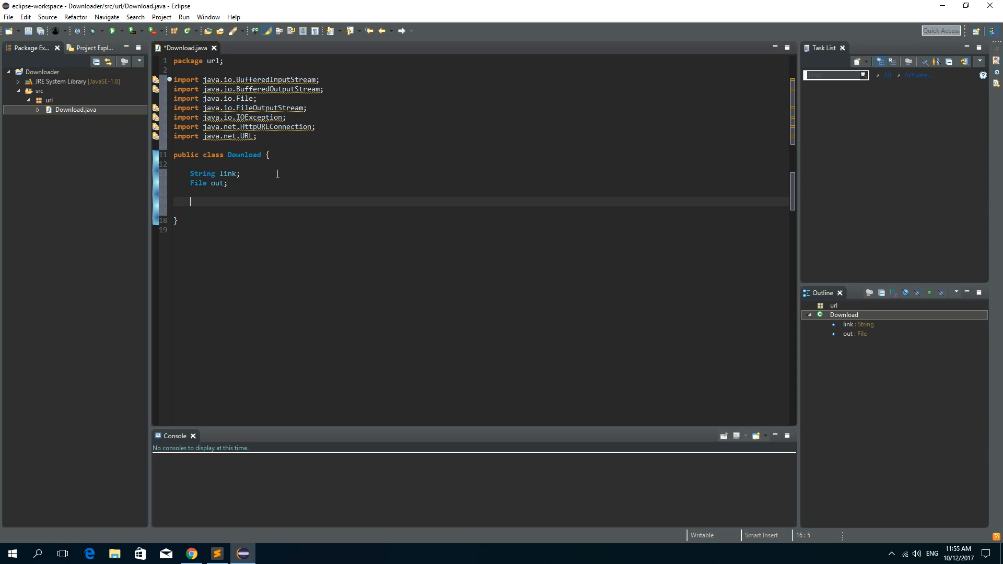
Step: Write the constructor signature public Download(String link, File out)
{"action": "type", "text": "publi"}
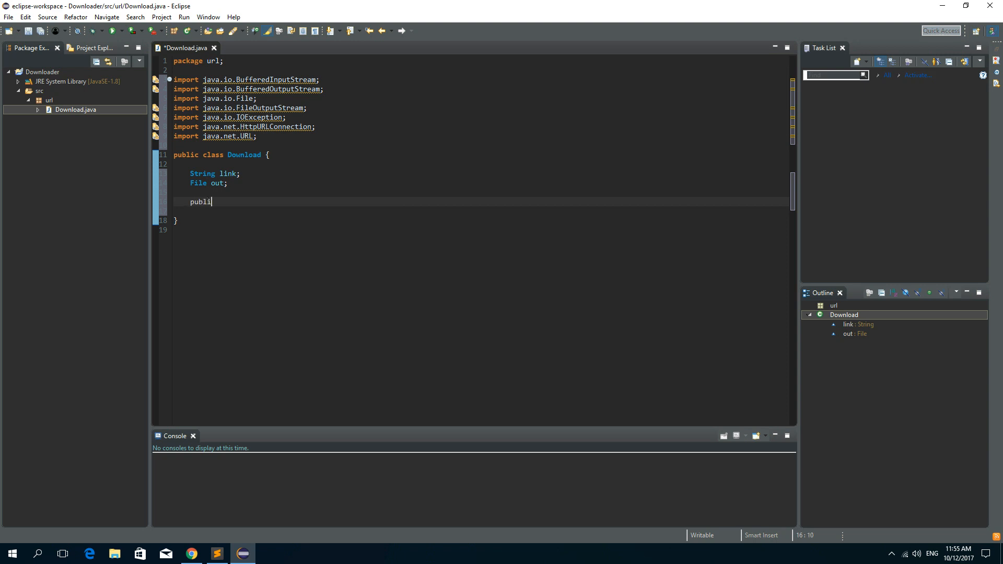
{"action": "type", "text": "c Download"}
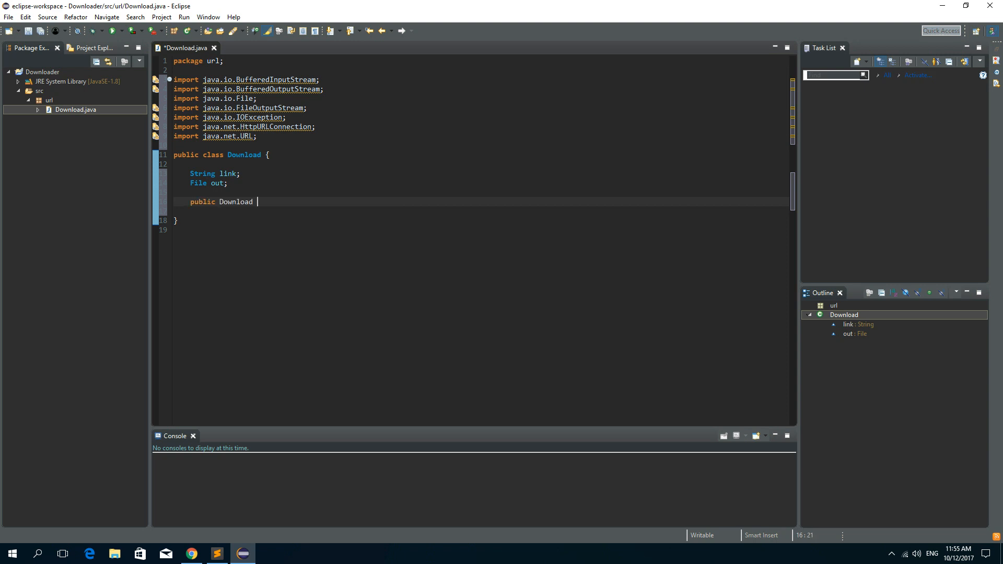
{"action": "type", "text": "()"}
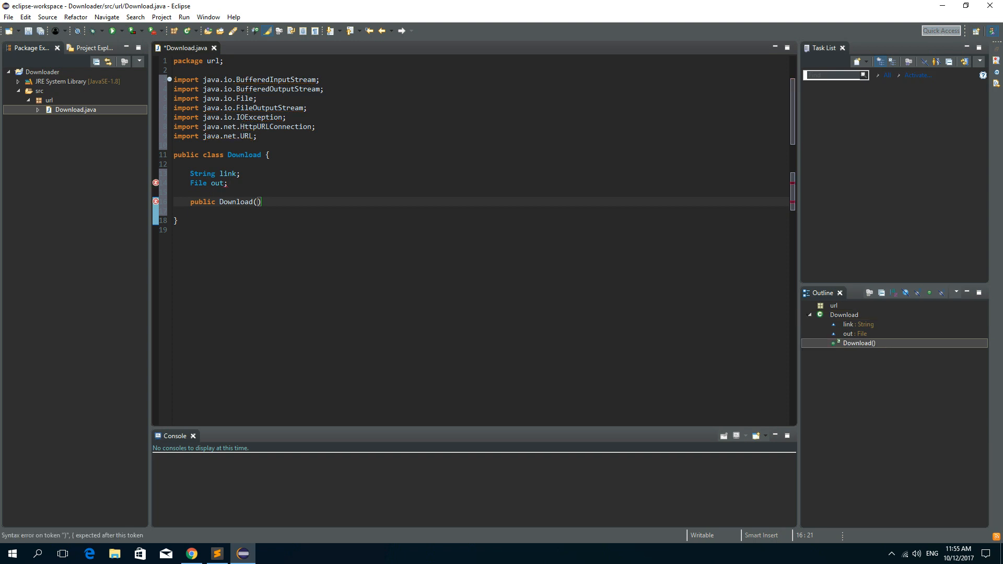
{"action": "type", "text": "String link, File ou"}
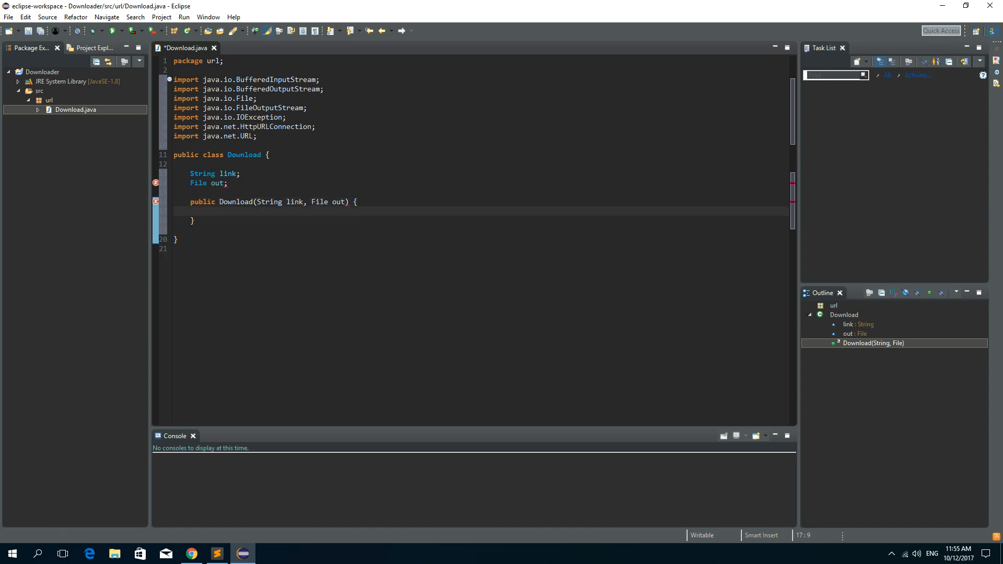
Step: Assign this.link = link and this.out = out in the constructor body and save
{"action": "type", "text": "this.link = link;"}
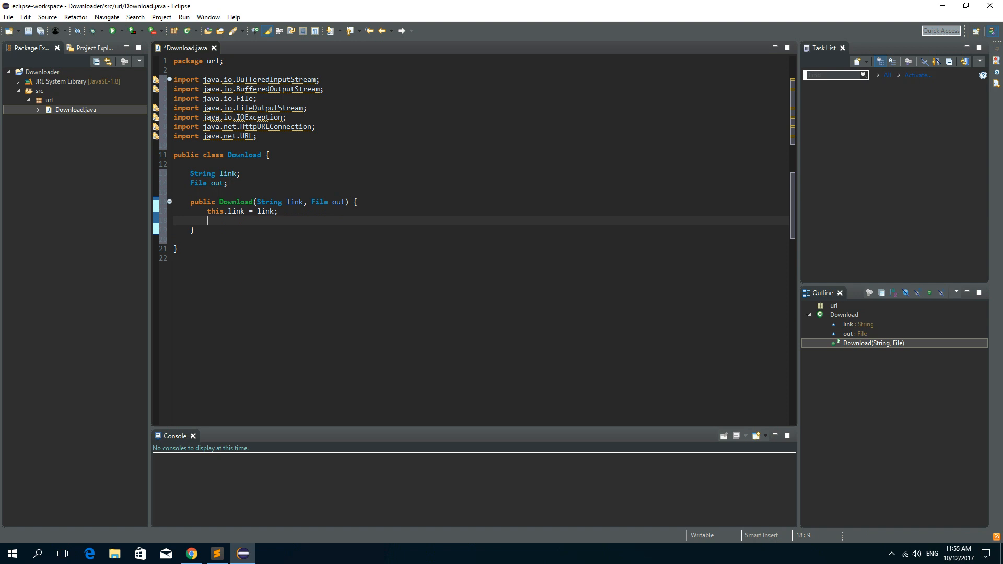
{"action": "type", "text": "this.file ="}
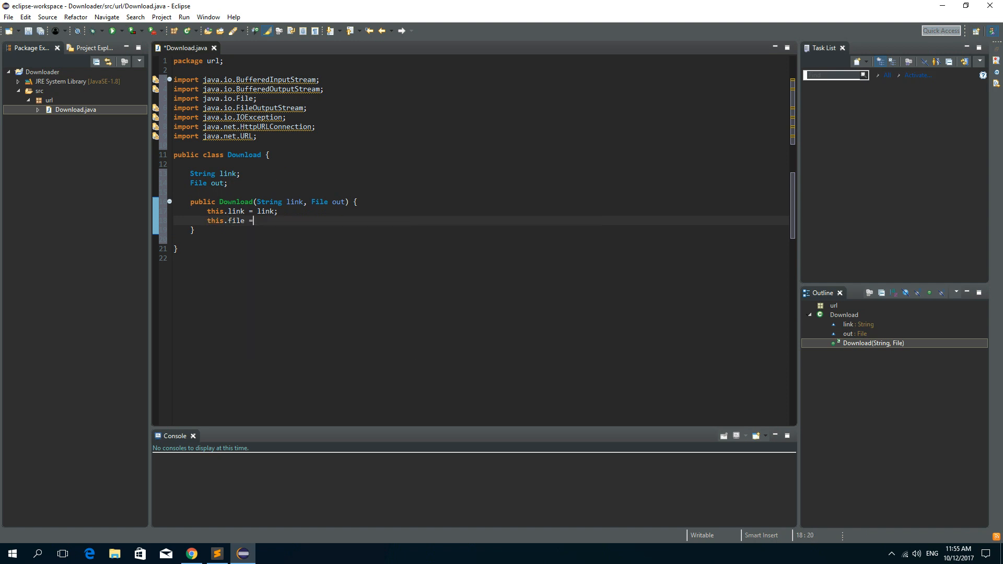
{"action": "type", "text": "file;"}
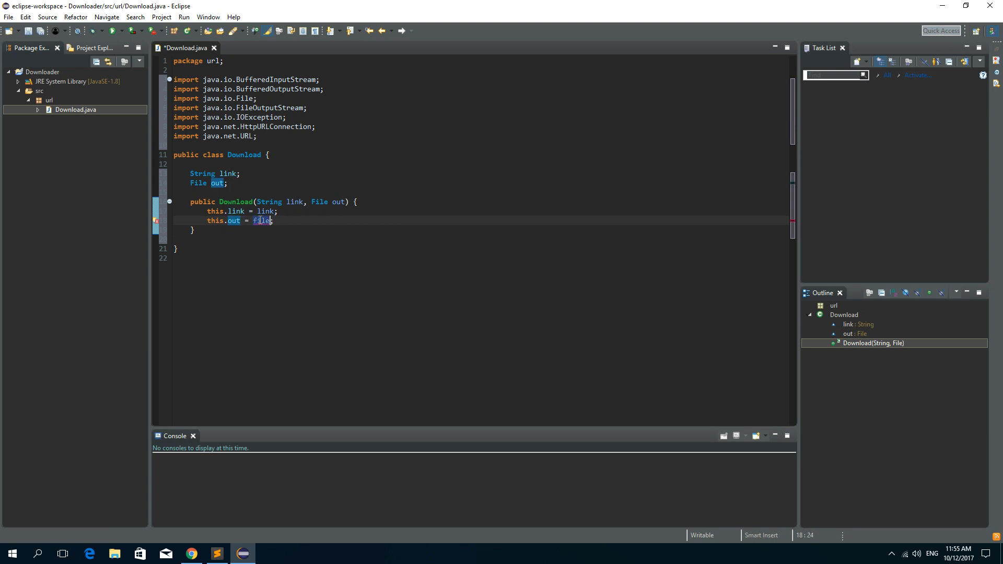
{"action": "type", "text": "out"}
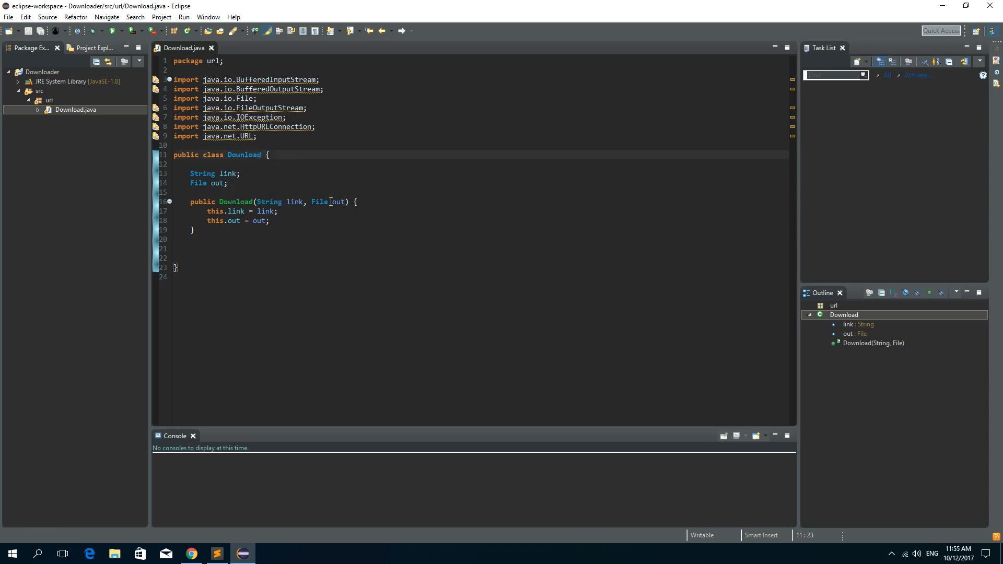
Step: Make Download implement Runnable and add the generated run() method stub
{"action": "type", "text": "implements"}
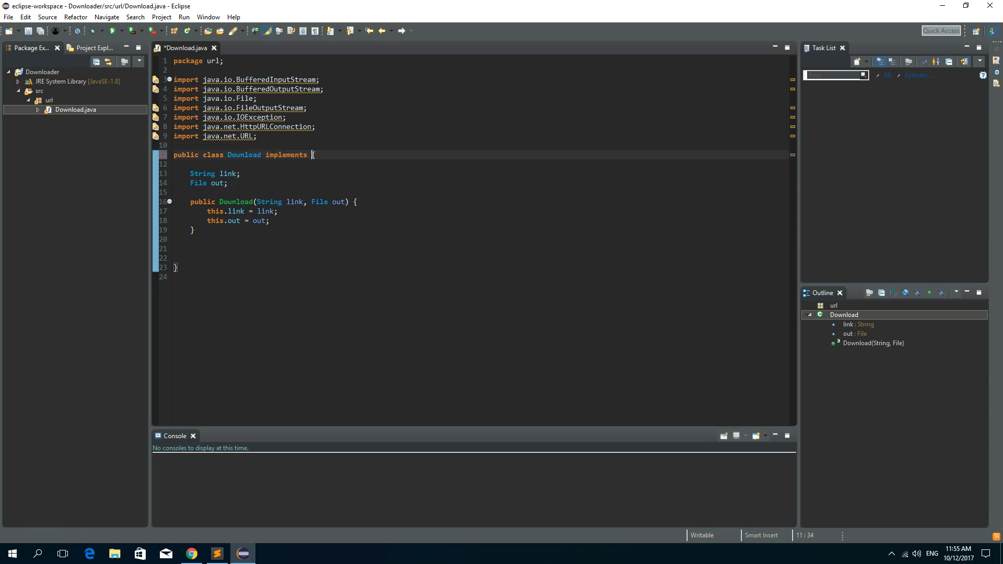
{"action": "type", "text": "Runnable"}
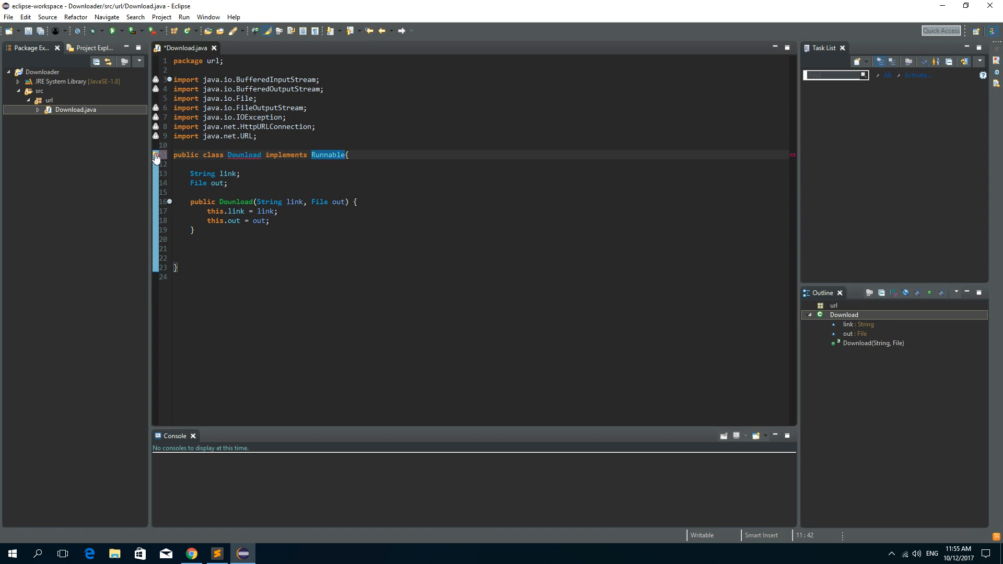
{"action": "left_click", "coordinate": [156, 154]}
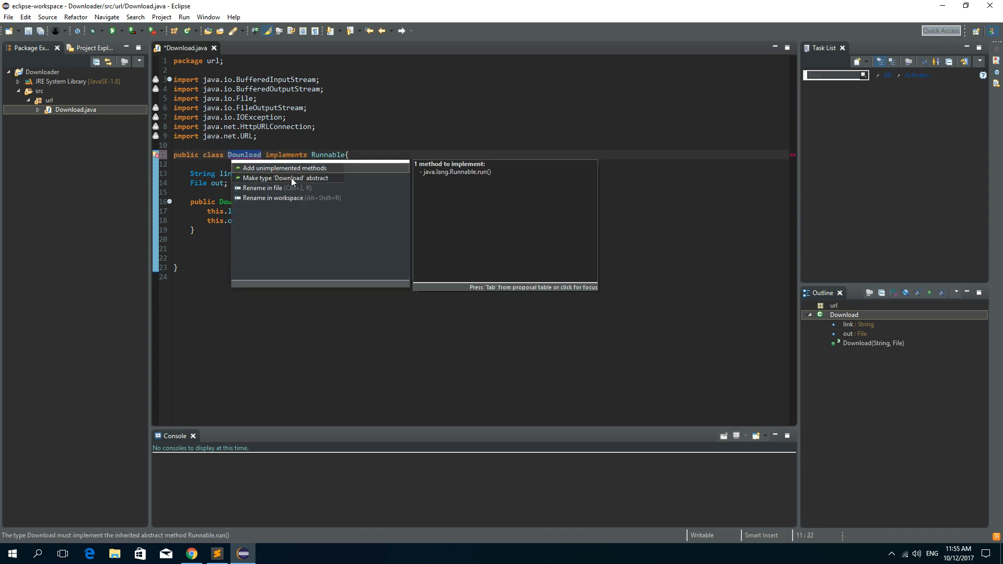
{"action": "left_click", "coordinate": [284, 168]}
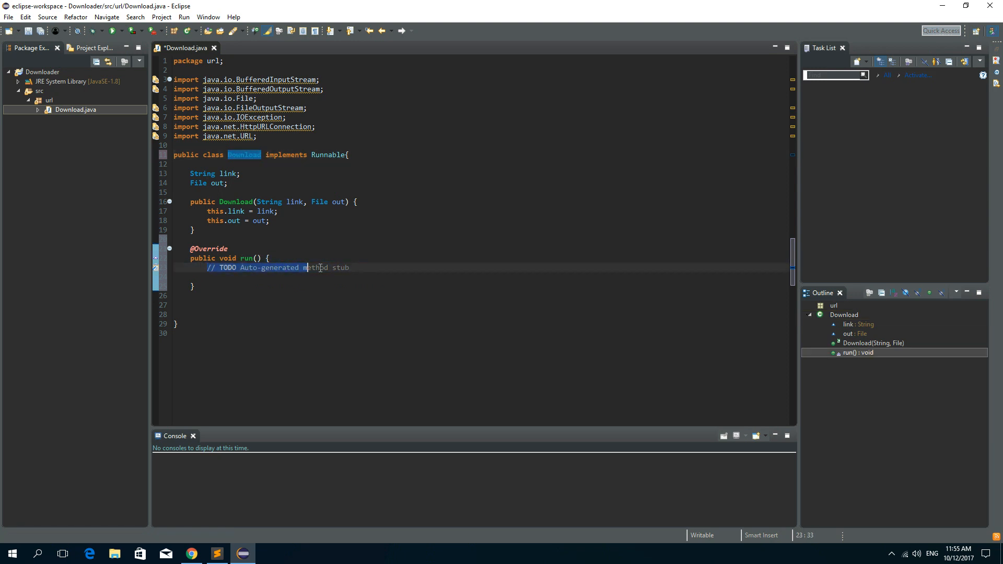
Step: Give run() a try block with catch(IOException ex) printing the stack trace, and save
{"action": "type", "text": "try {"}
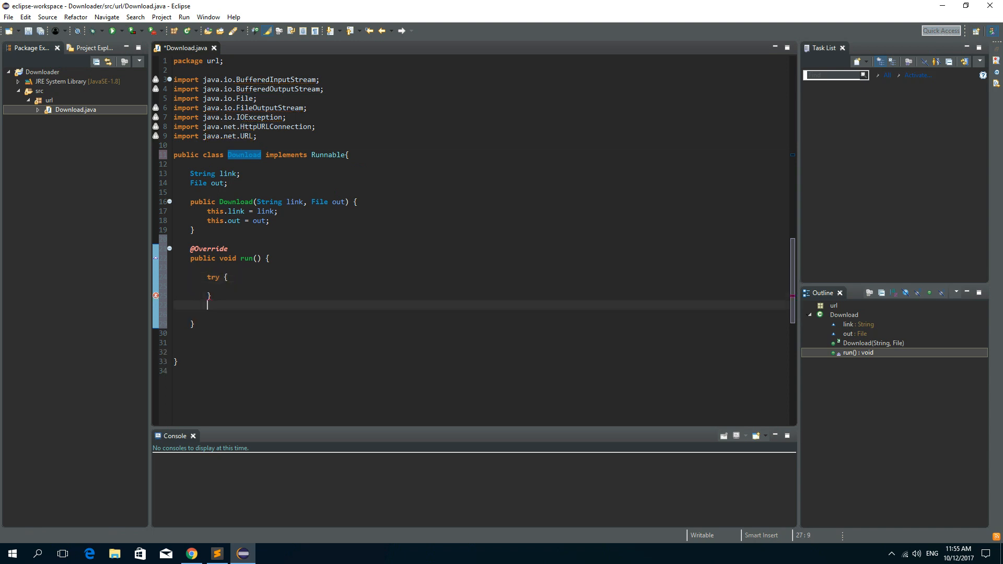
{"action": "type", "text": "catch()"}
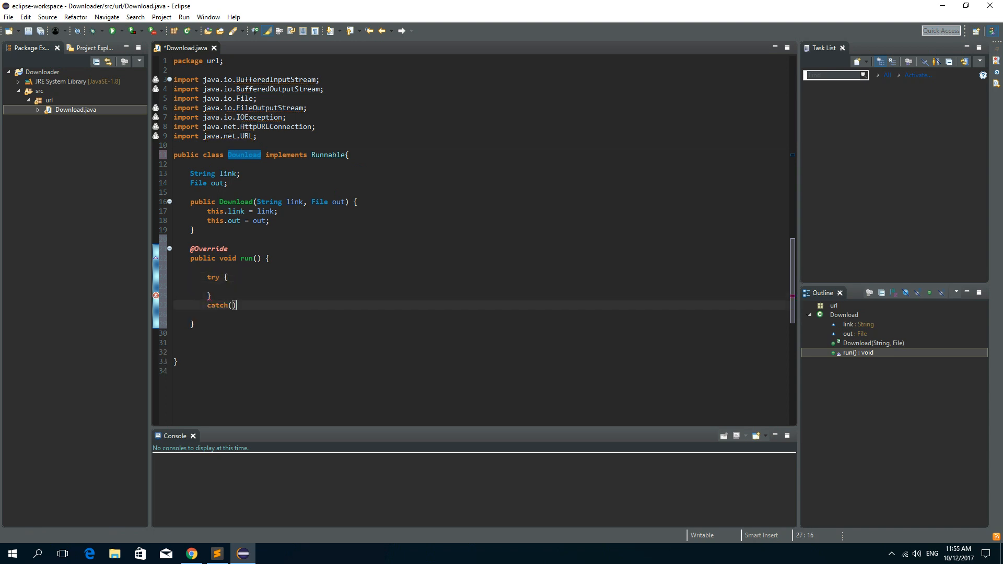
{"action": "type", "text": "IOException ex"}
{"action": "type", "text": "ex.printStackTrace();"}
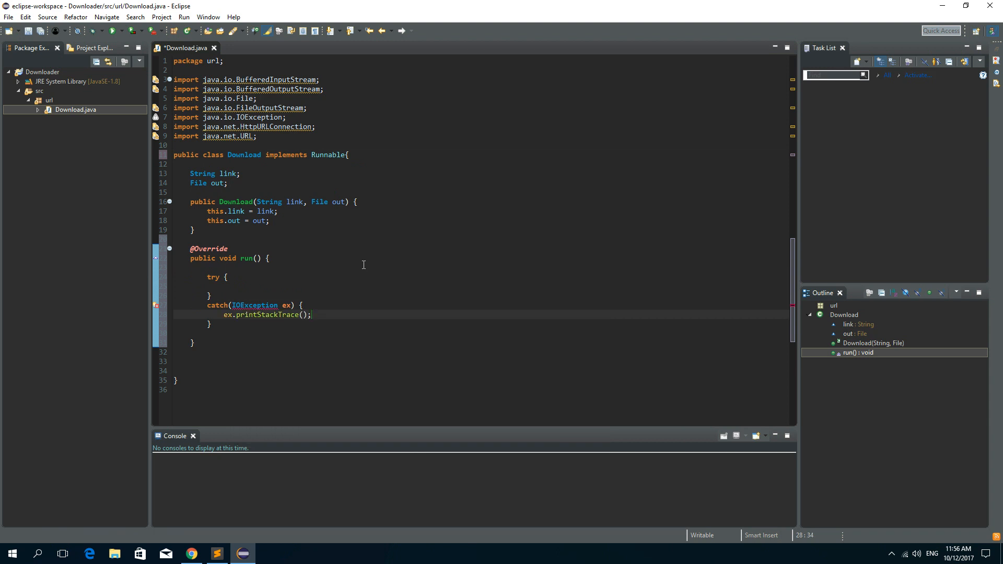
{"action": "key", "text": "ctrl+s"}
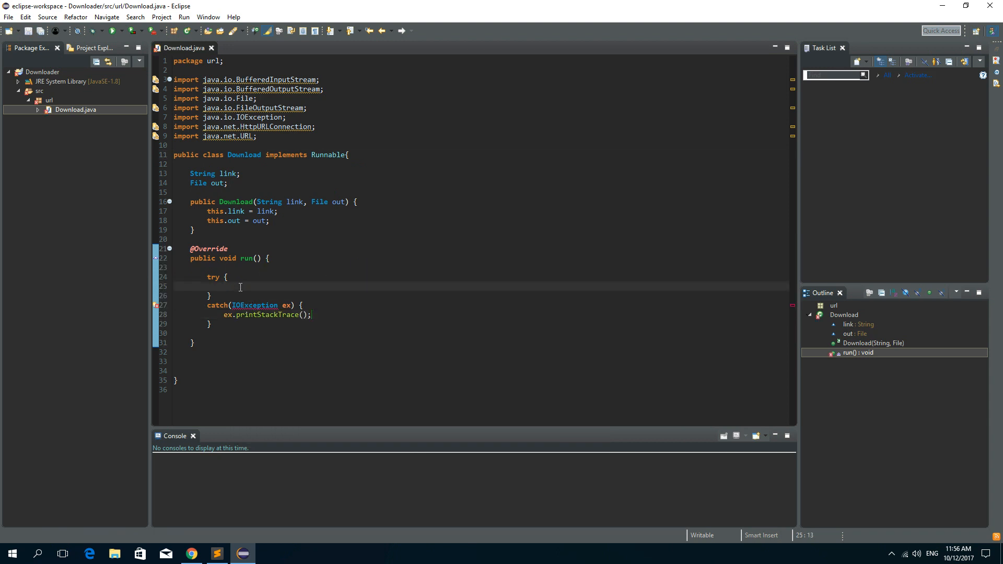
Step: Create URL url = new URL(link); inside the try block
{"action": "type", "text": "URL url ="}
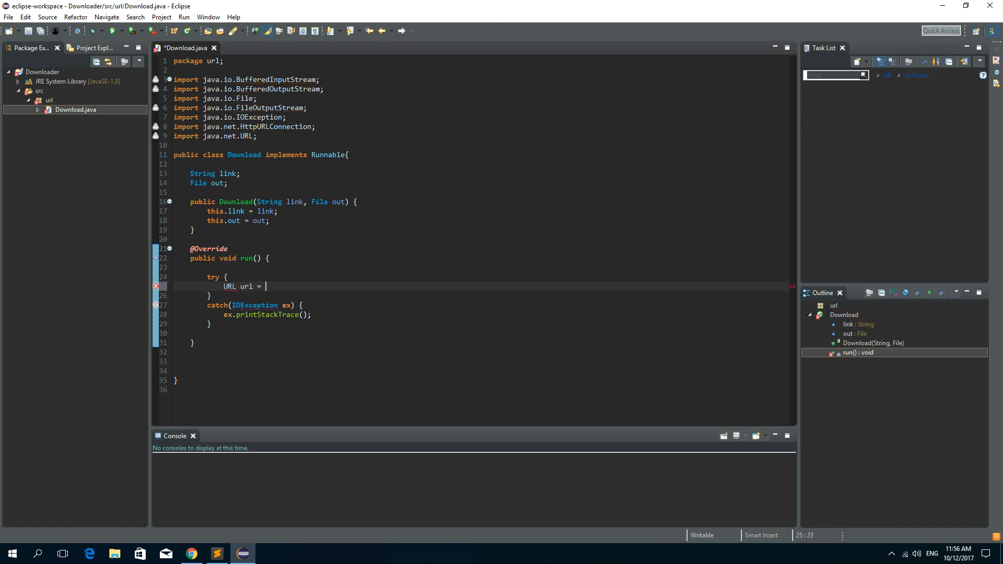
{"action": "type", "text": "new URL(li"}
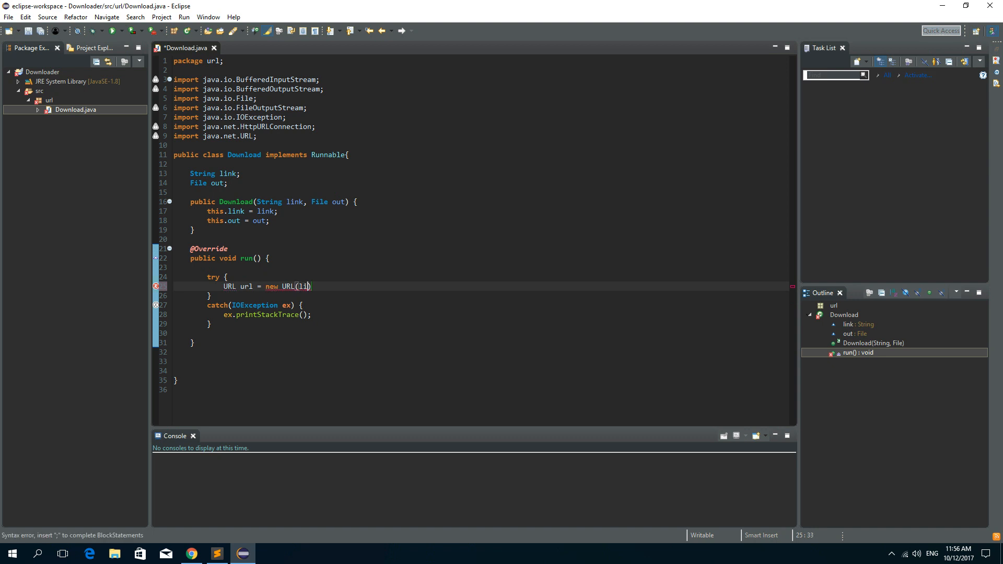
{"action": "key", "text": "Backspace"}
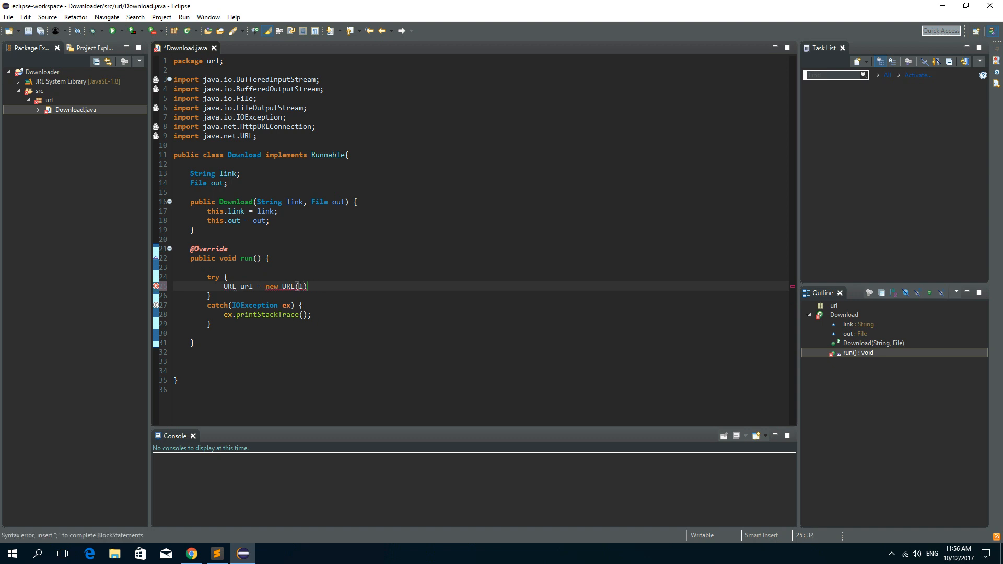
{"action": "type", "text": "link);"}
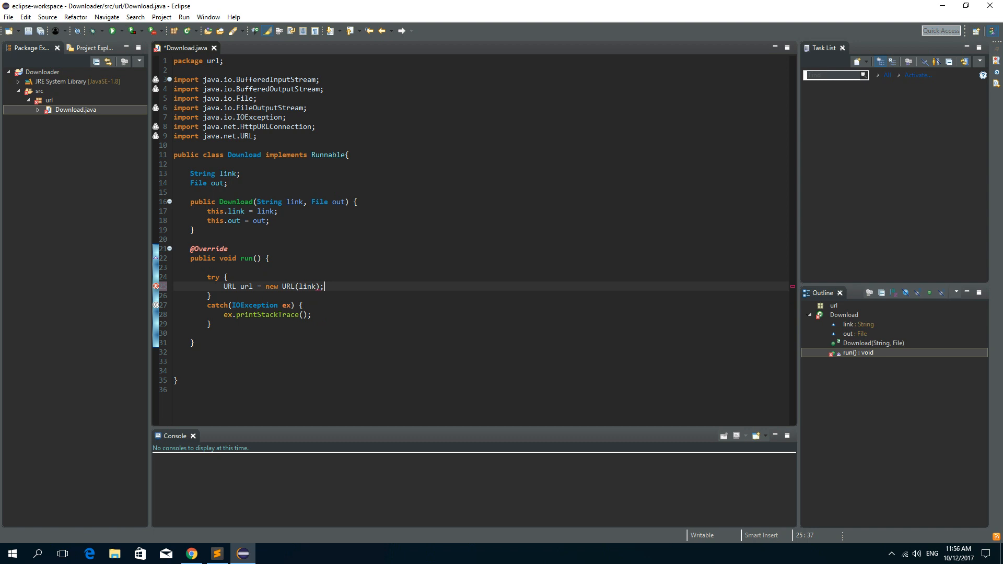
Step: Begin HttpURLConnection http = (HttpURLConnection)url.op using content assist
{"action": "type", "text": "H"}
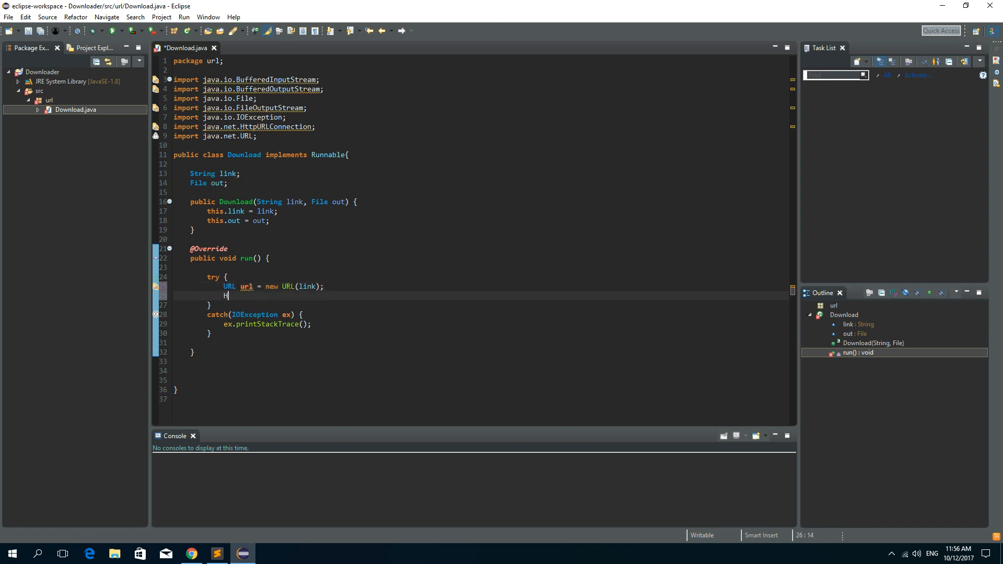
{"action": "type", "text": "TTPCO"}
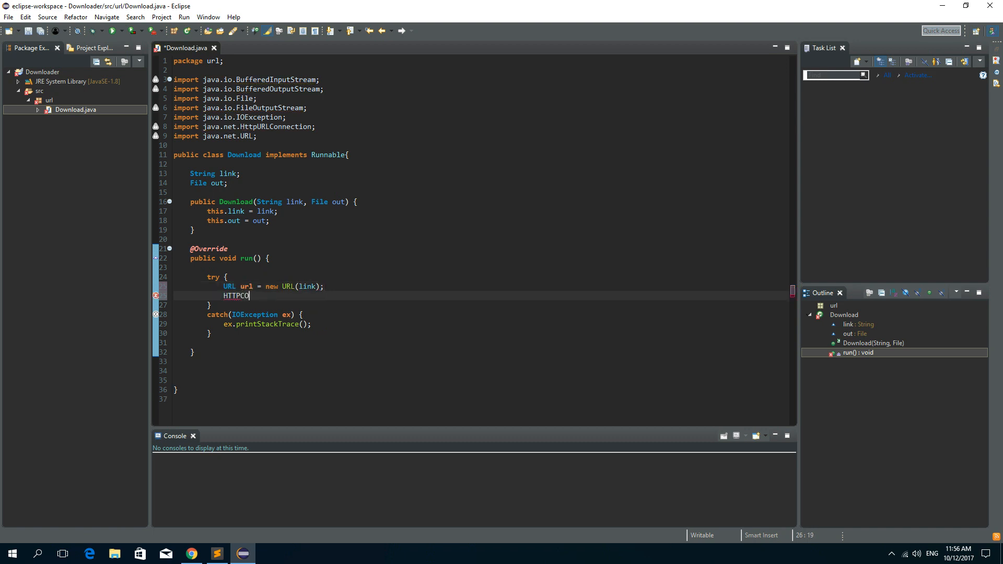
{"action": "type", "text": "l"}
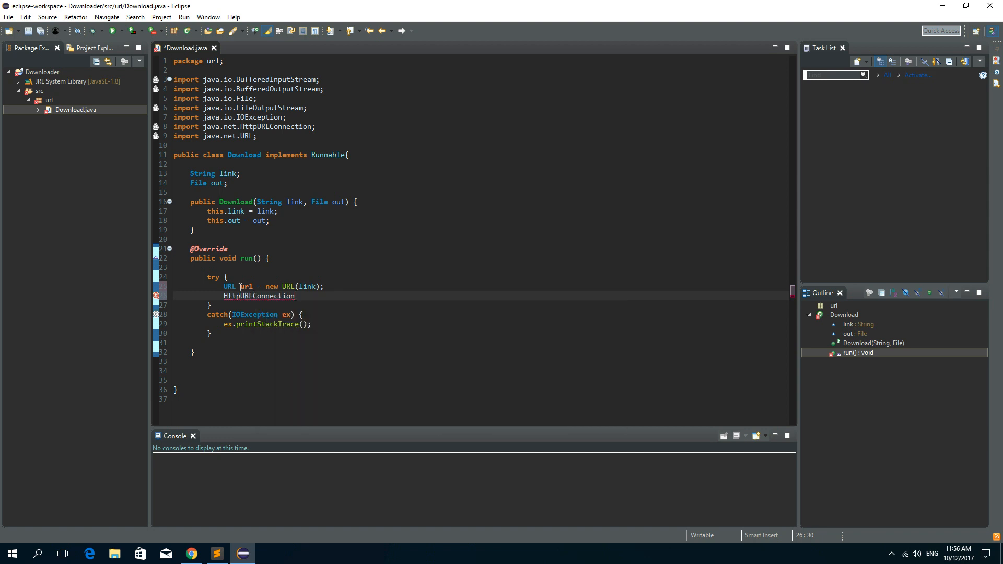
{"action": "type", "text": "h"}
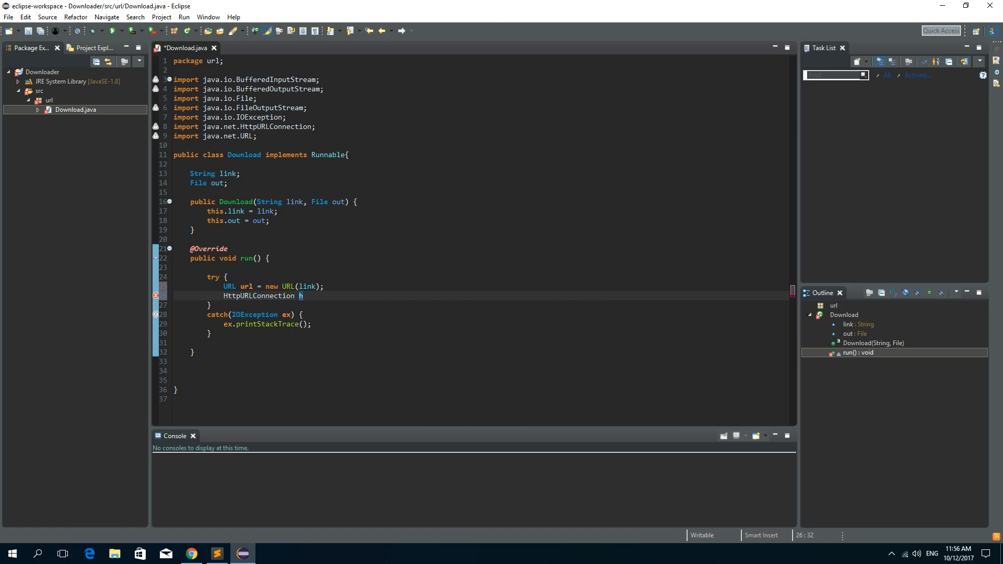
{"action": "type", "text": "ttp ="}
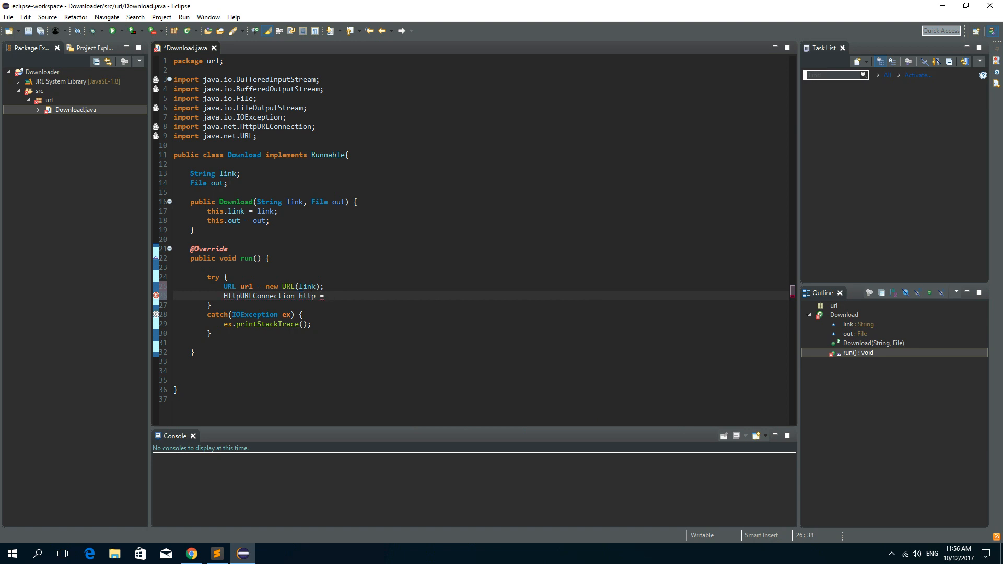
{"action": "type", "text": "()"}
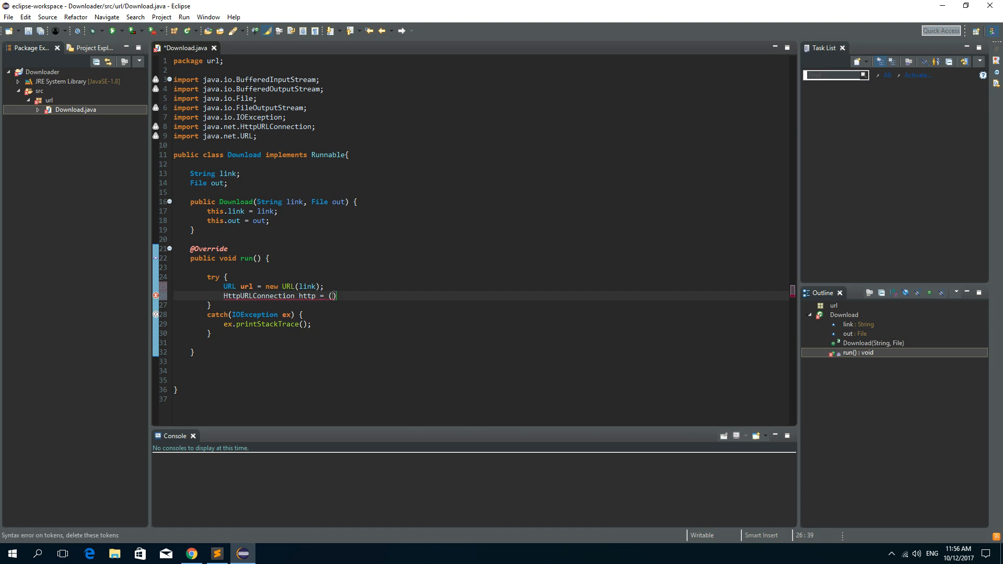
{"action": "type", "text": "HTTP"}
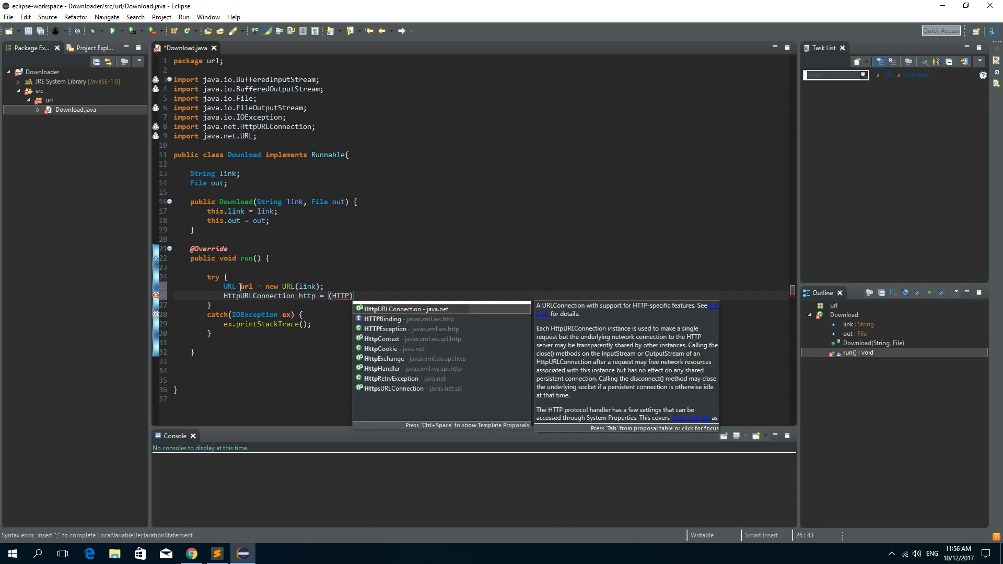
{"action": "key", "text": "Enter"}
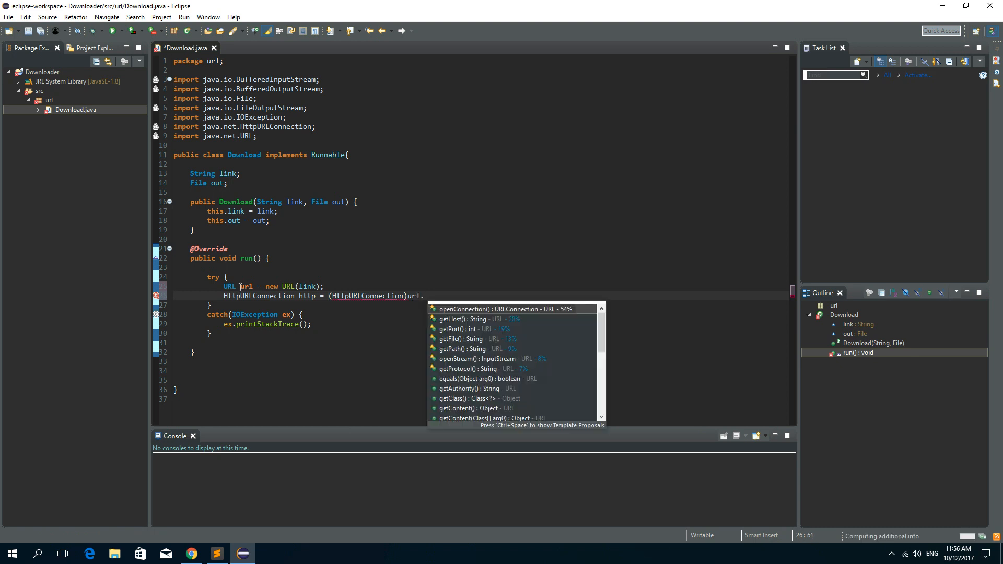
{"action": "type", "text": "openConnection();"}
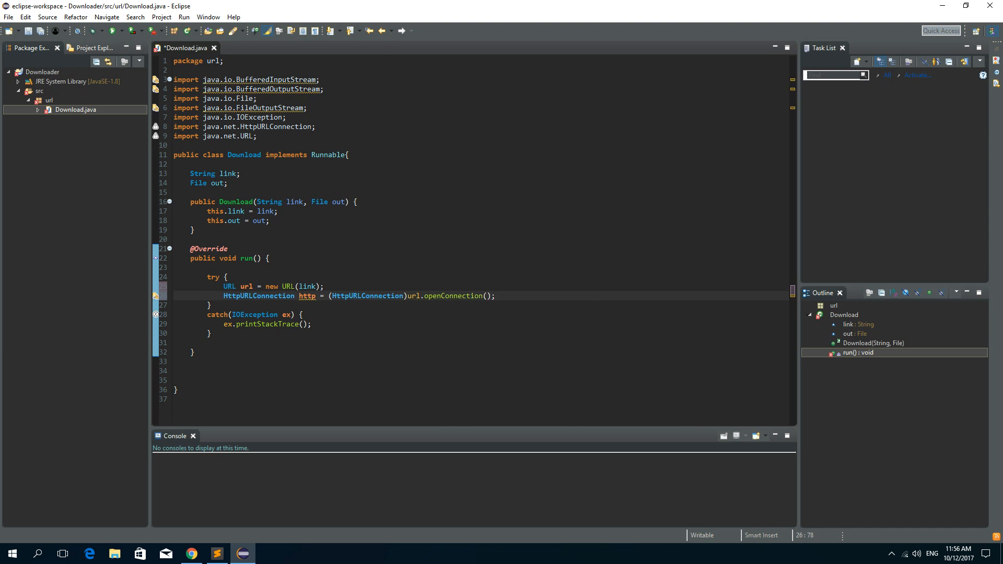
Step: Store the connection's content length as double fileSize = (double)http.getContentLengthLong();
{"action": "key", "text": "Enter"}
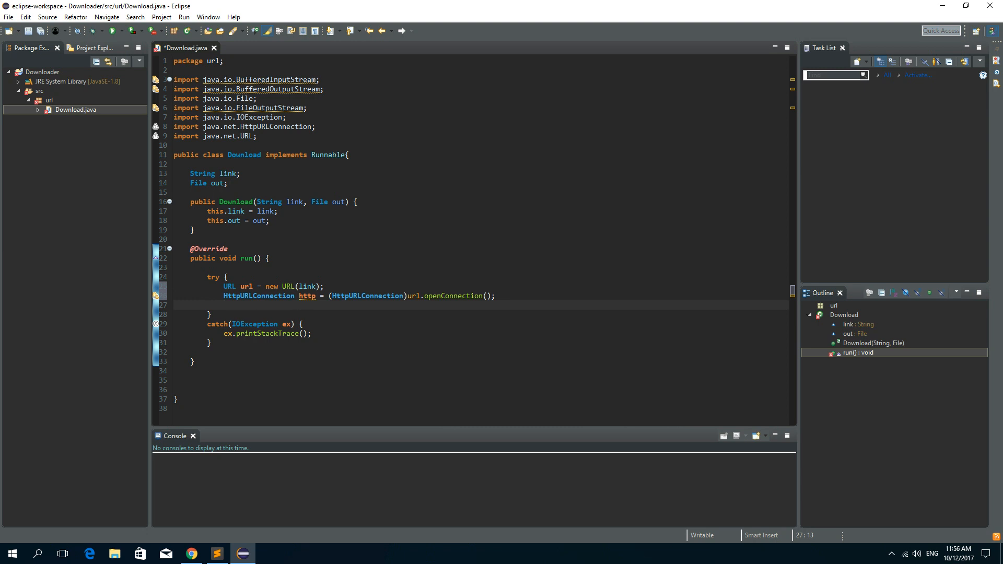
{"action": "type", "text": "d"}
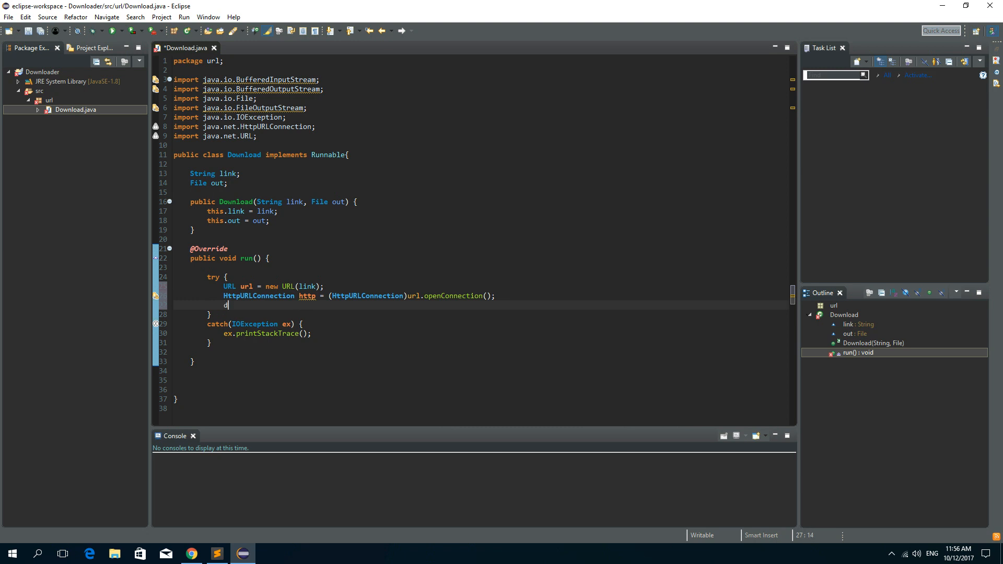
{"action": "type", "text": "ouble file"}
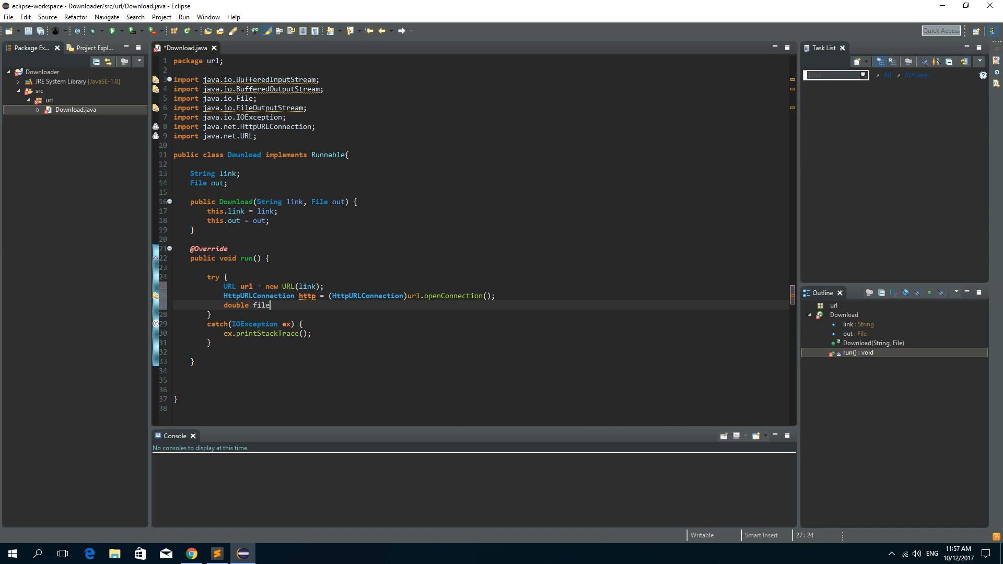
{"action": "type", "text": "Size ="}
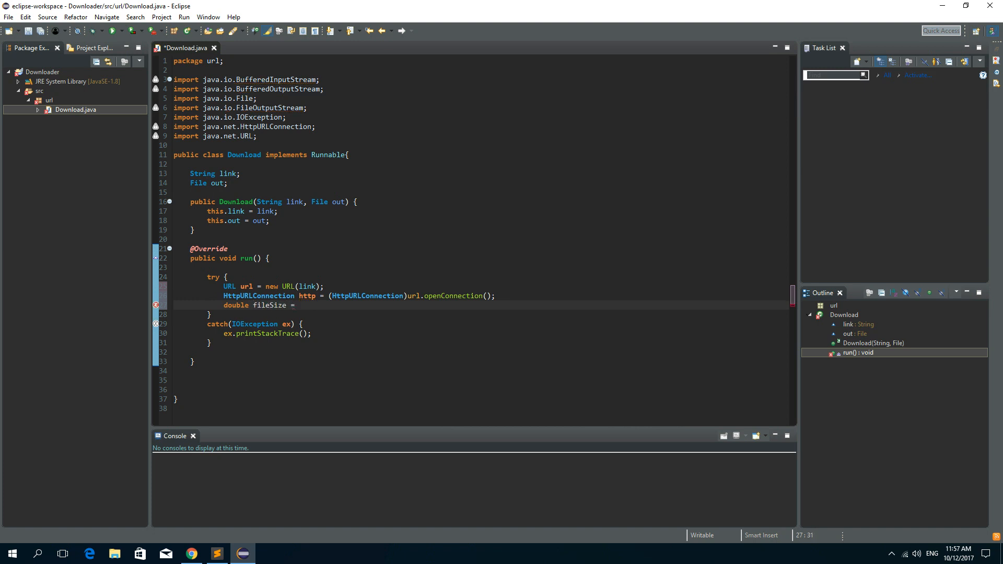
{"action": "type", "text": "("}
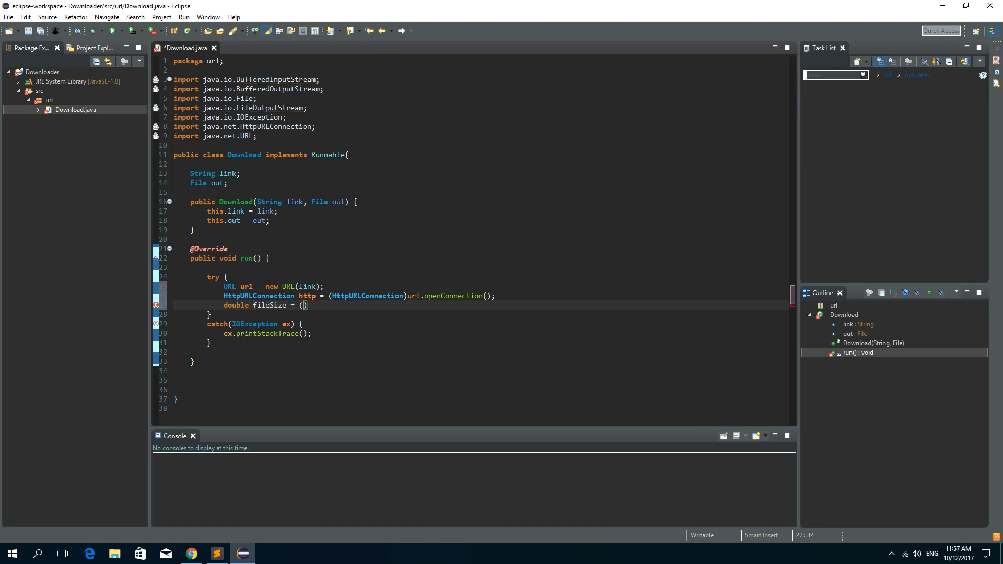
{"action": "type", "text": "double"}
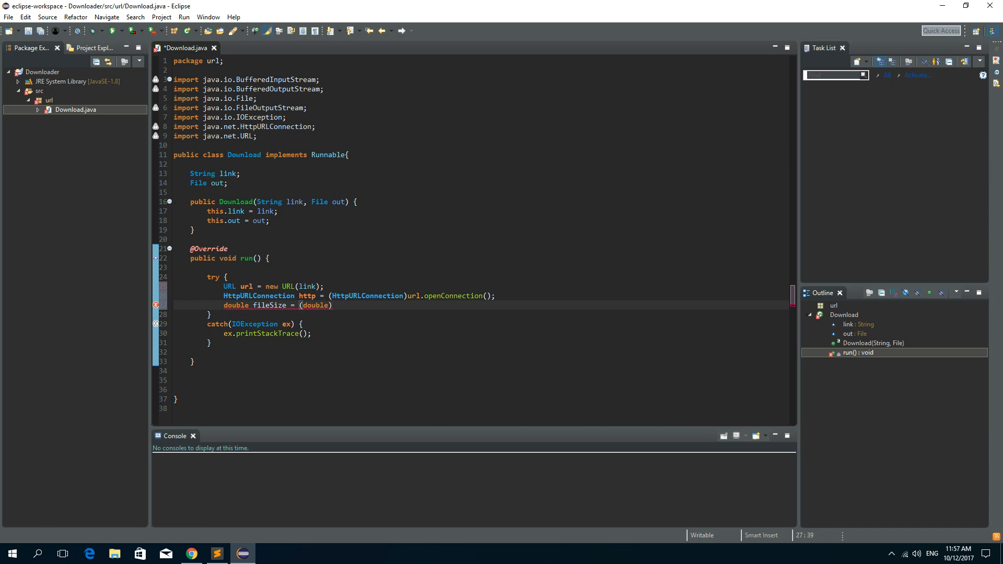
{"action": "type", "text": "http."}
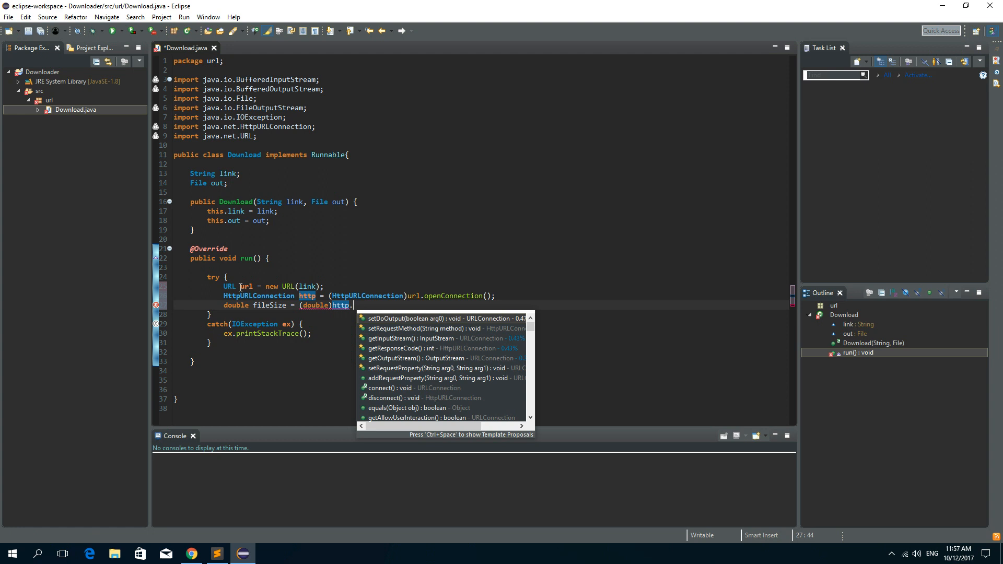
{"action": "type", "text": "getco"}
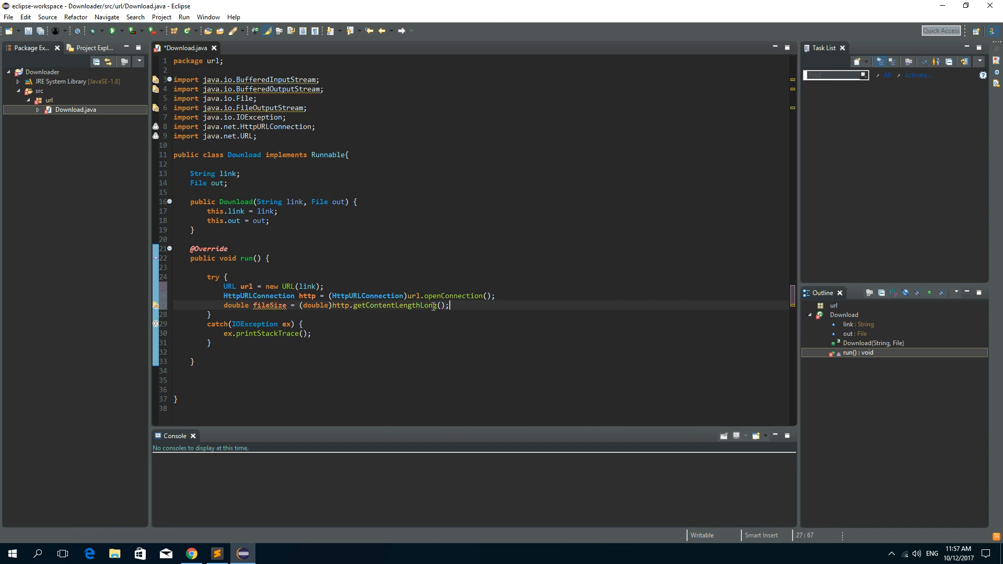
{"action": "mouse_move", "coordinate": [434, 305]}
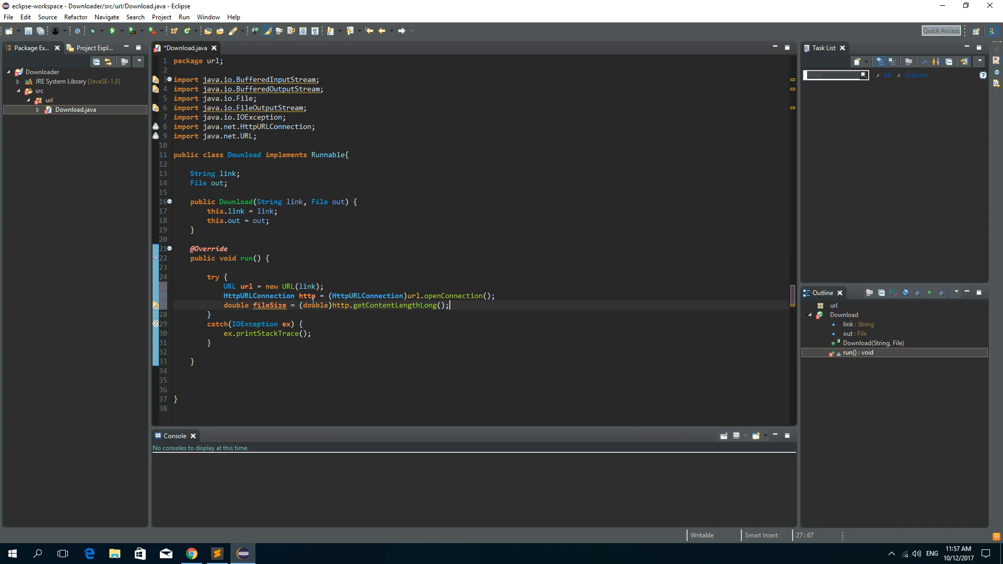
{"action": "double_click", "coordinate": [270, 306]}
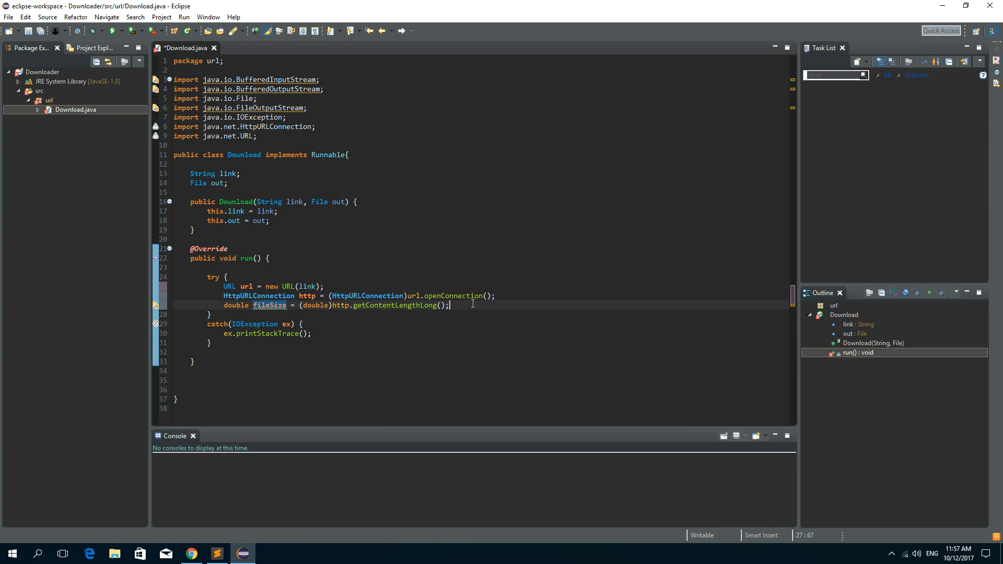
Step: Add BufferedInputStream in = new BufferedInputStream(http.getInputStream()); in the try block
{"action": "key", "text": "enter"}
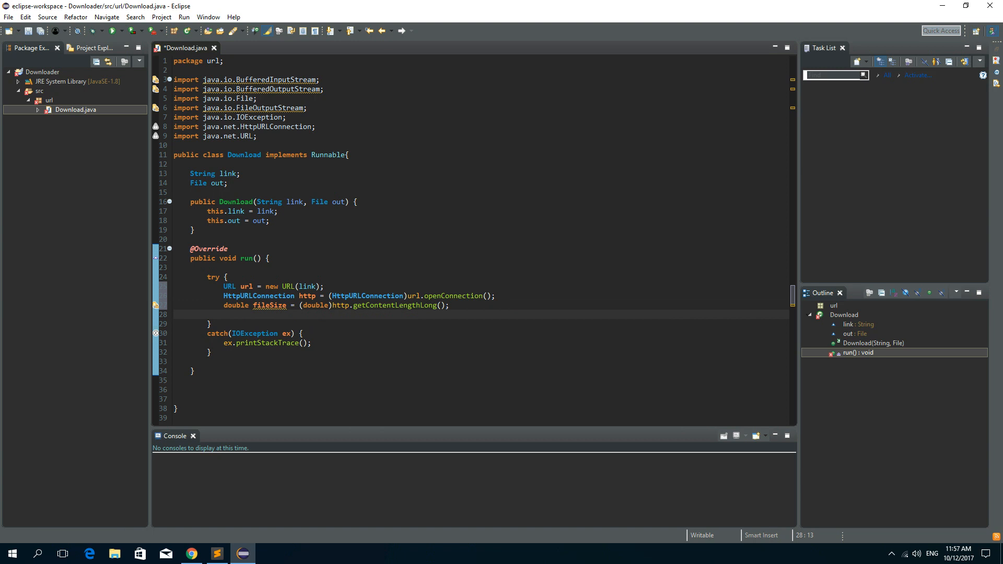
{"action": "type", "text": "BufferedInputStream"}
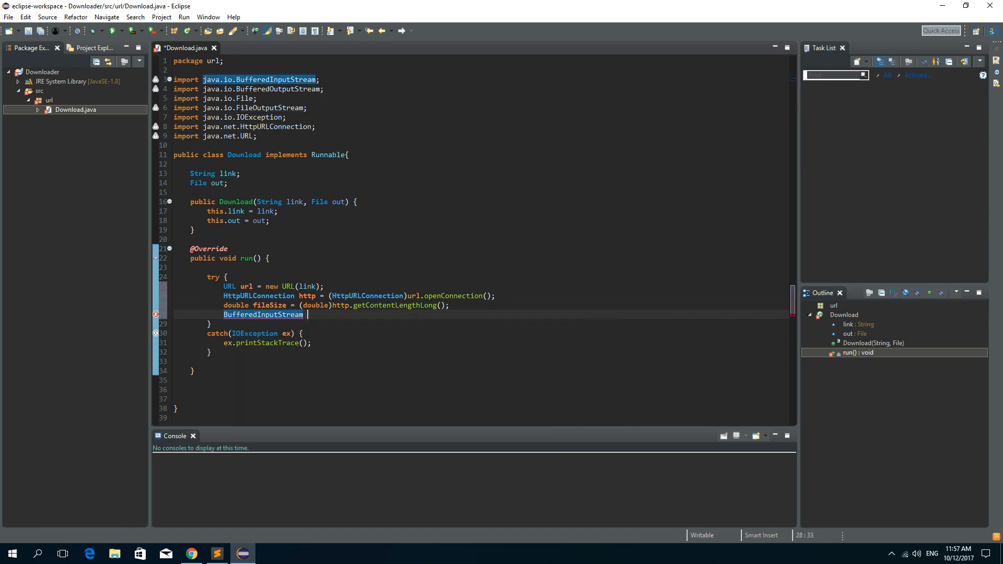
{"action": "type", "text": "in ="}
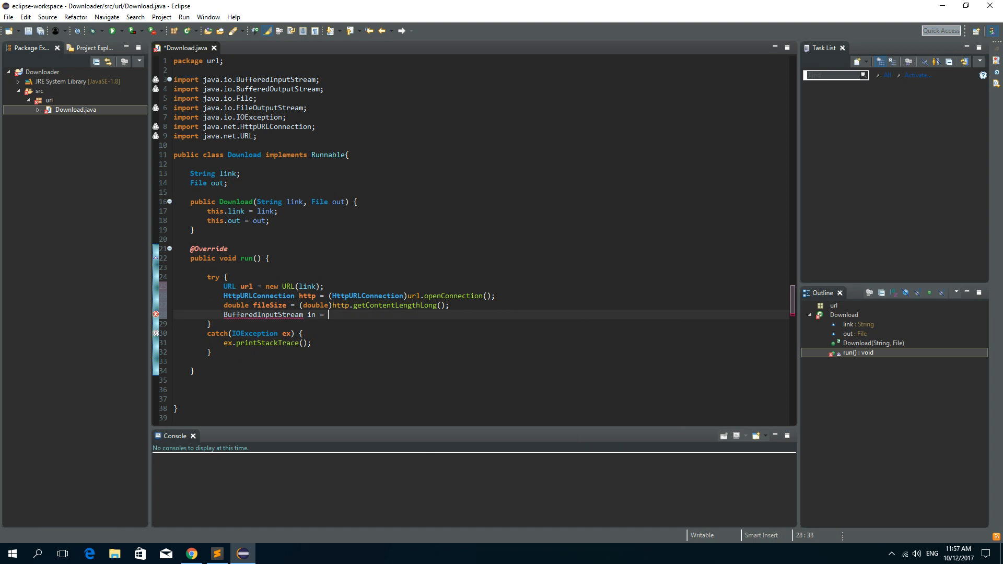
{"action": "type", "text": "new Buf"}
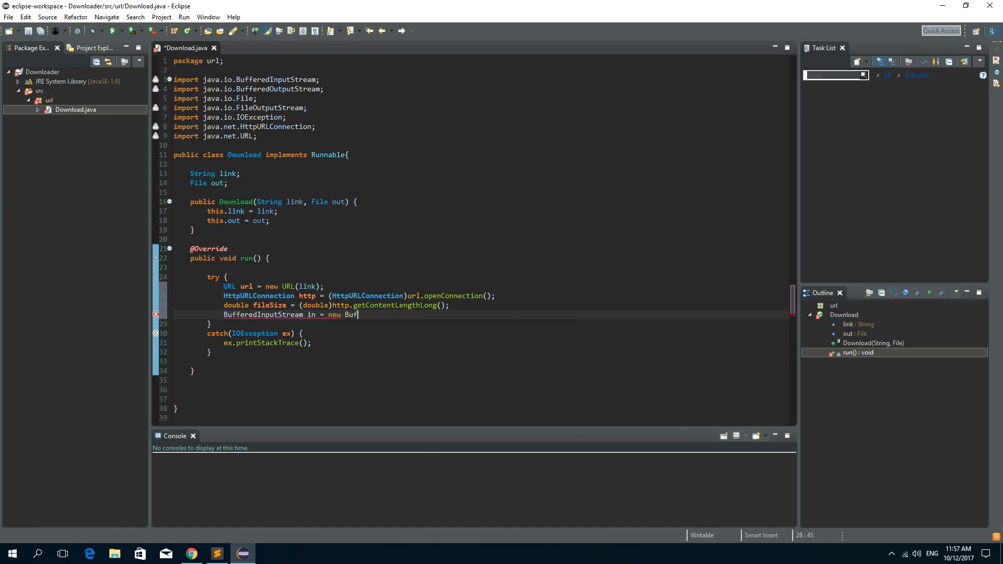
{"action": "type", "text": "feredInputStream(in"}
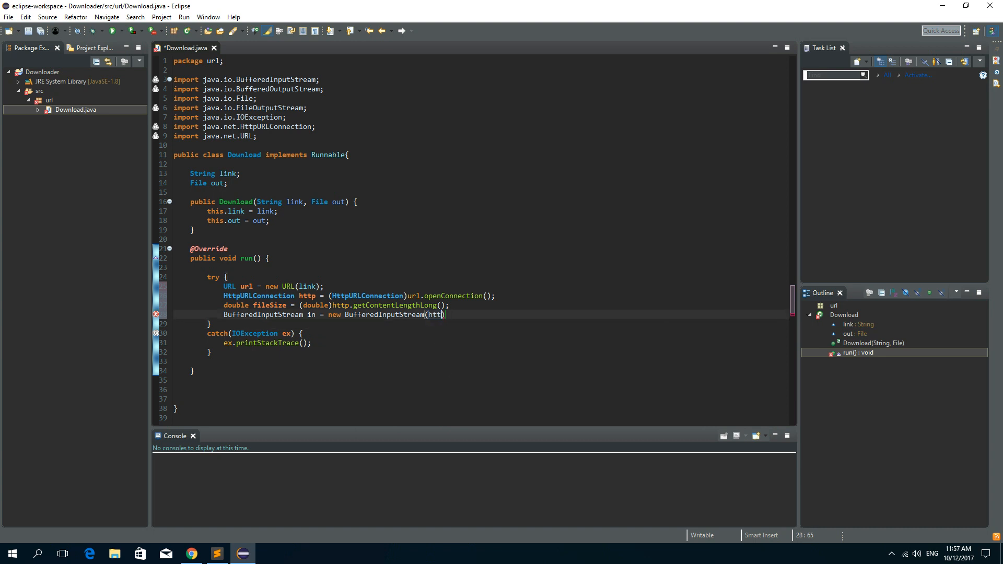
{"action": "type", "text": ".getInputStream()"}
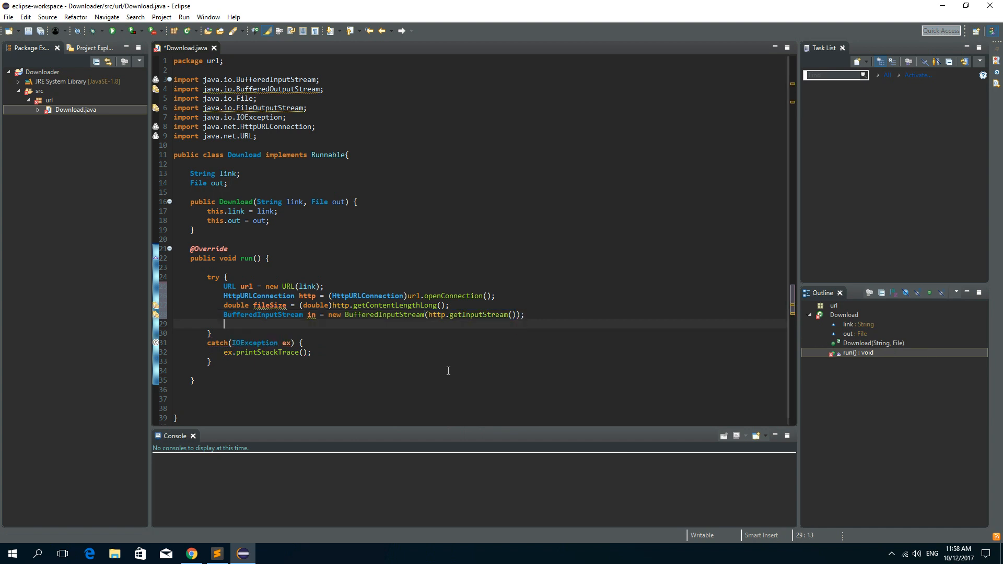
Step: Begin FileOutputStream fos = new FileOutputStream(this.out); on the next line
{"action": "type", "text": "FileOutputStream"}
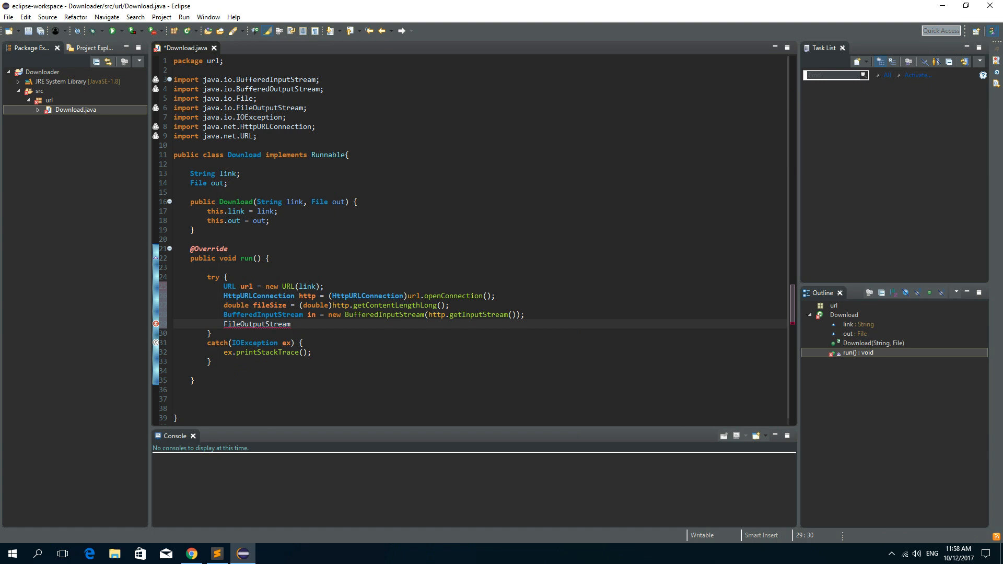
{"action": "type", "text": "fos = new FileOutputStream(this.out);"}
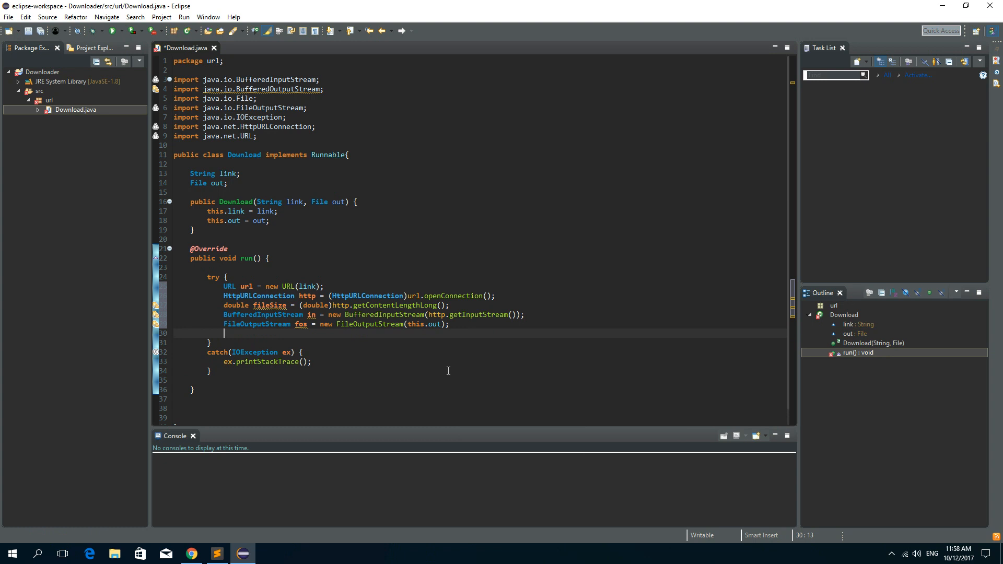
Step: Declare BufferedOutputStream bout = new BufferedOutputStream(fos, 1024); in run()
{"action": "type", "text": "BufferedOutputStream"}
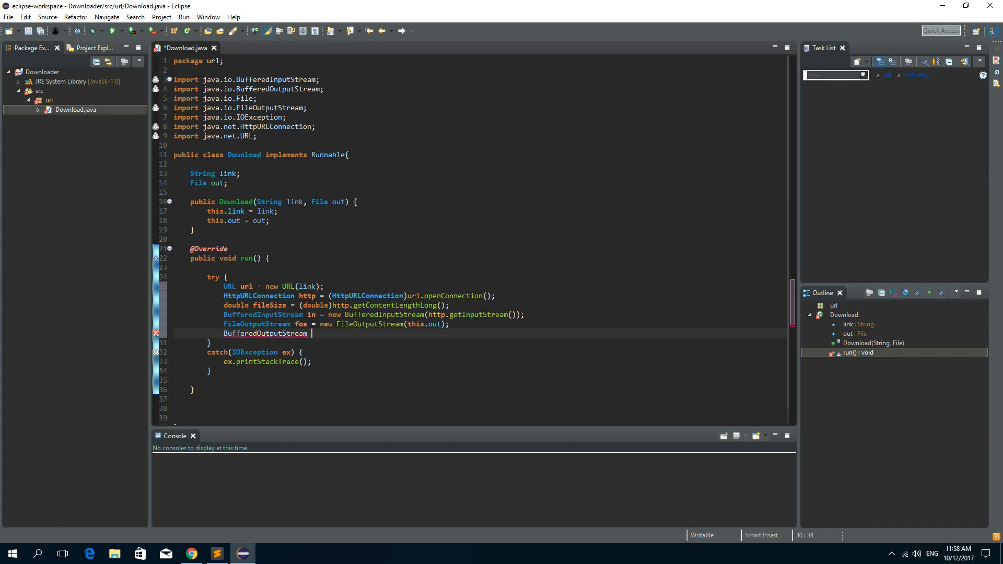
{"action": "type", "text": "bou"}
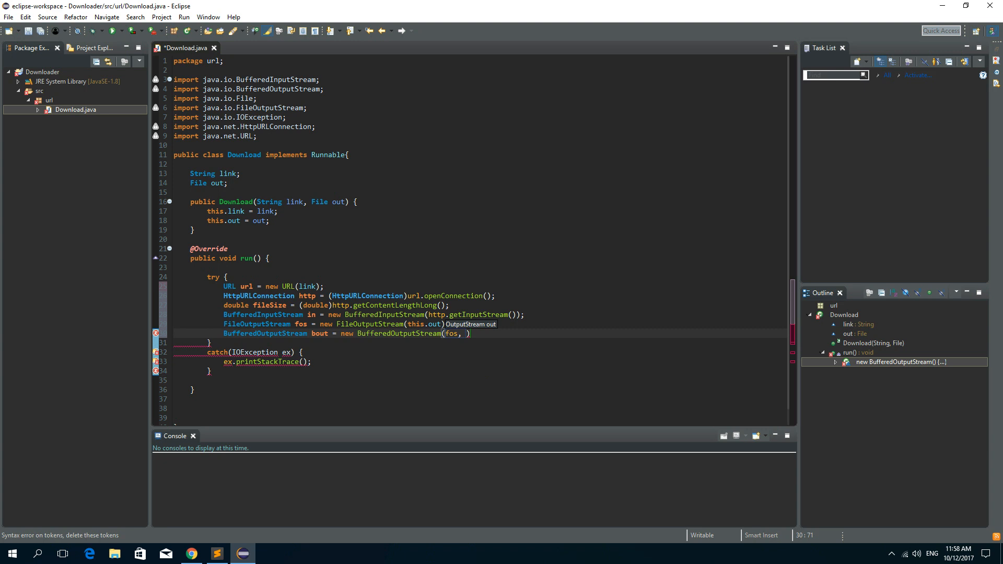
{"action": "type", "text": "1024"}
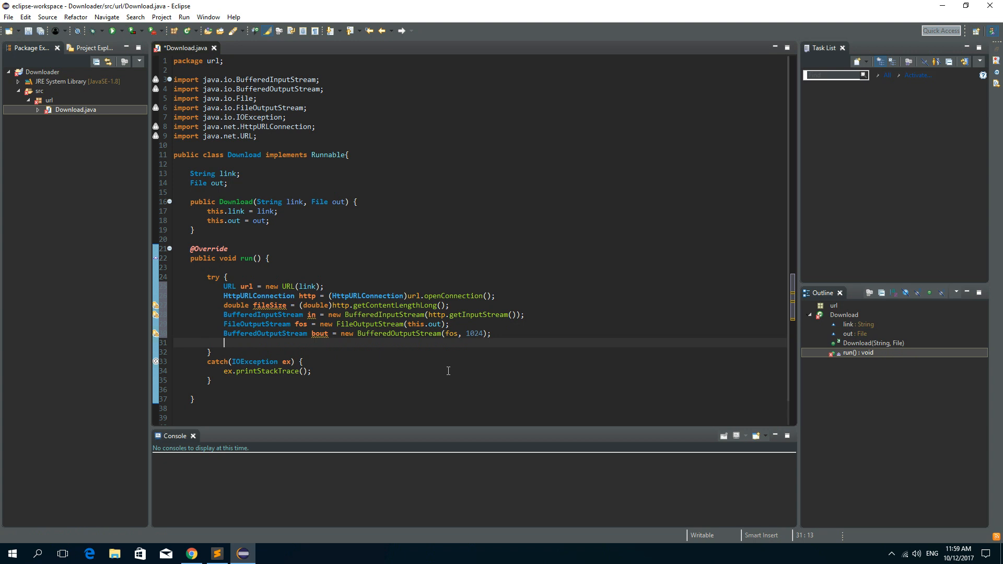
Step: Declare byte[] buffer = new byte[1024]; after the bout stream
{"action": "type", "text": "b"}
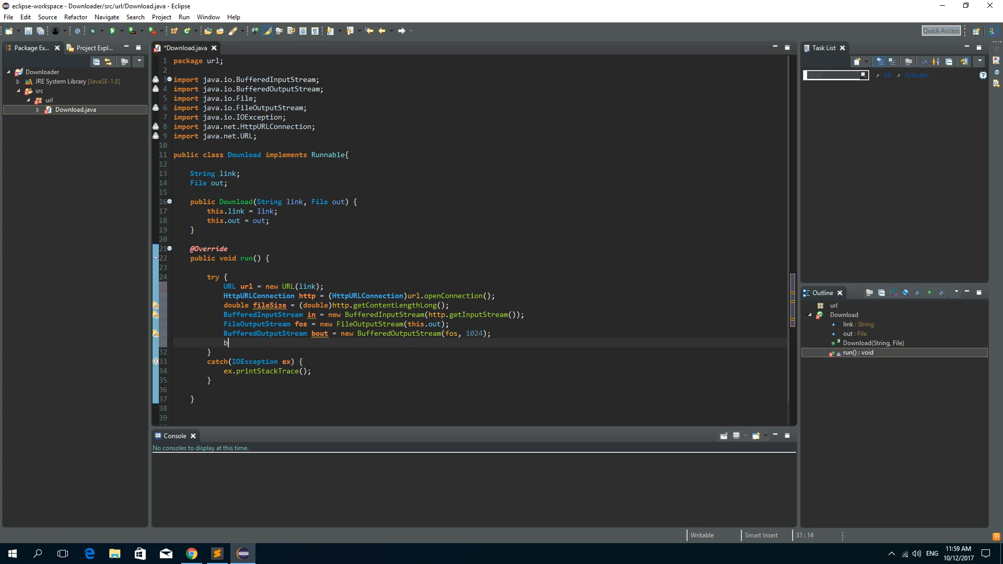
{"action": "type", "text": "z"}
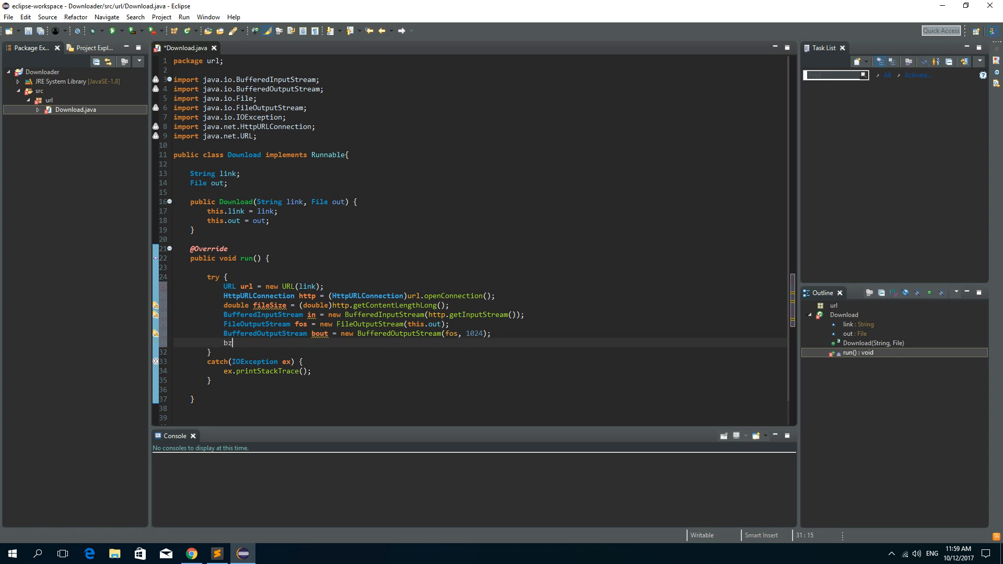
{"action": "type", "text": "yte[]"}
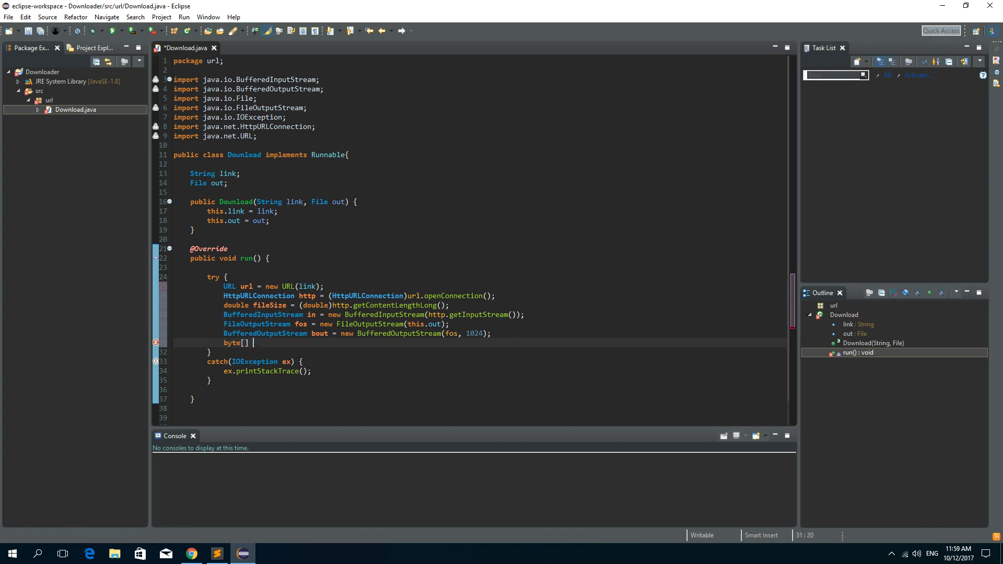
{"action": "type", "text": "buffer"}
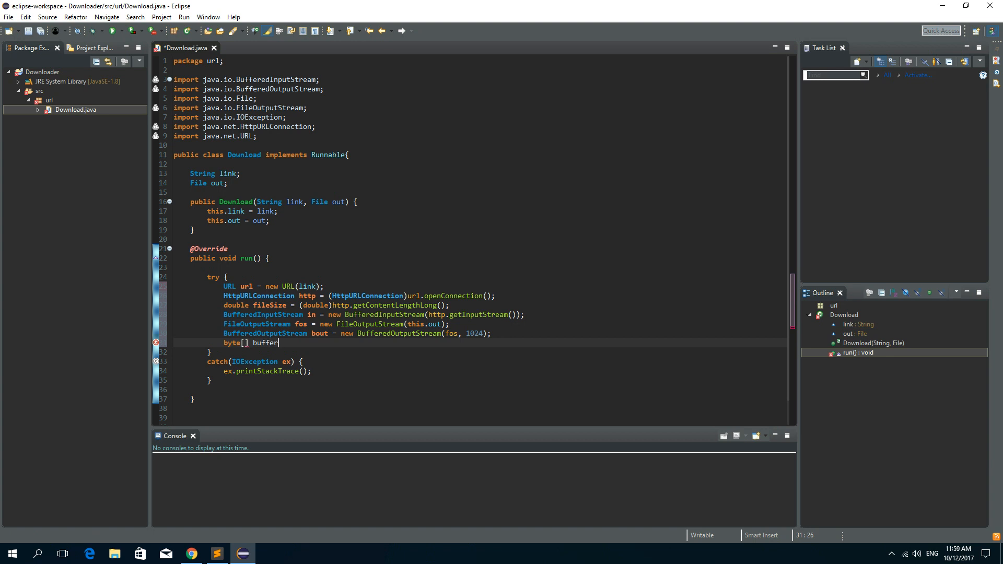
{"action": "type", "text": "= new byte["}
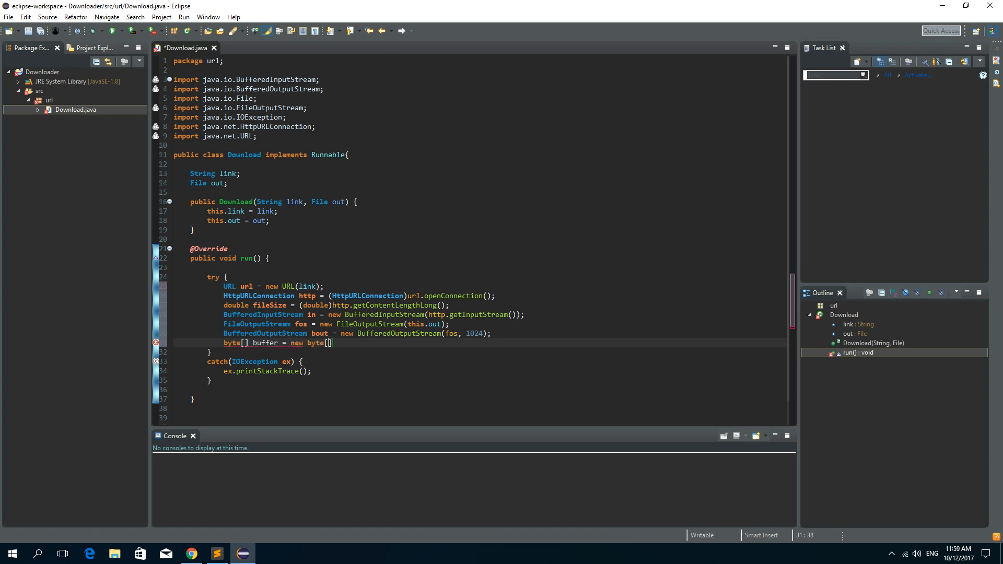
{"action": "type", "text": "1024"}
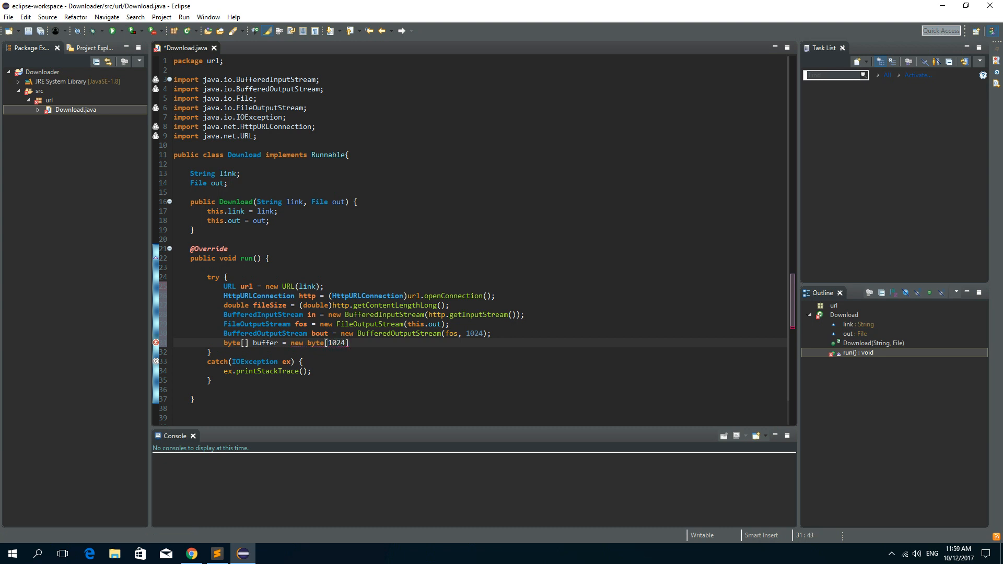
{"action": "type", "text": ";"}
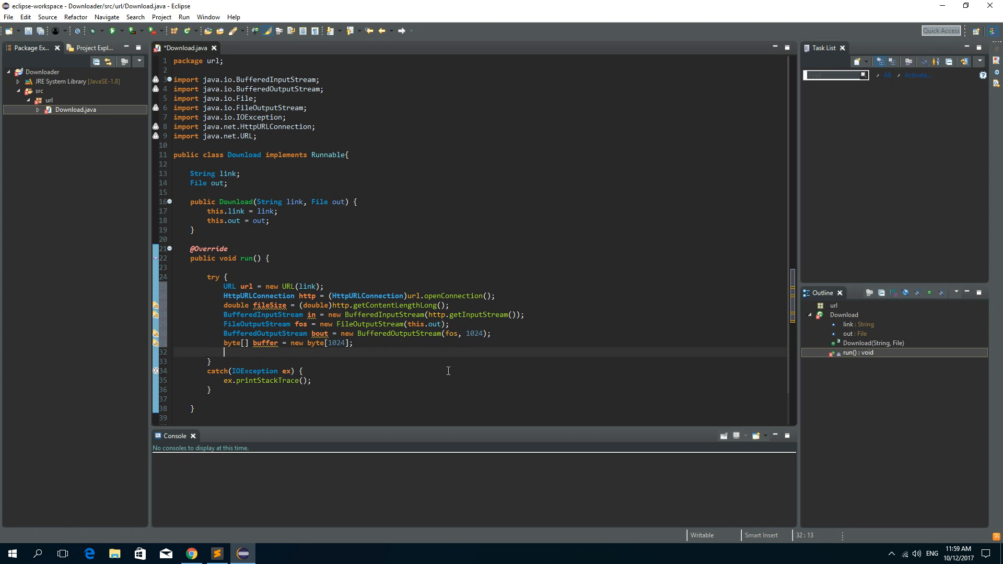
Step: Declare double downloaded = 0.00; as the first counter
{"action": "type", "text": "d"}
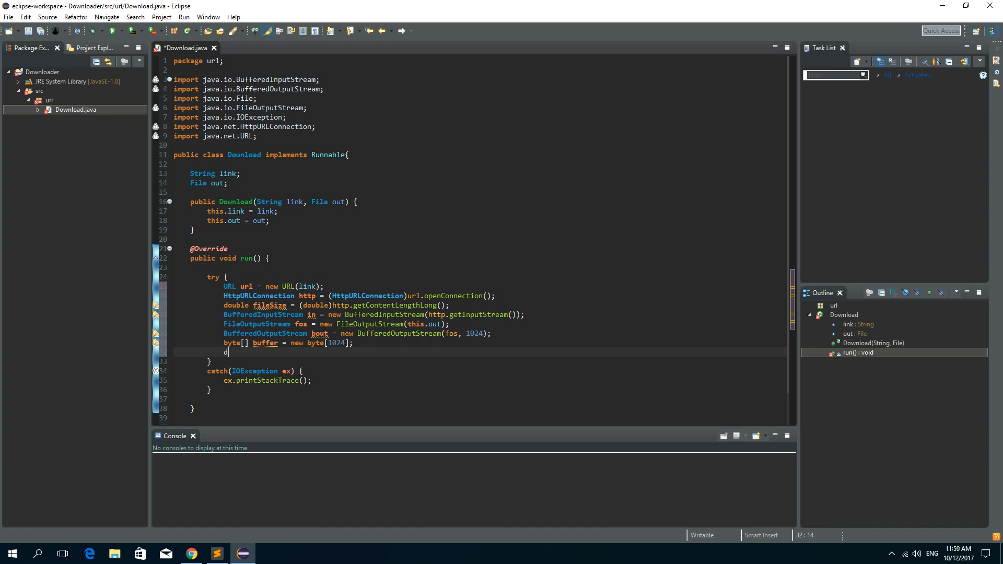
{"action": "type", "text": "ouble d"}
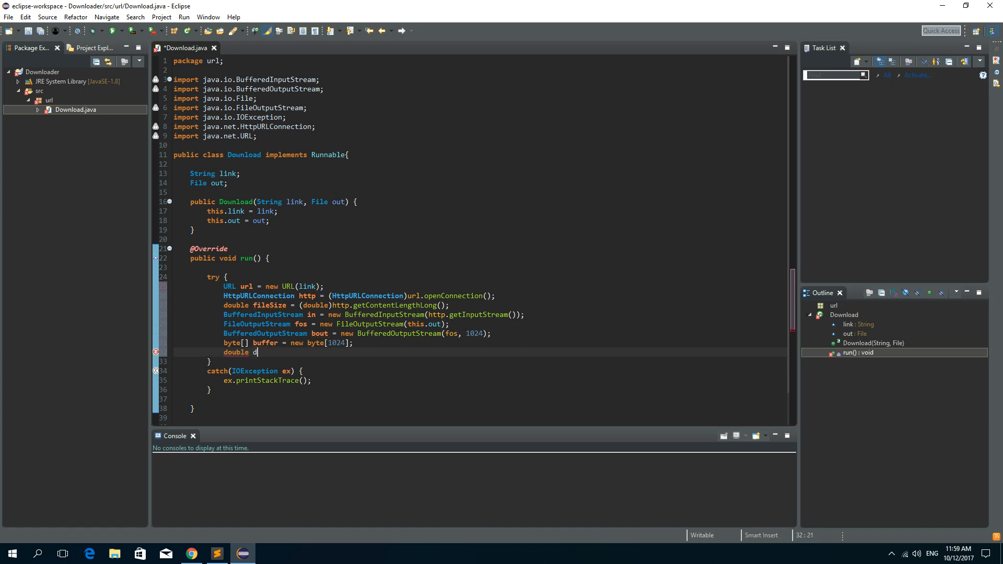
{"action": "type", "text": "ownloaded ="}
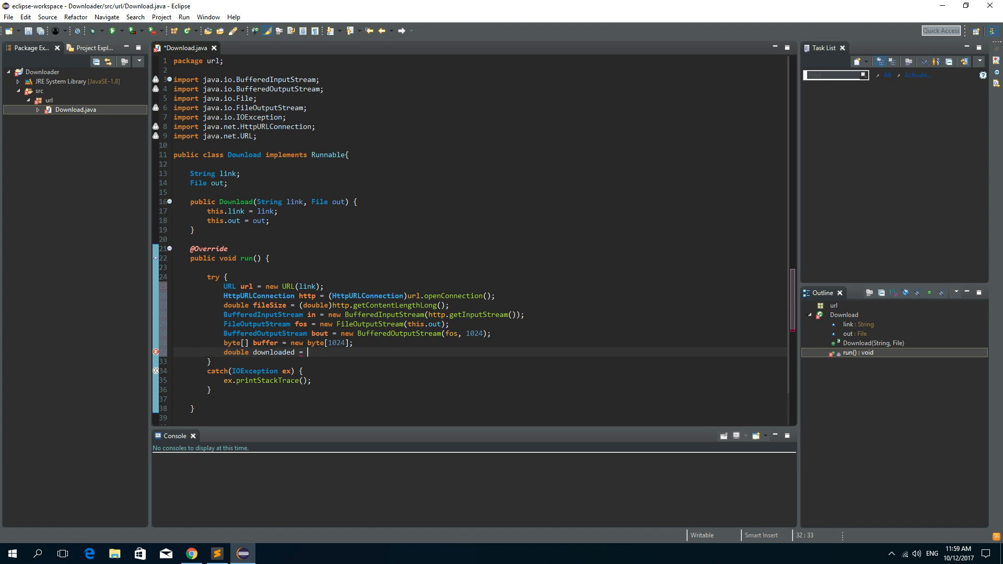
{"action": "type", "text": "0.00;"}
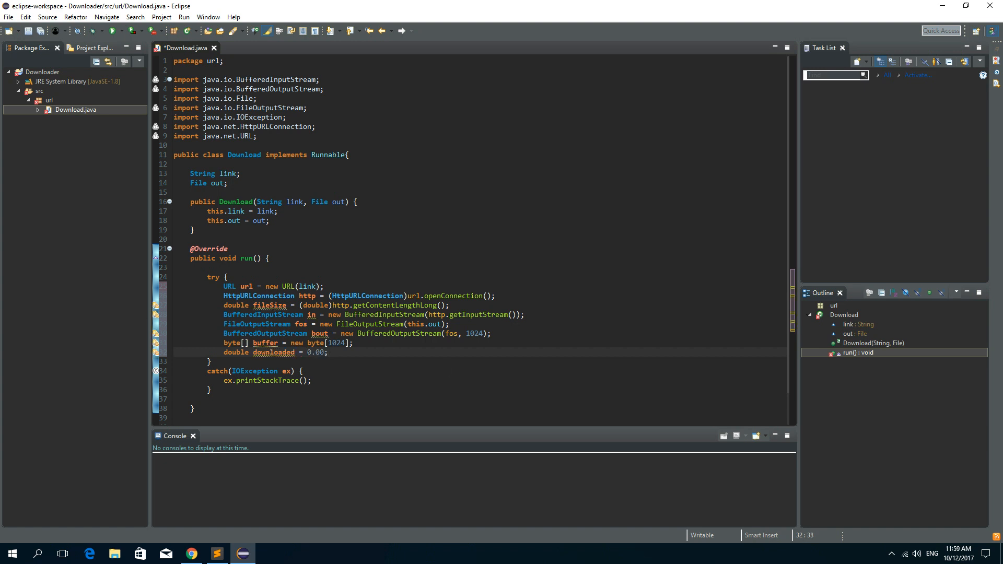
{"action": "key", "text": "Return"}
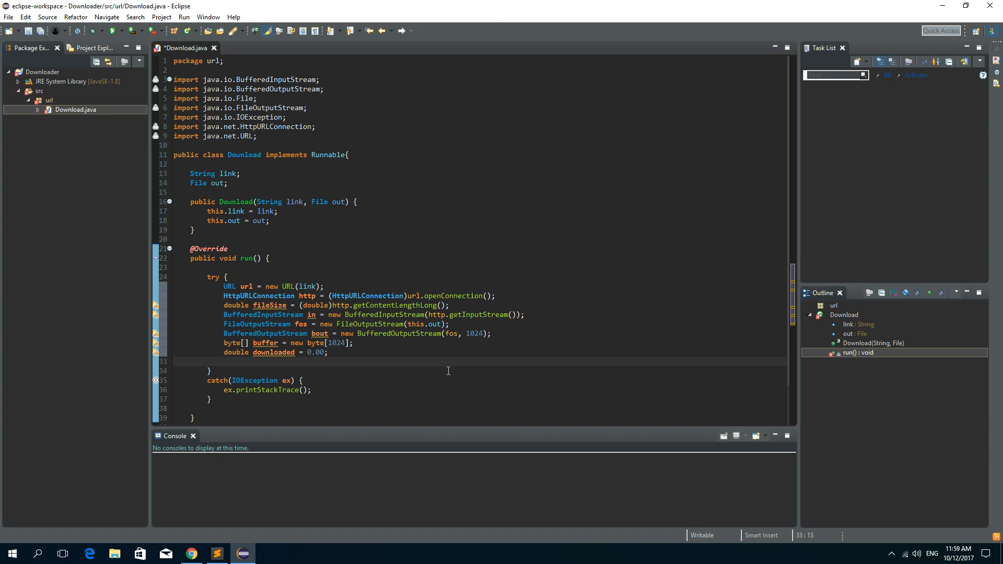
Step: Declare int read = 0; and double percentDownloaded = 0.00; on the following lines
{"action": "type", "text": "int read ="}
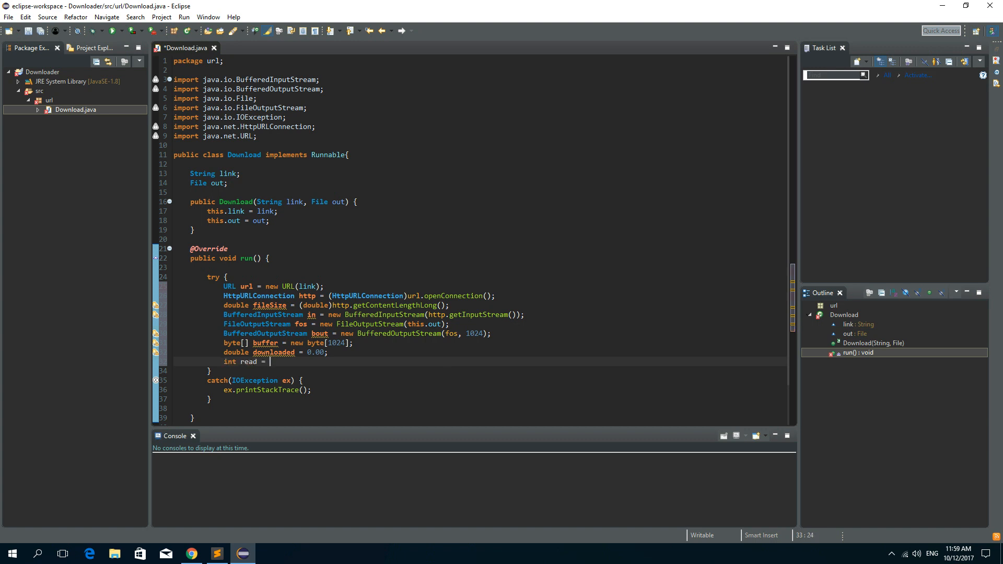
{"action": "type", "text": "0;"}
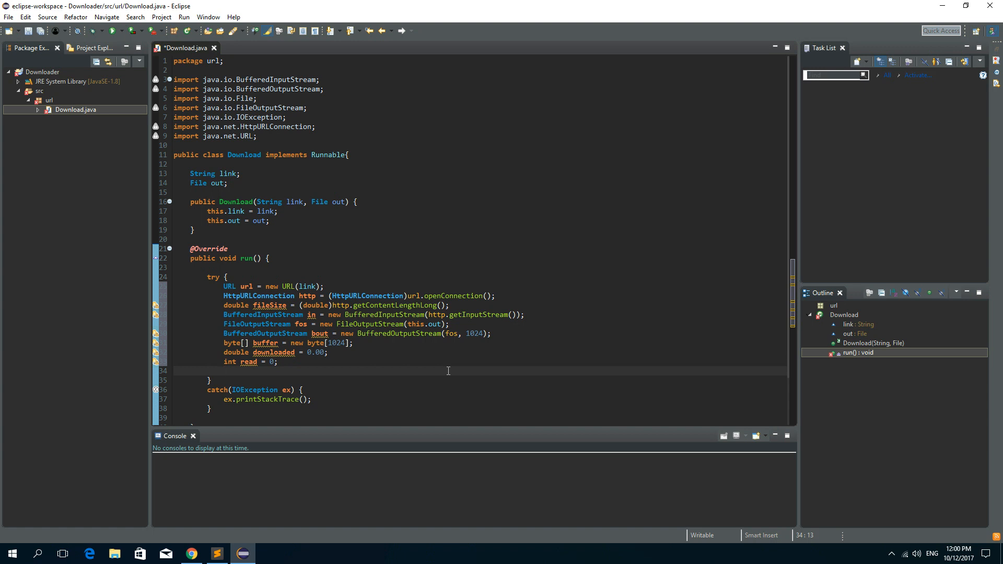
{"action": "type", "text": "double percent"}
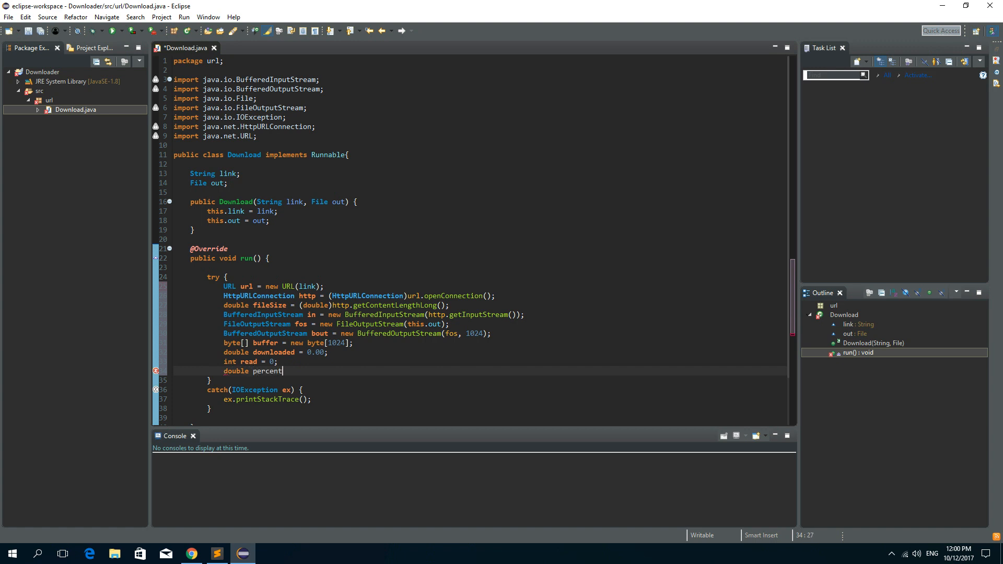
{"action": "type", "text": "Downloaded ="}
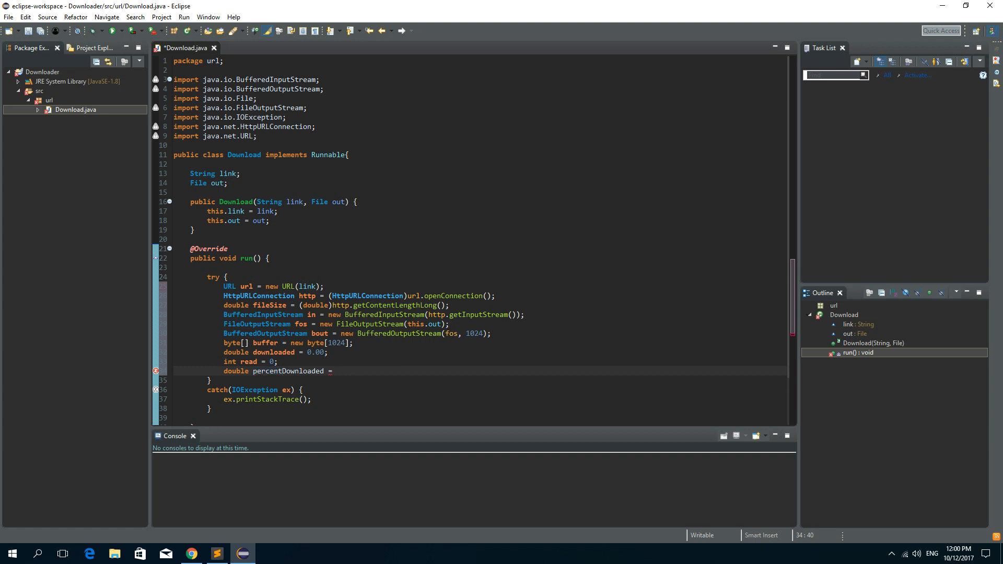
{"action": "type", "text": "0.0"}
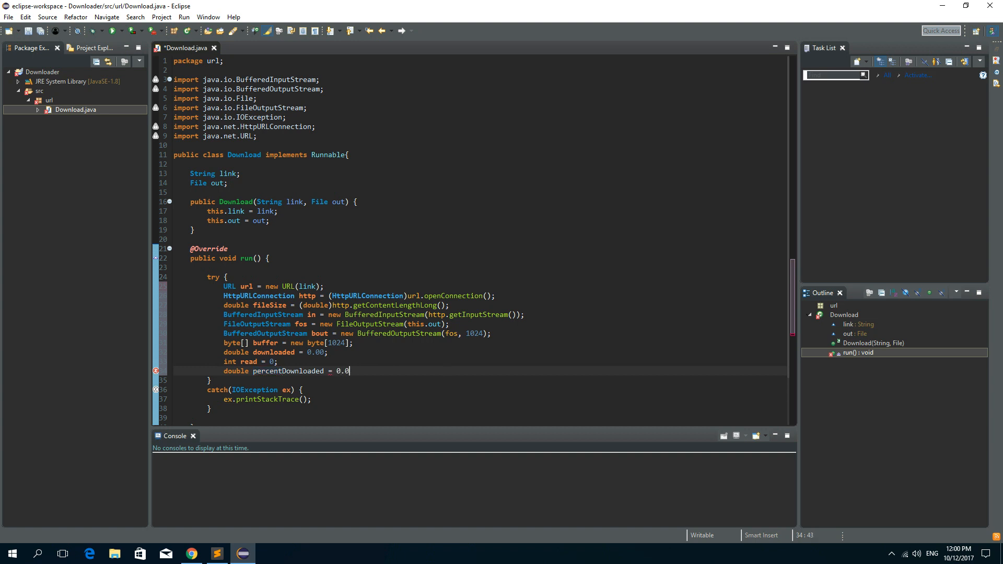
{"action": "type", "text": "0;"}
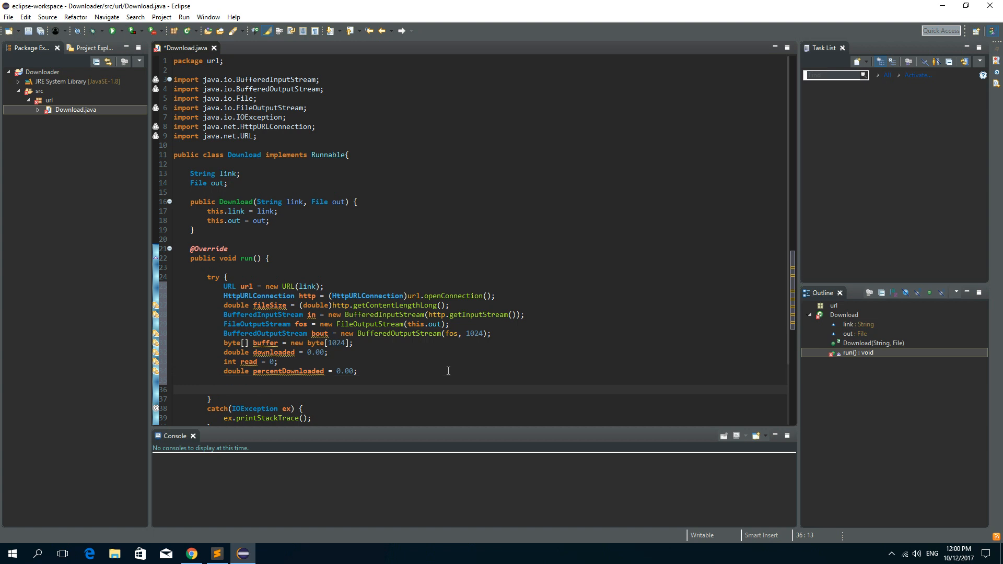
Step: Begin the loop condition while((read = in.read(buffer, 0, 1024) reading chunks into buffer
{"action": "scroll", "scroll_direction": "down", "scroll_amount": 3}
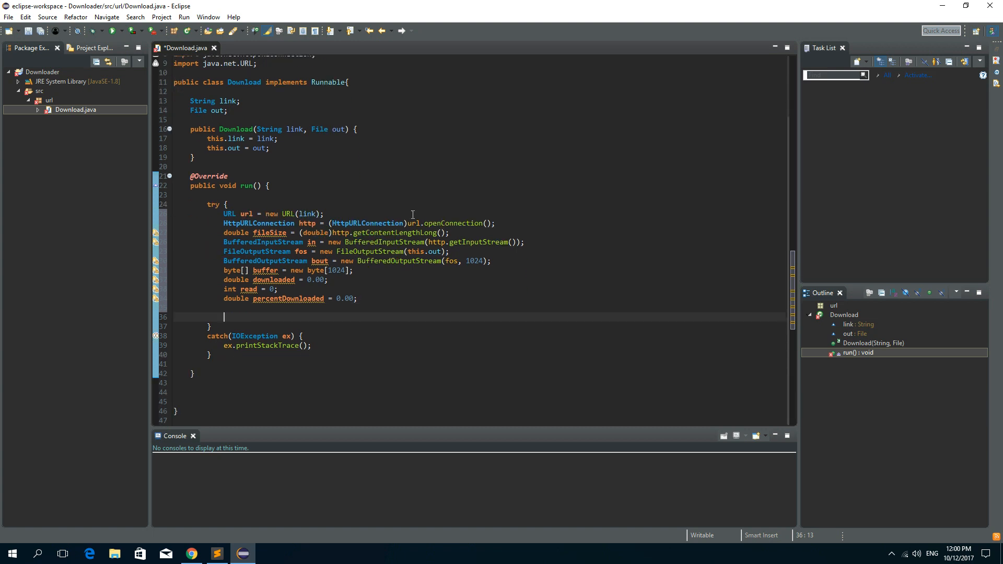
{"action": "mouse_move", "coordinate": [305, 321]}
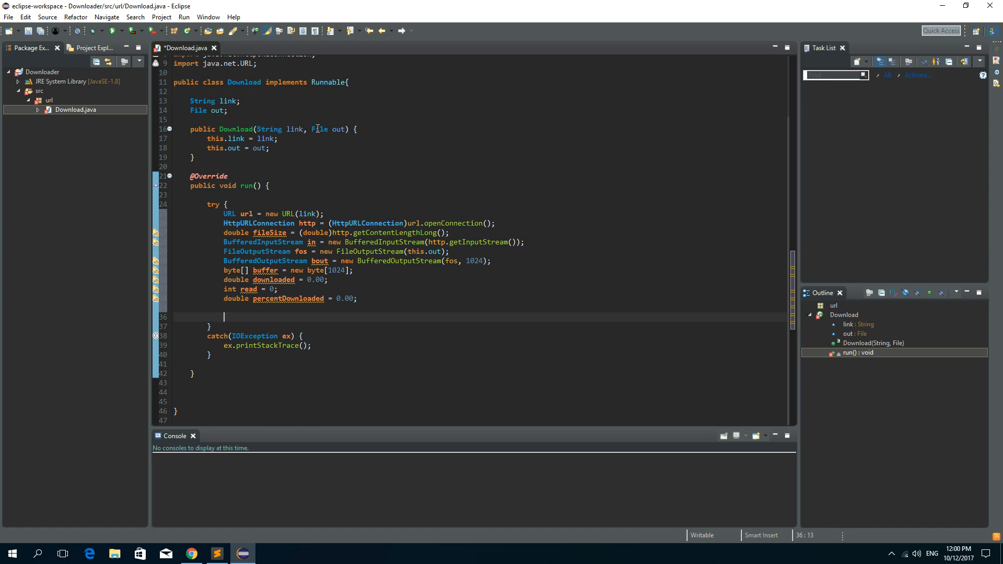
{"action": "double_click", "coordinate": [338, 128]}
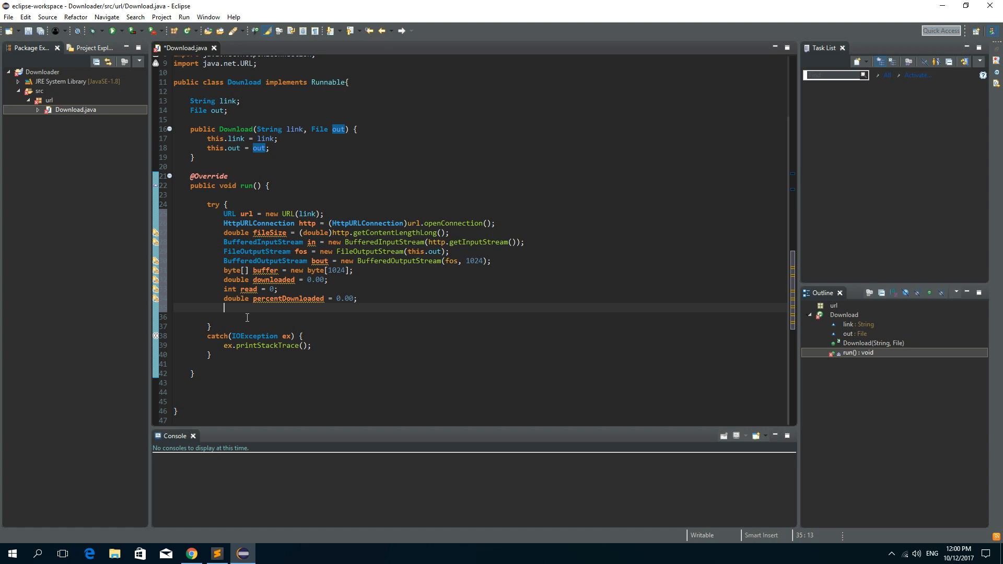
{"action": "type", "text": "while(("}
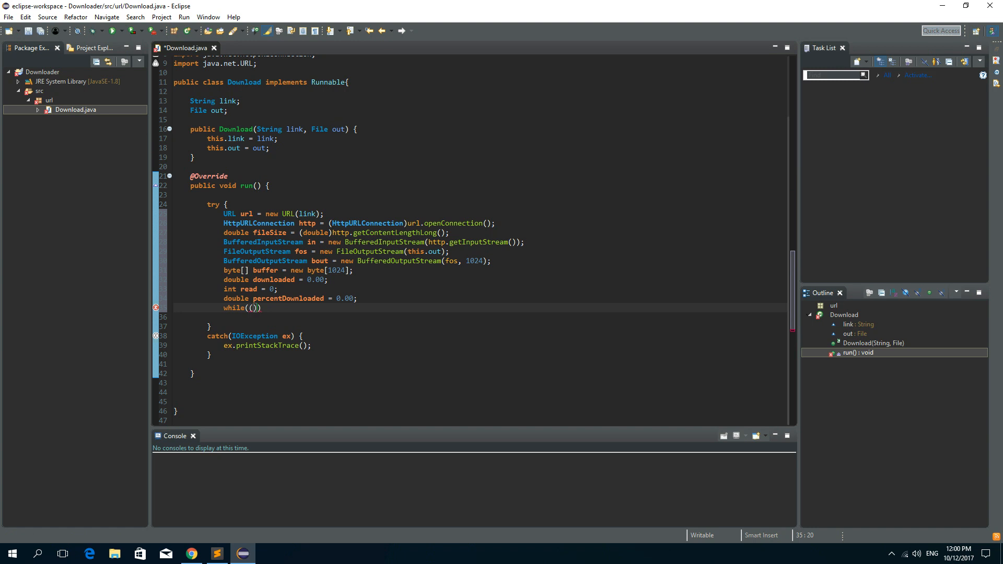
{"action": "type", "text": "read ="}
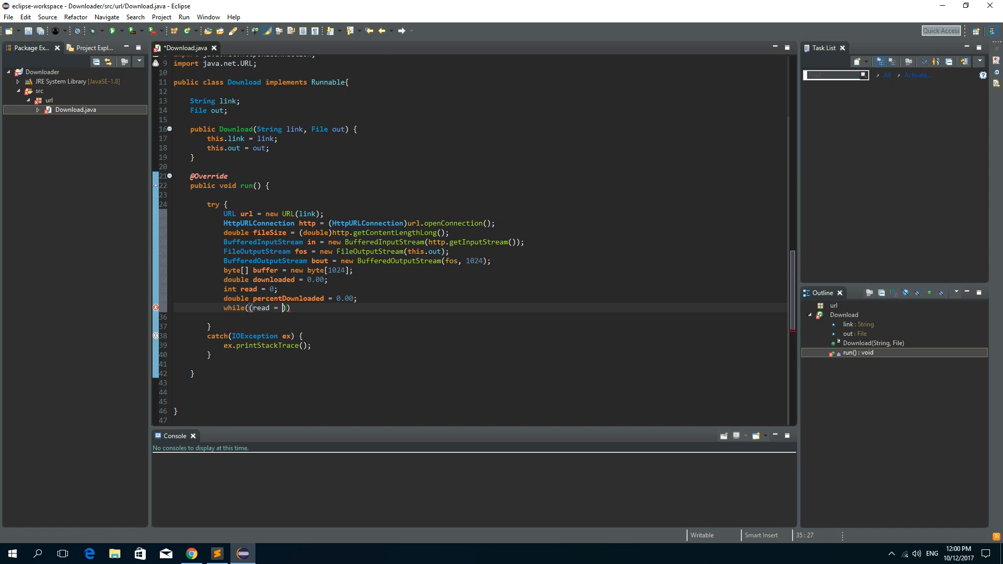
{"action": "type", "text": "i"}
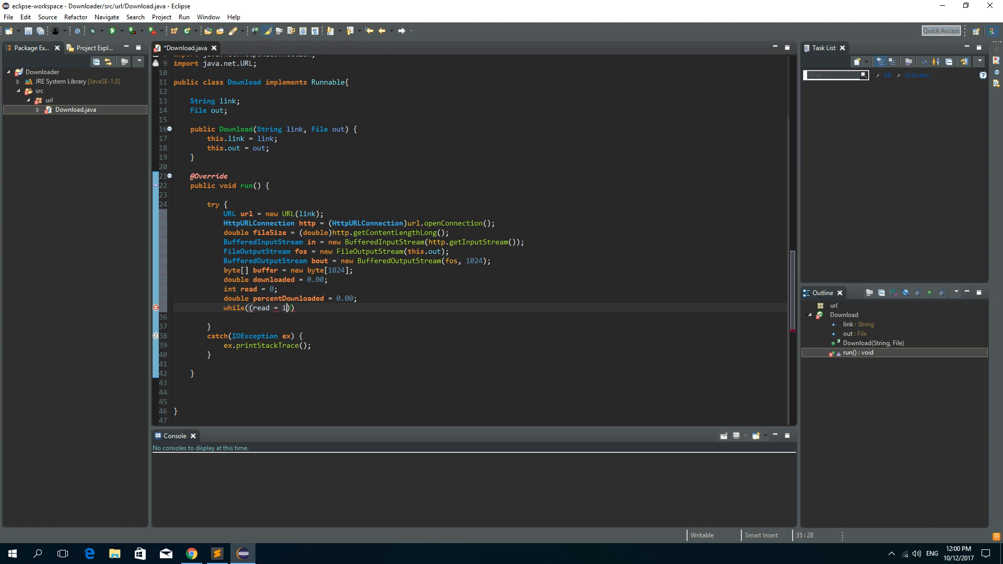
{"action": "type", "text": "n.read()"}
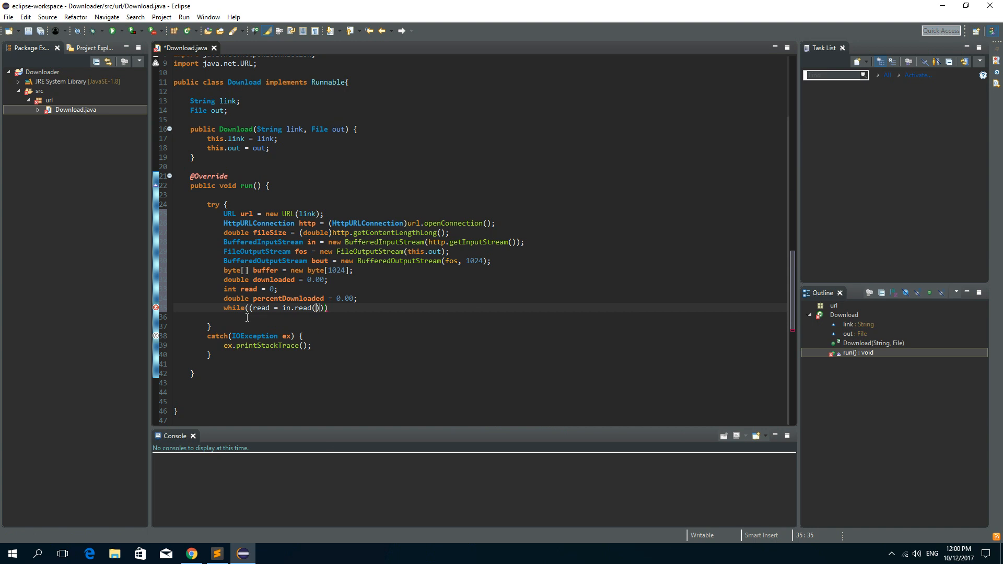
{"action": "type", "text": "d"}
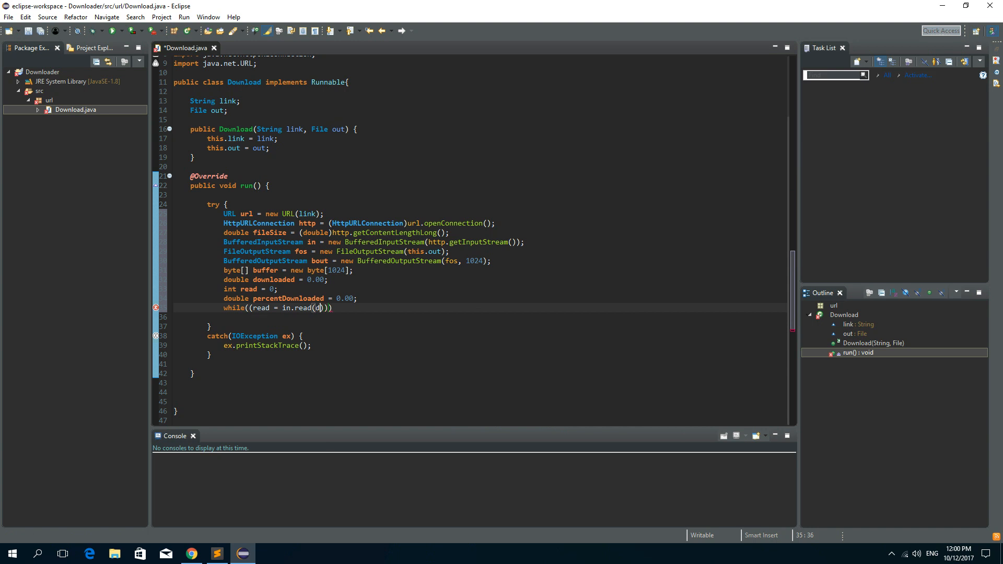
{"action": "type", "text": "buffer"}
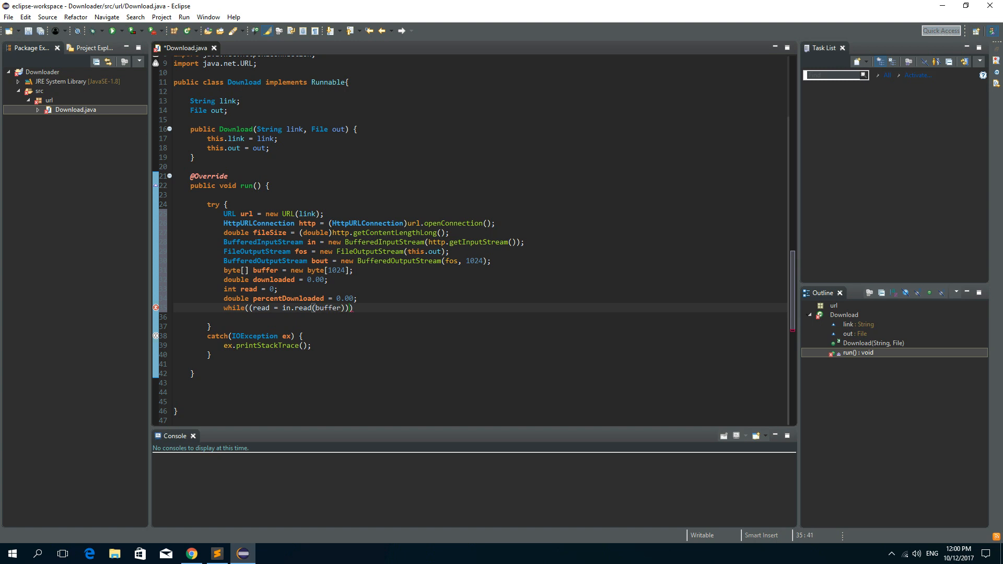
{"action": "type", "text": ", 0,"}
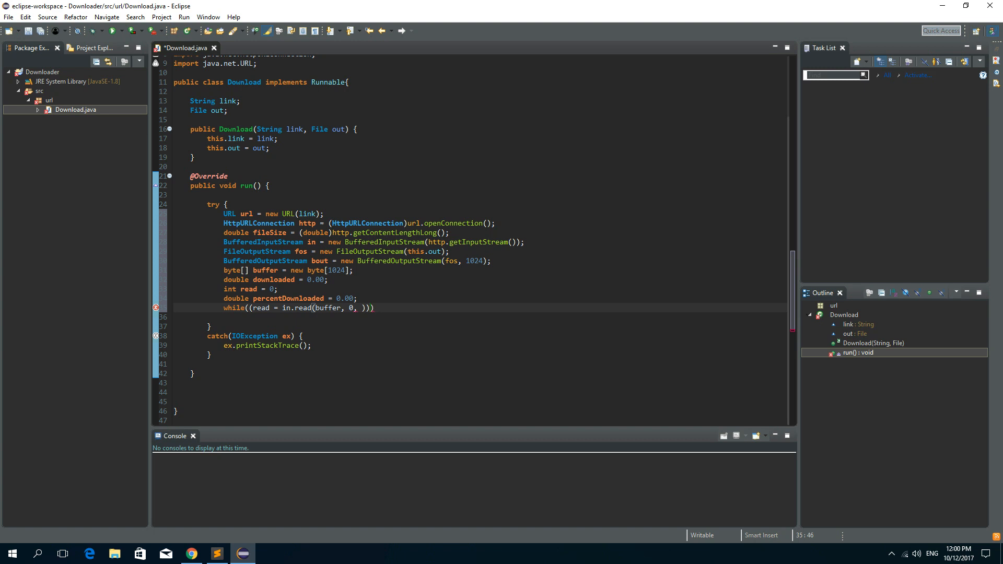
{"action": "type", "text": "1024"}
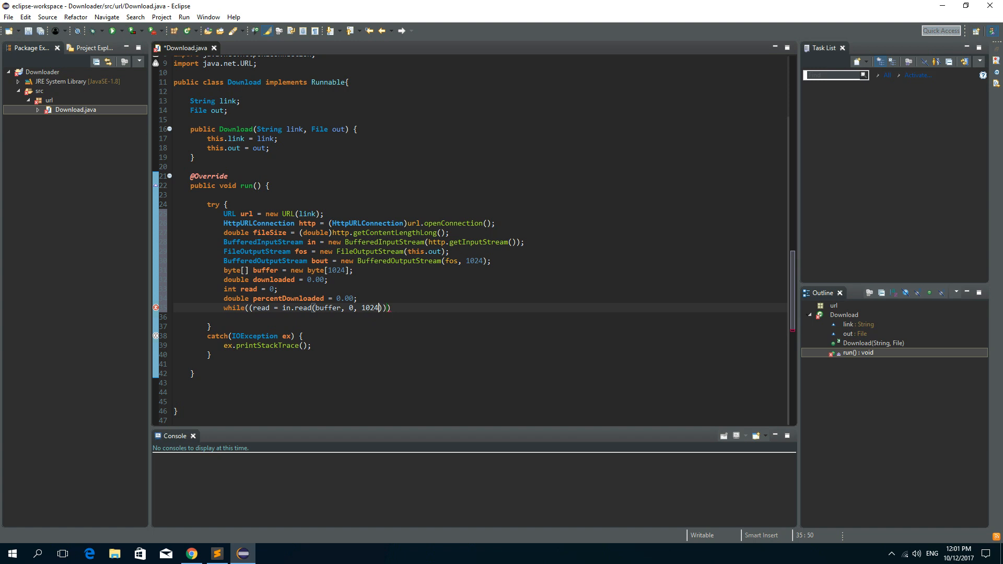
Step: Close the condition with >= 0 and add braces for an empty loop body
{"action": "type", "text": ")"}
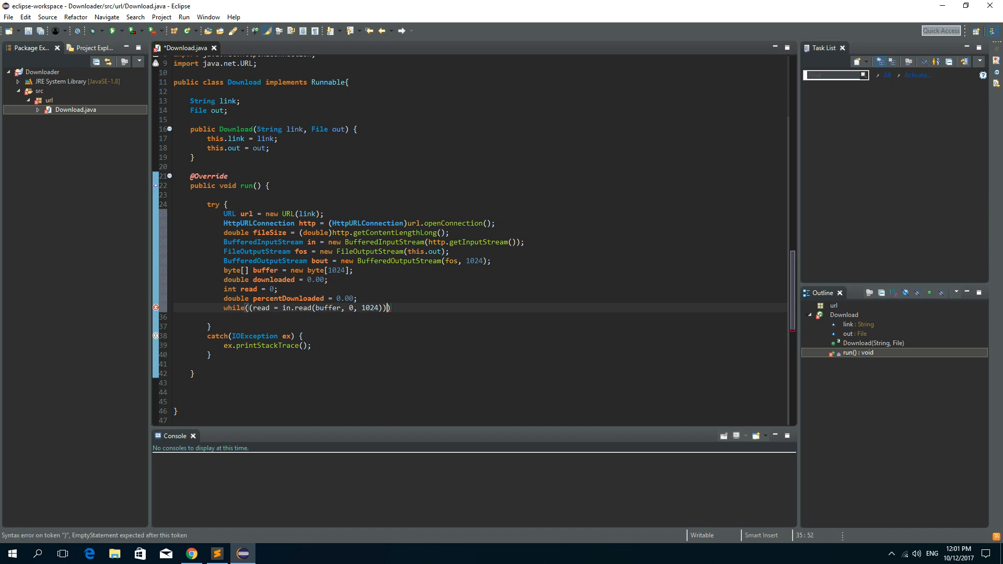
{"action": "type", "text": ")"}
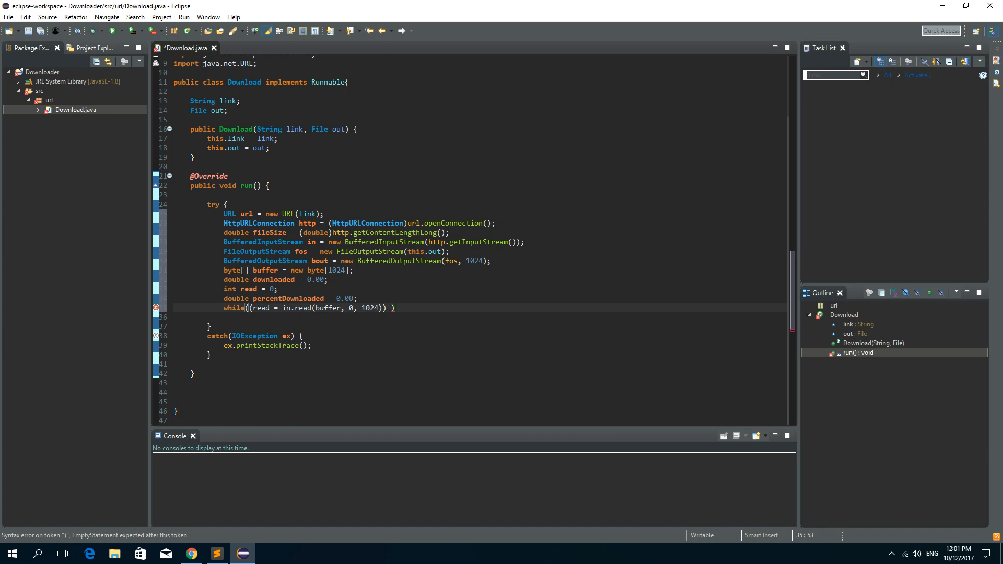
{"action": "type", "text": ">="}
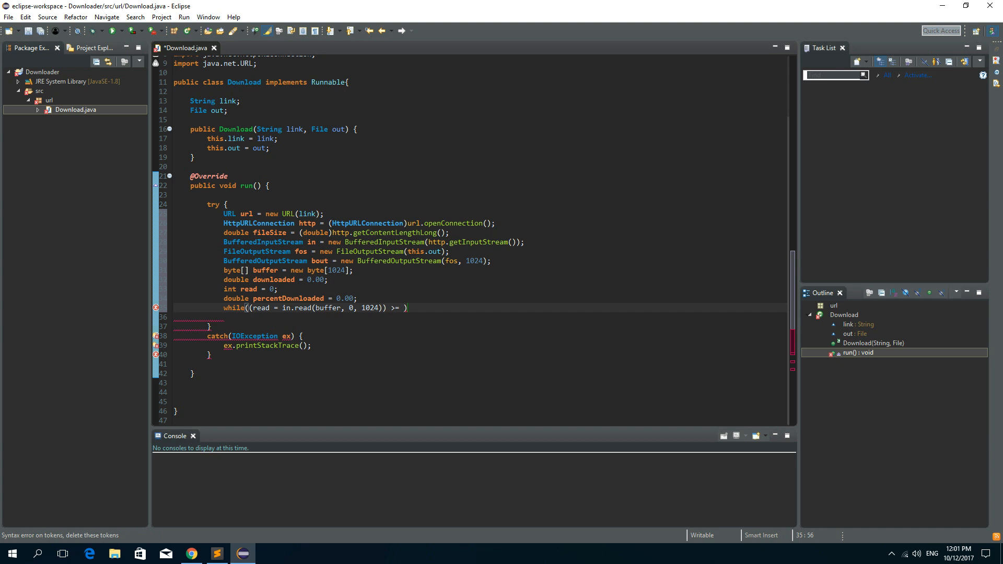
{"action": "type", "text": "0"}
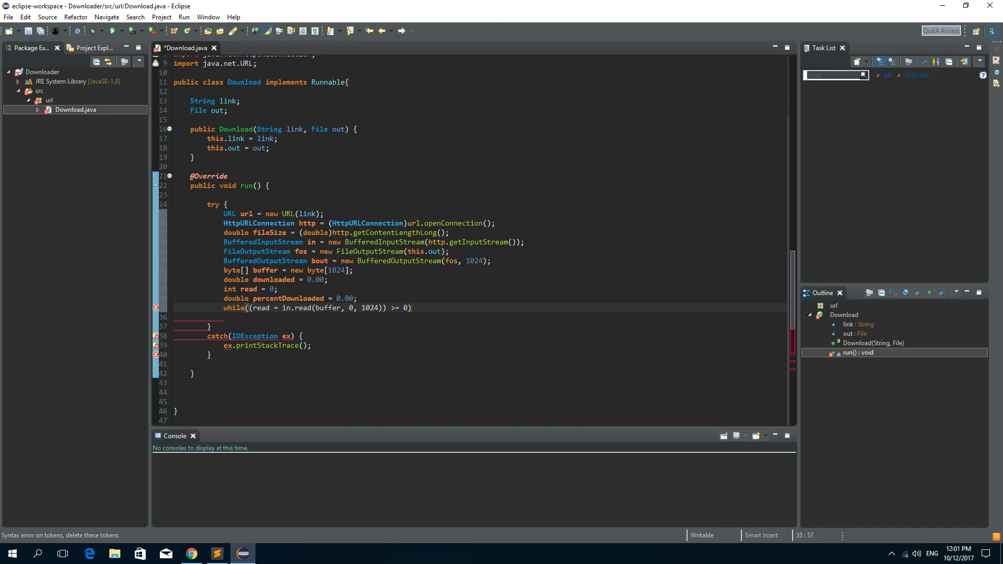
{"action": "type", "text": "{"}
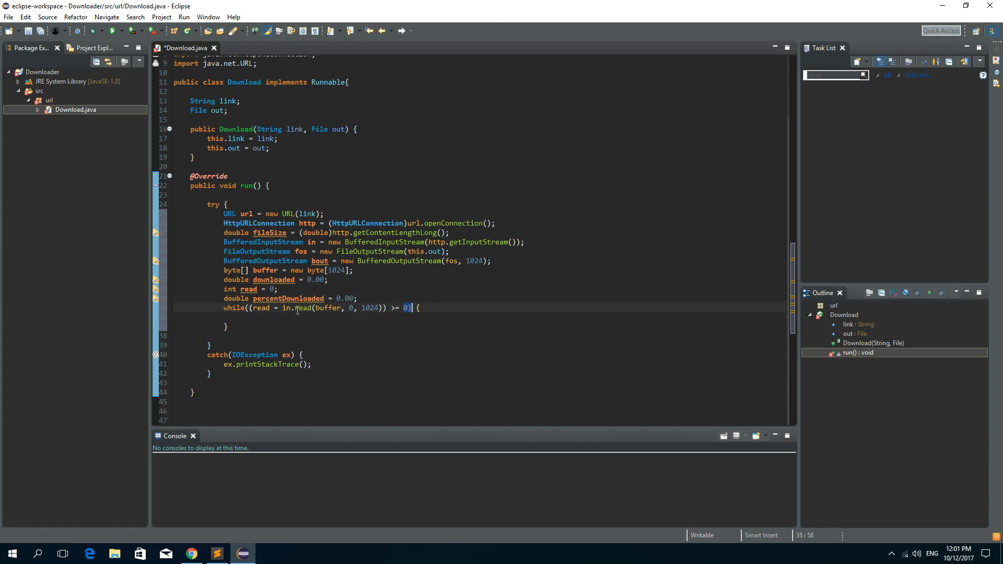
Step: Write each chunk with bout.write(buffer, 0, read); inside the loop and move to a new line
{"action": "key", "text": "enter"}
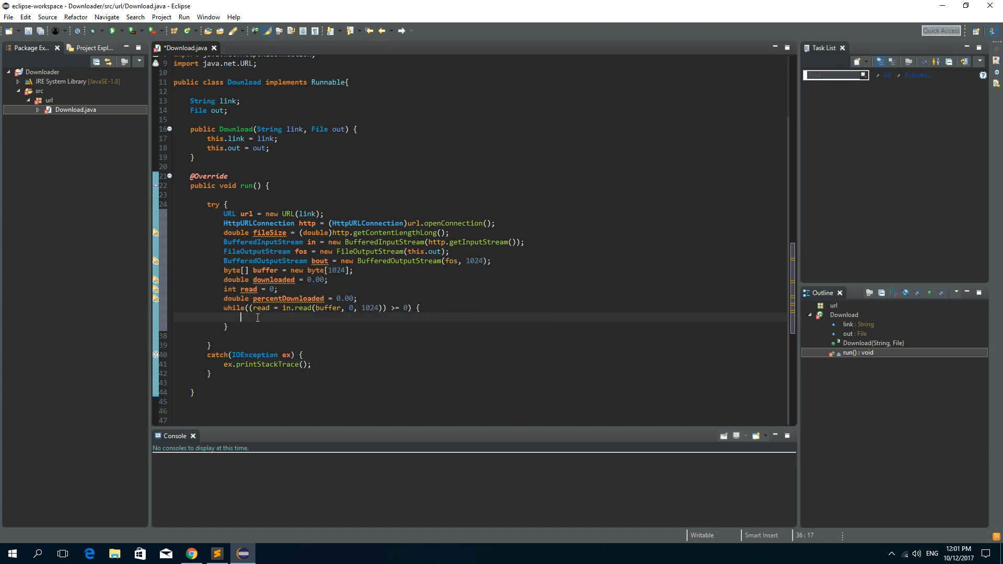
{"action": "type", "text": "bout.write(buffer, 0, read);"}
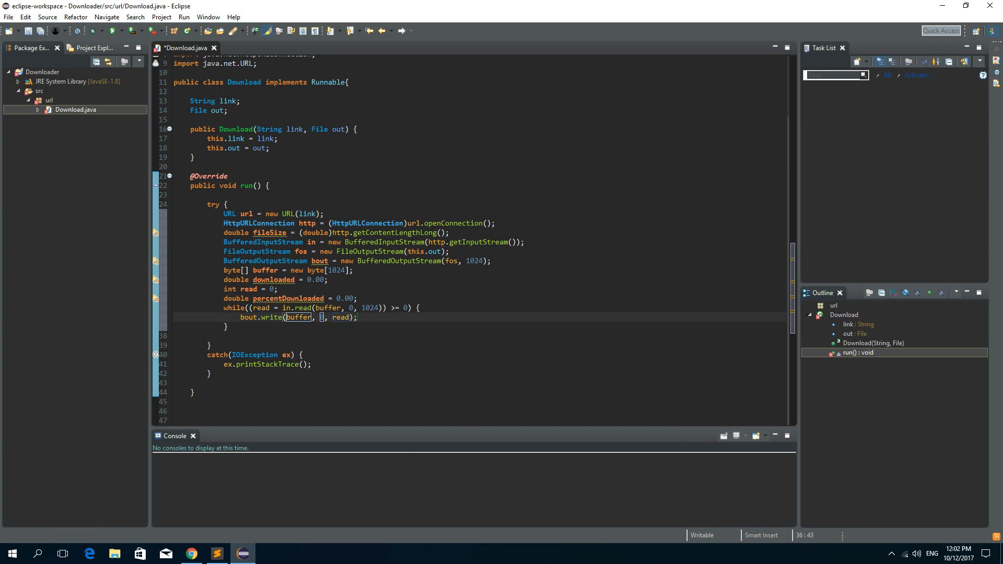
{"action": "left_click", "coordinate": [358, 317]}
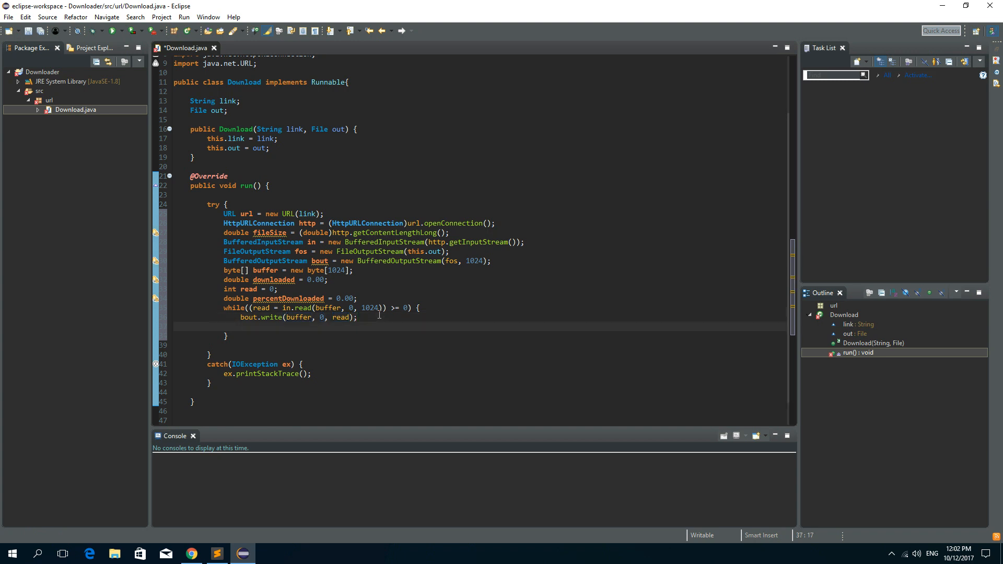
{"action": "left_click", "coordinate": [240, 326]}
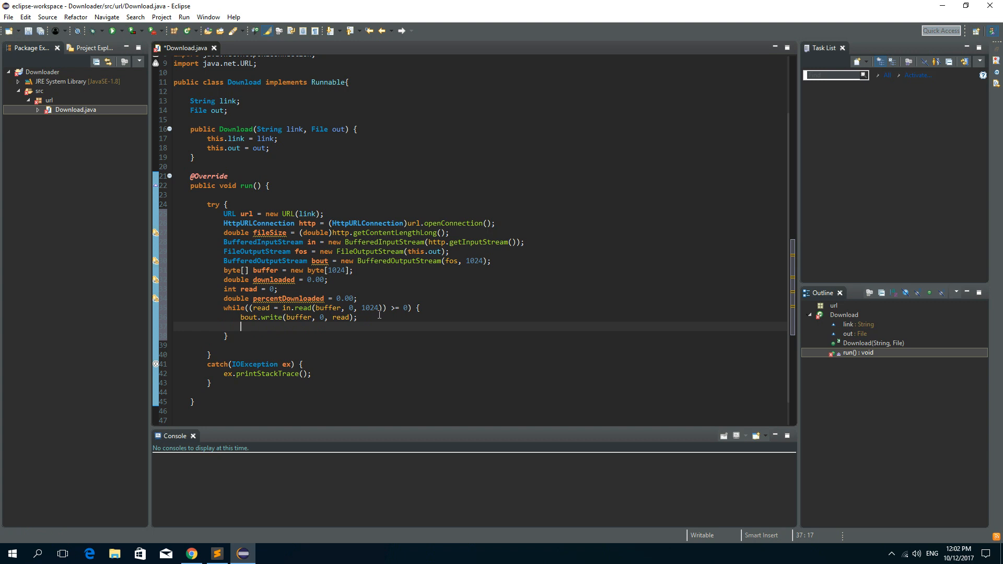
Step: Add downloaded += read; inside the loop body
{"action": "type", "text": "downloaded"}
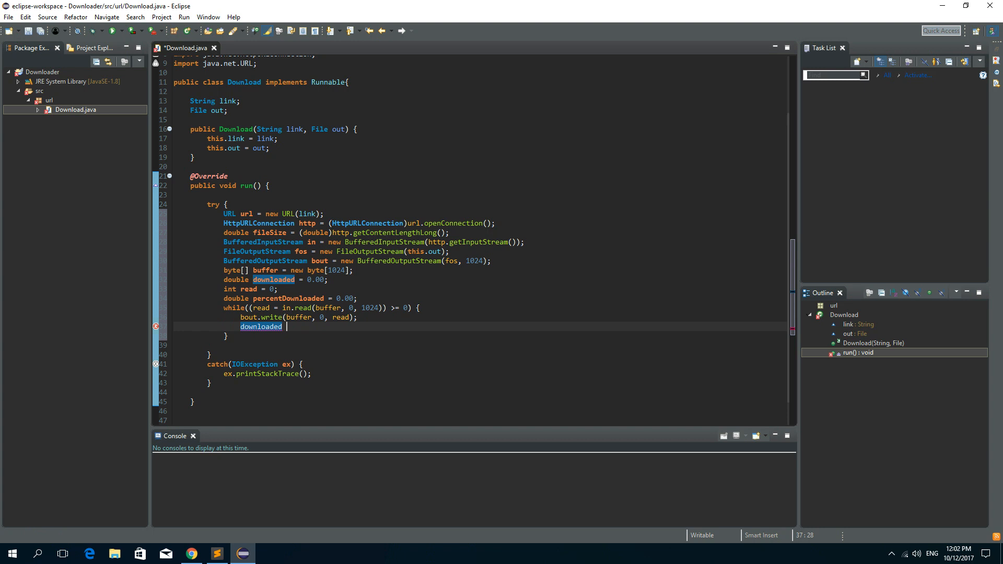
{"action": "type", "text": "+="}
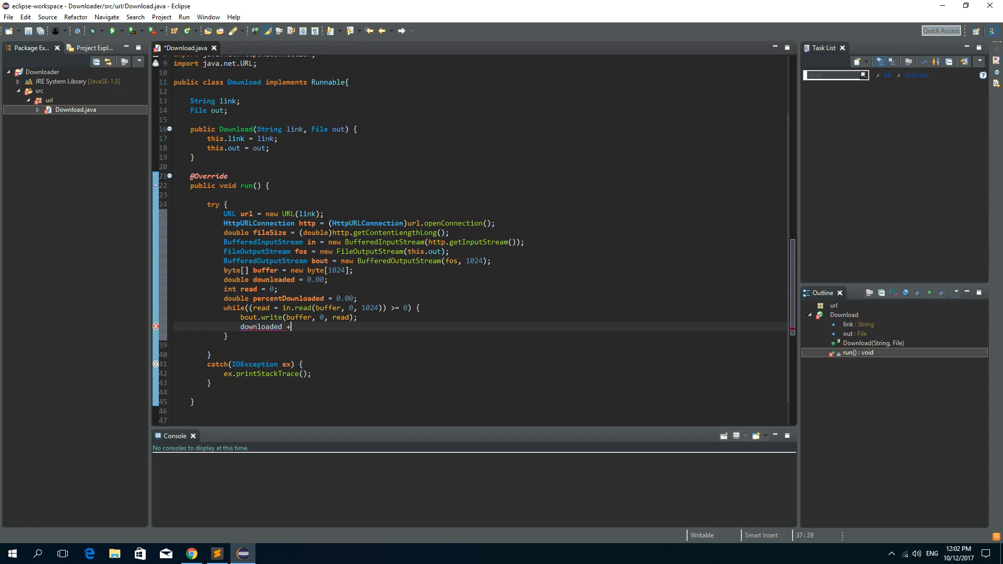
{"action": "type", "text": "="}
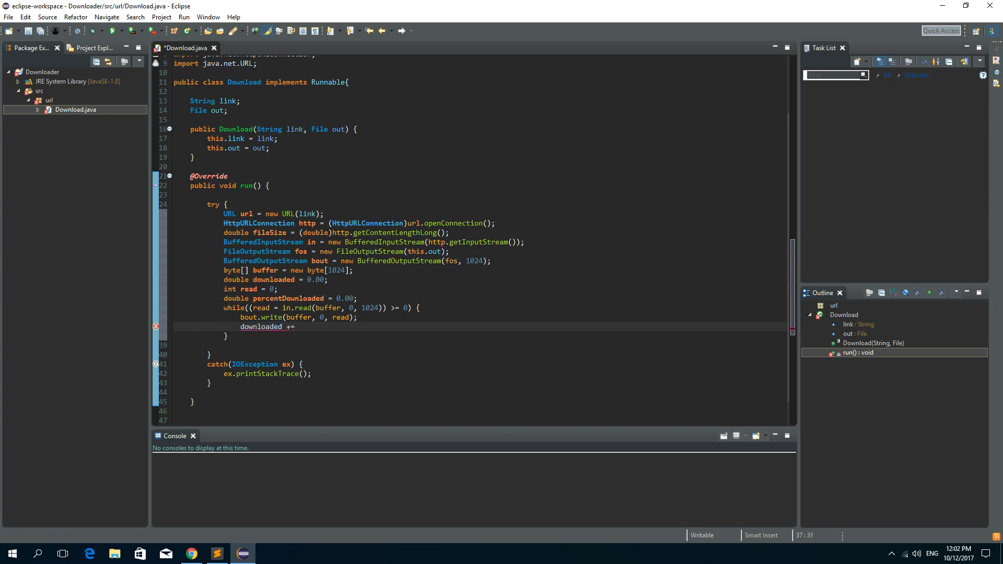
{"action": "type", "text": "read;"}
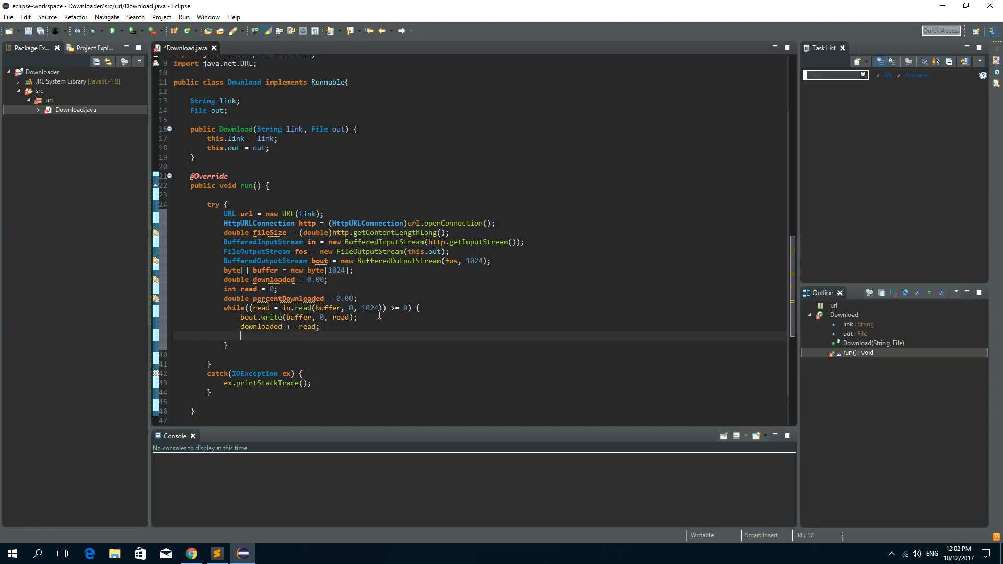
Step: Set percentDownloaded = (downloaded*100)/fileSize; on the next line
{"action": "type", "text": "perce"}
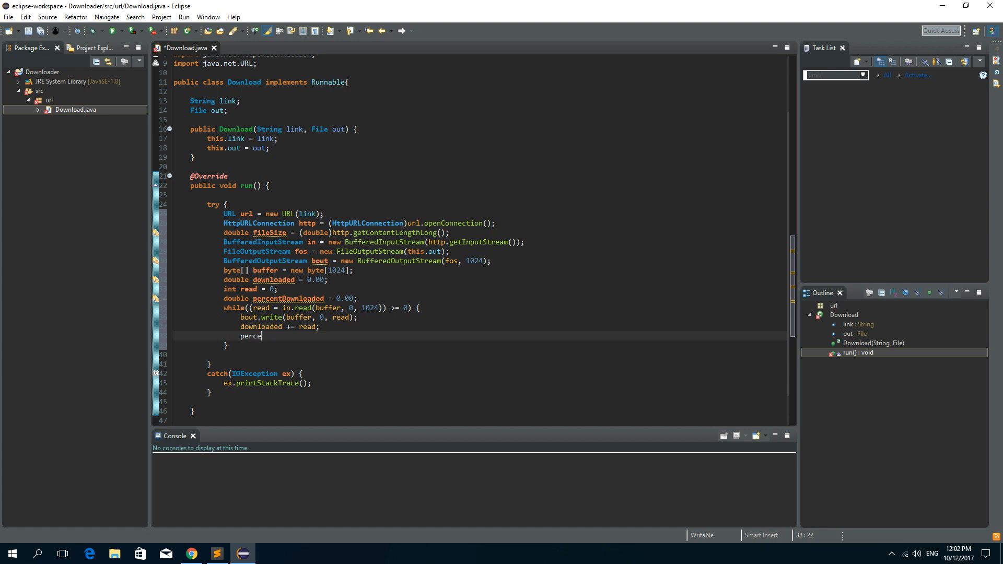
{"action": "type", "text": "ntDownloaded = *"}
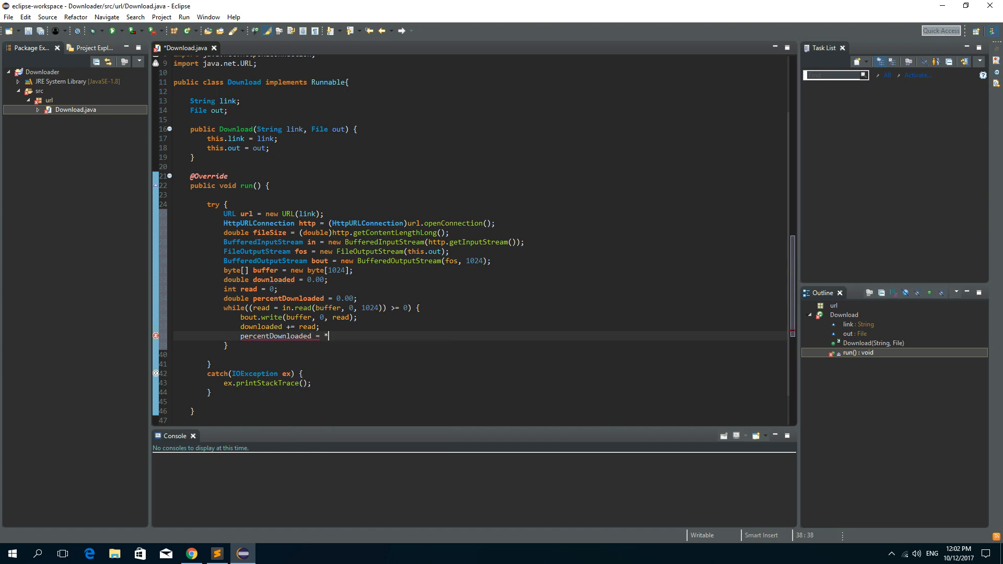
{"action": "type", "text": "(downloaded"}
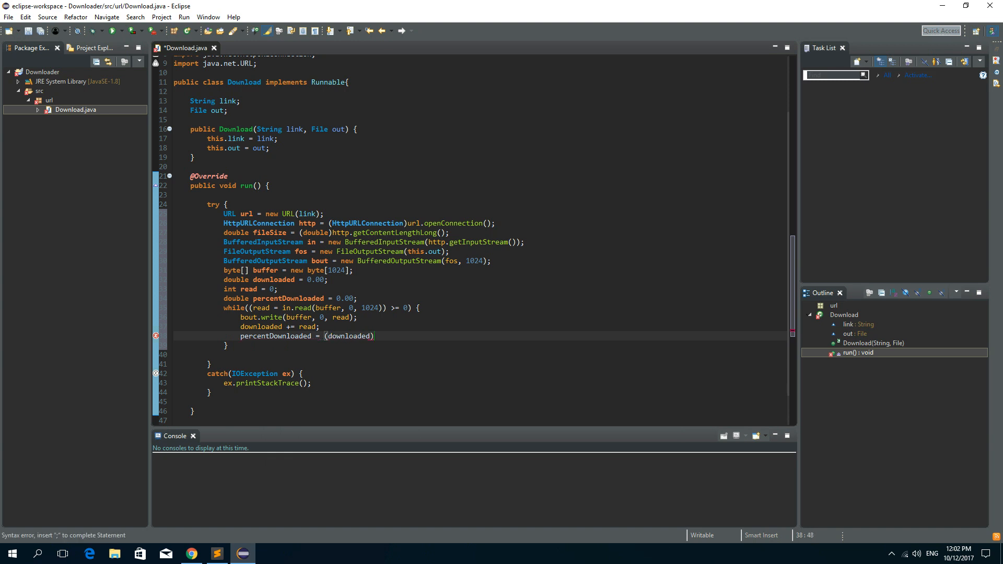
{"action": "type", "text": "*"}
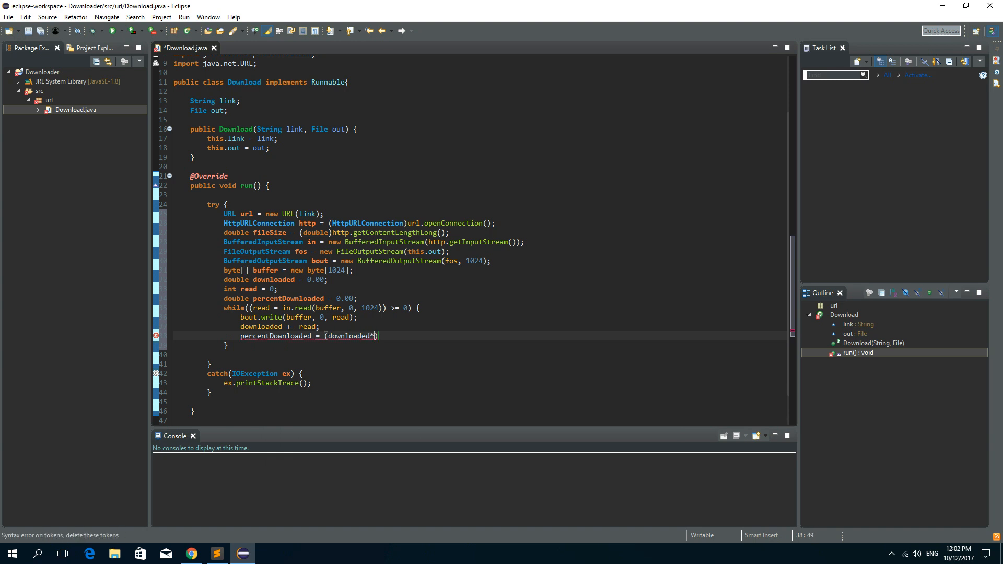
{"action": "type", "text": "100"}
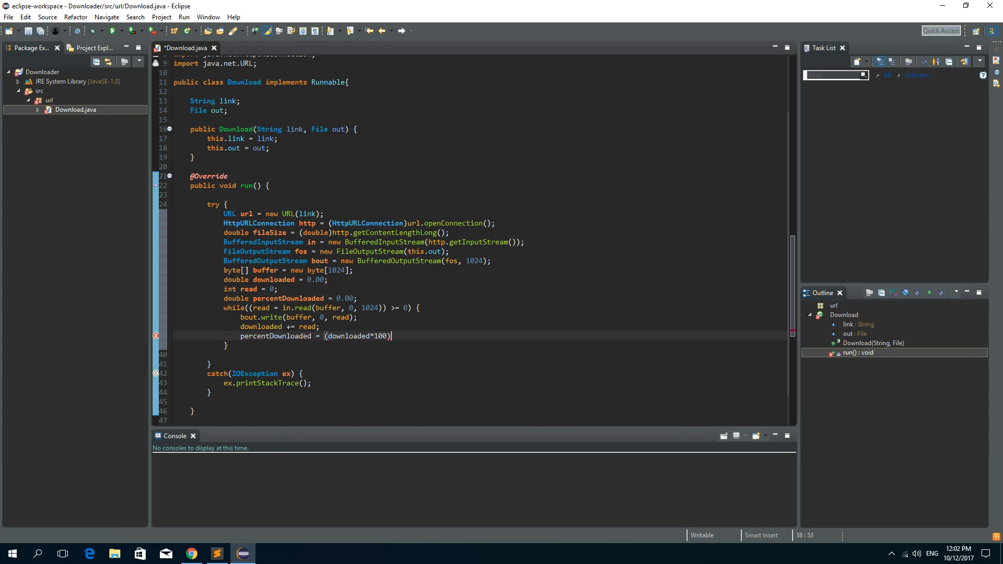
{"action": "type", "text": "/f"}
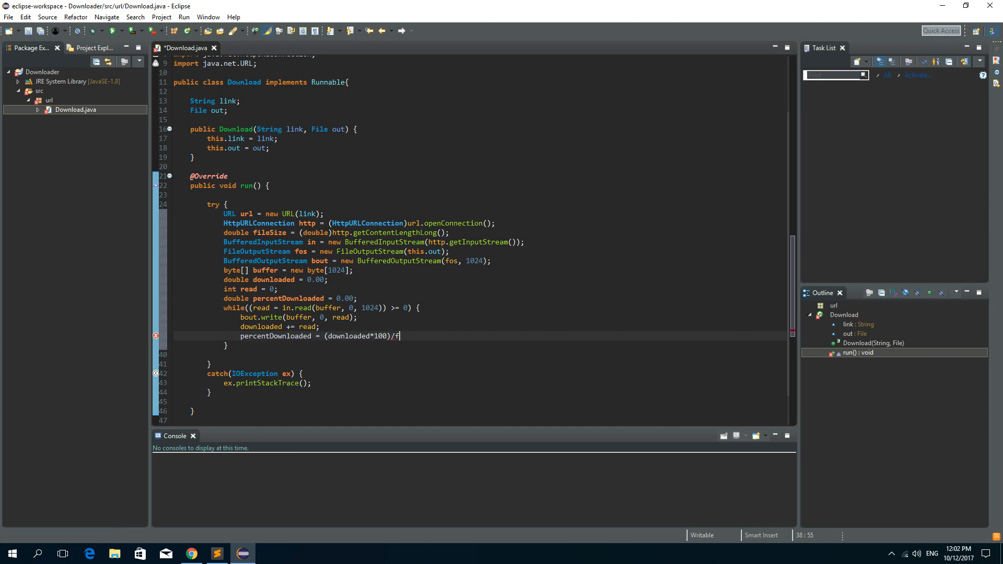
{"action": "type", "text": "ileSize;"}
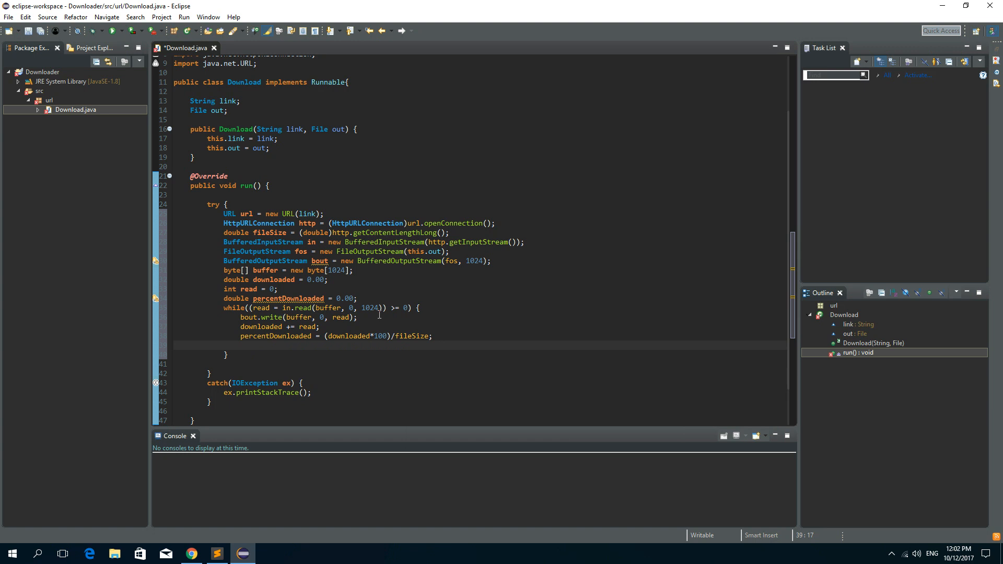
Step: Declare String percent = String.format("%.4f", percentDownloaded); for a four-decimal percentage
{"action": "type", "text": "String"}
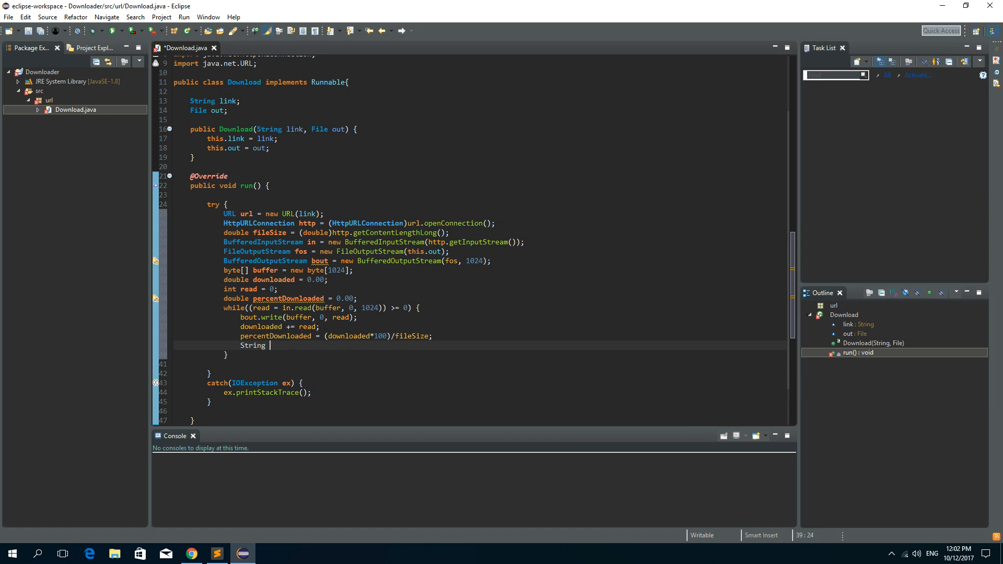
{"action": "type", "text": "percent = S"}
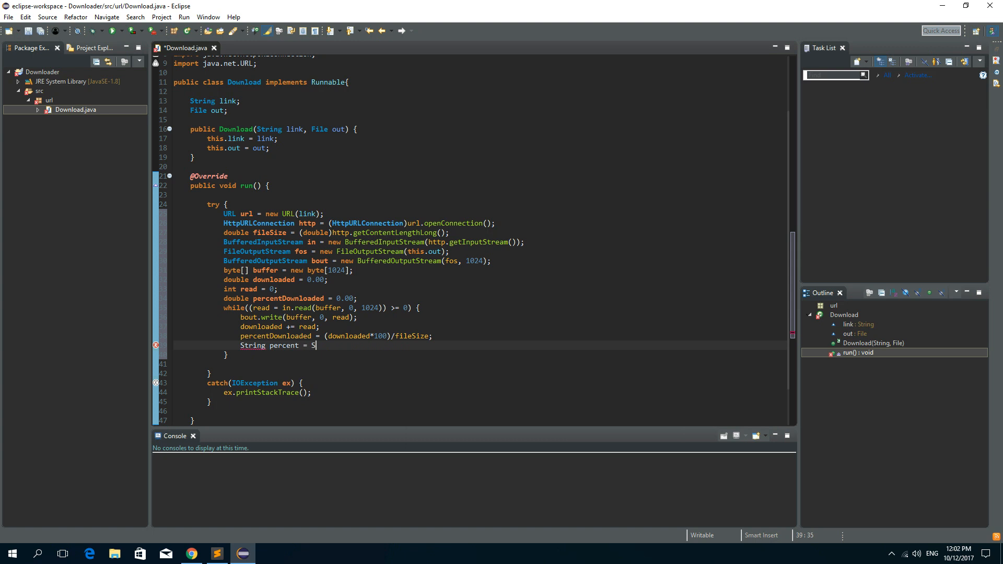
{"action": "type", "text": "tring.format(\"\", arg1"}
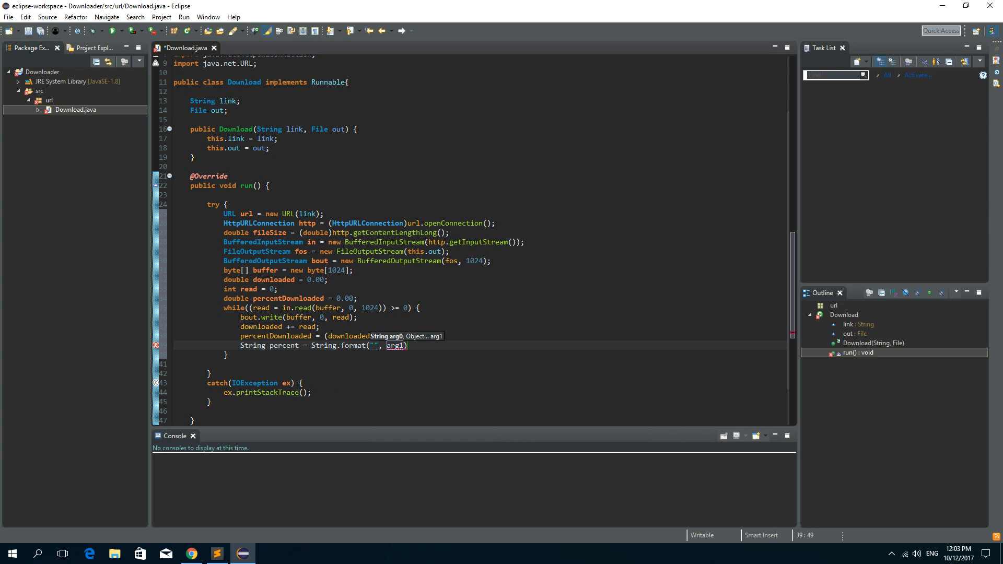
{"action": "type", "text": "%.4f"}
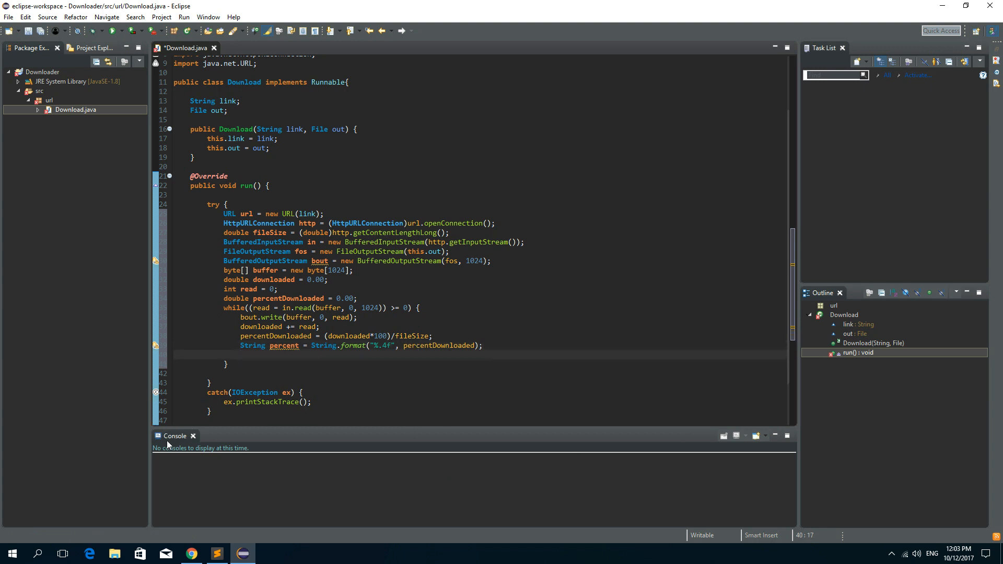
Step: Print "Downloaded " + percent + "% of a file." with System.out.println on each pass
{"action": "type", "text": "s"}
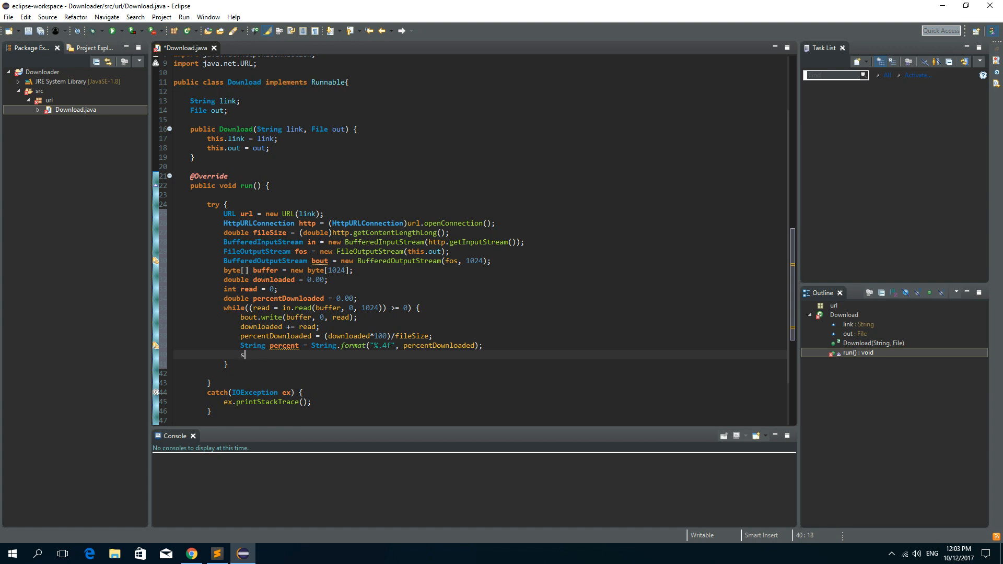
{"action": "type", "text": "y"}
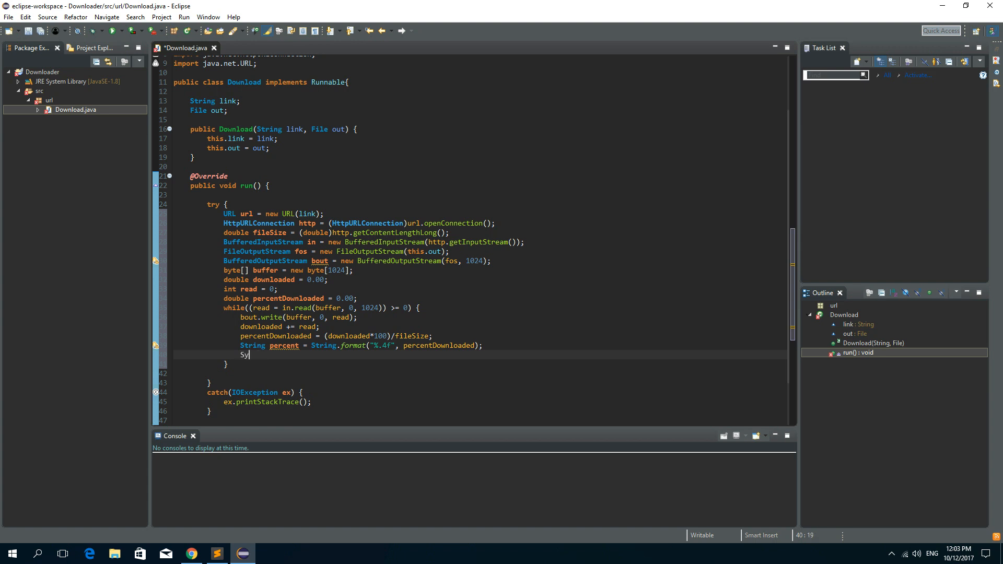
{"action": "type", "text": "stem.out.println(arg0);"}
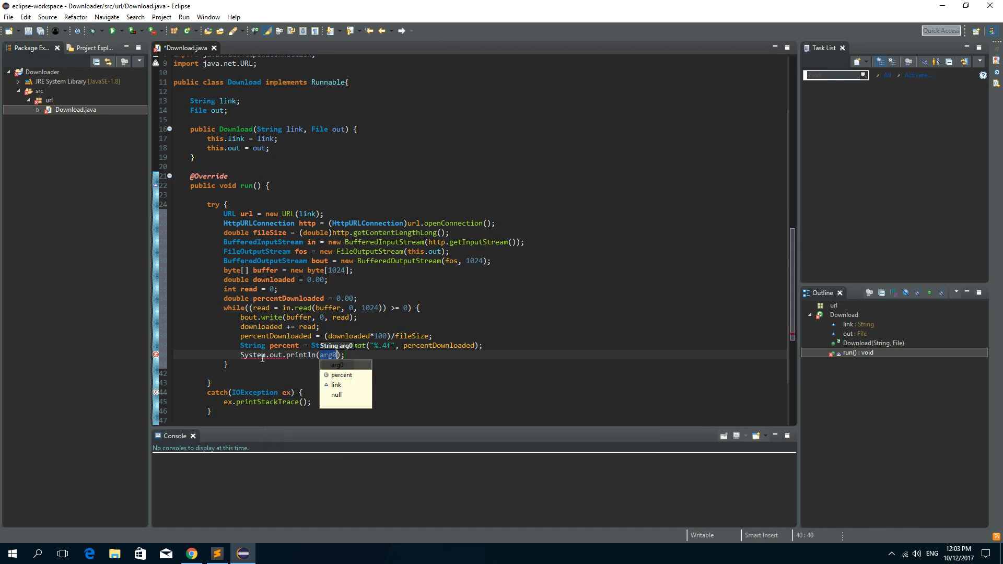
{"action": "type", "text": "\""}
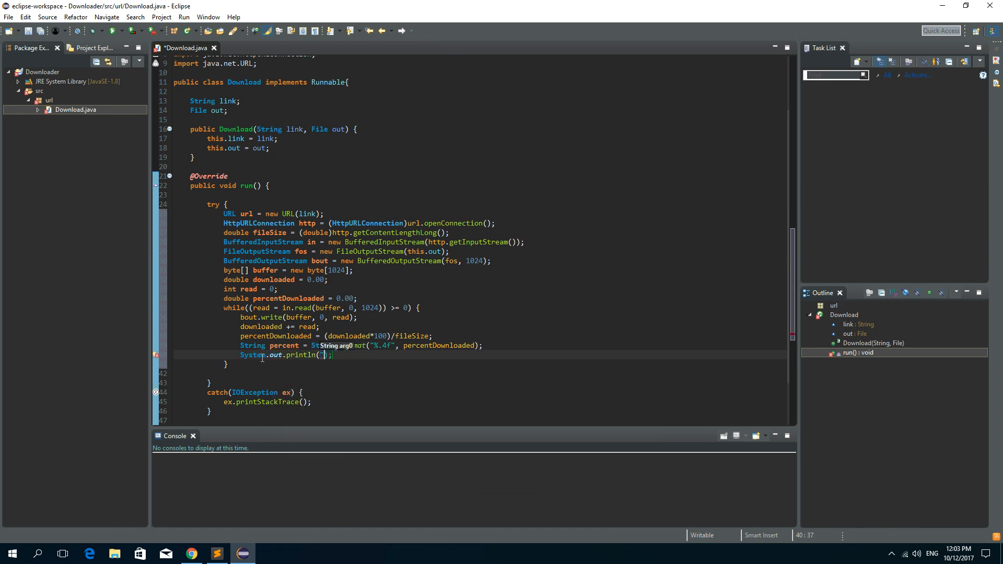
{"action": "type", "text": "Do"}
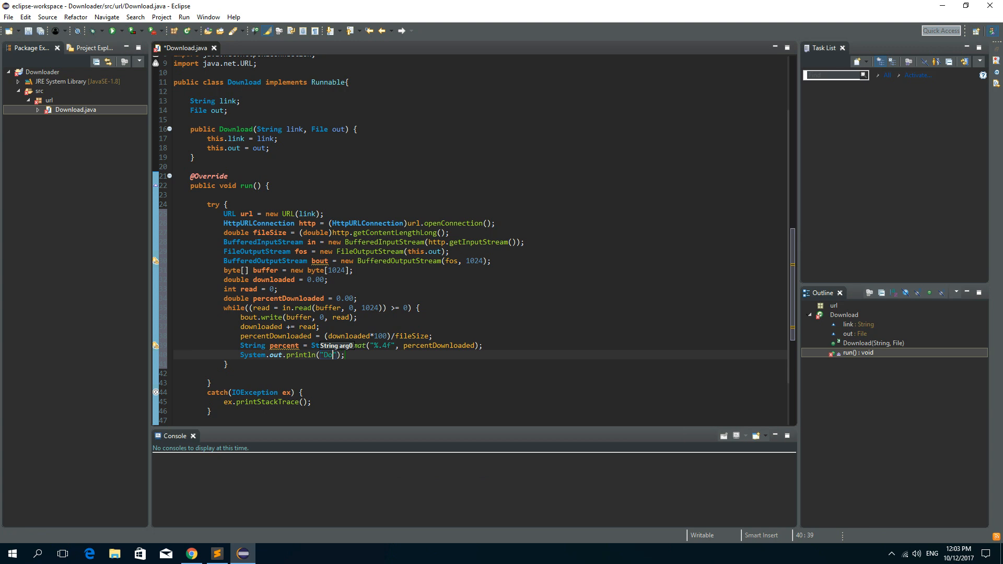
{"action": "type", "text": "wnloaded"}
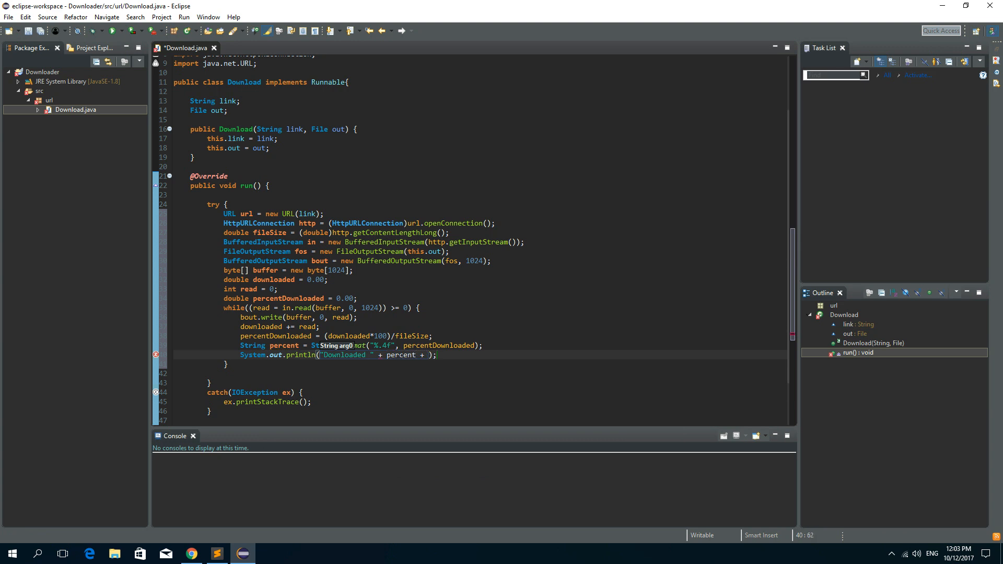
{"action": "type", "text": "$"}
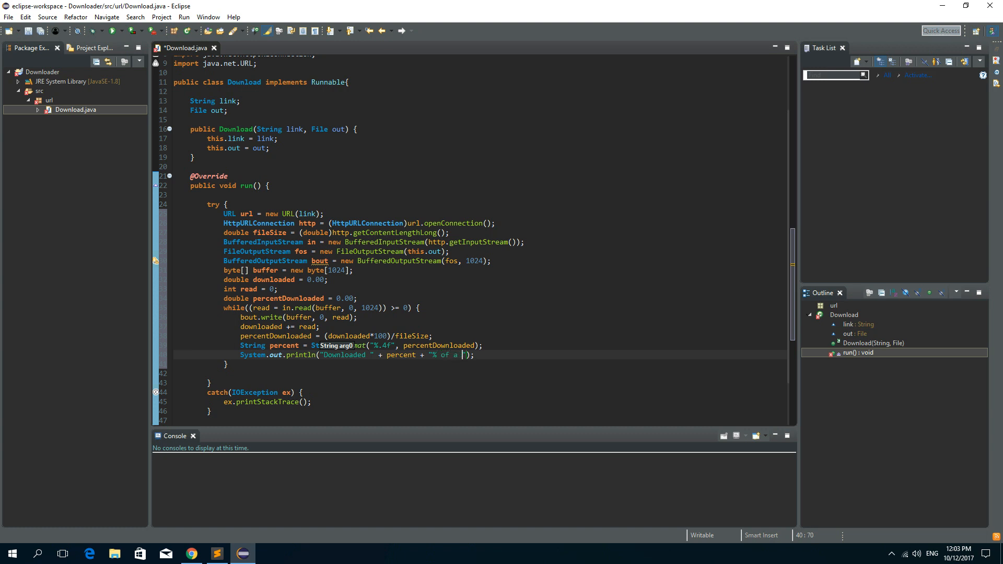
{"action": "type", "text": "file."}
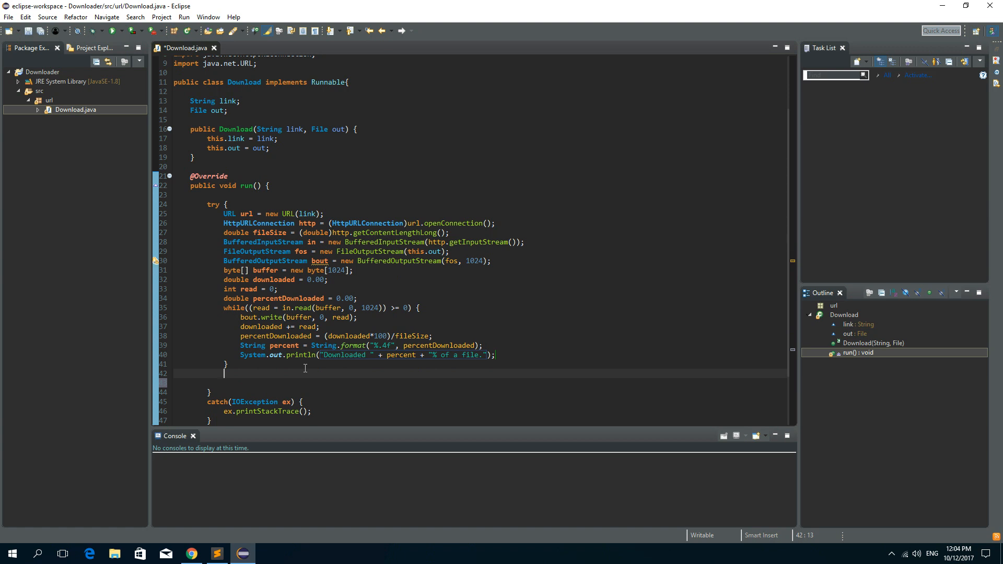
Step: After the loop, close bout and in, print "Download complete.", and save the Download class
{"action": "type", "text": "bout.close();"}
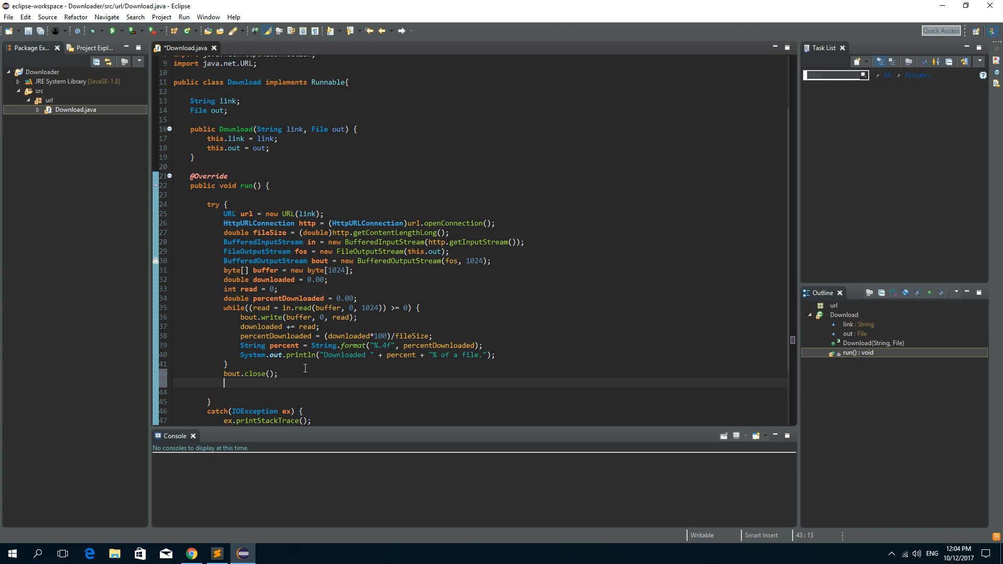
{"action": "type", "text": "in"}
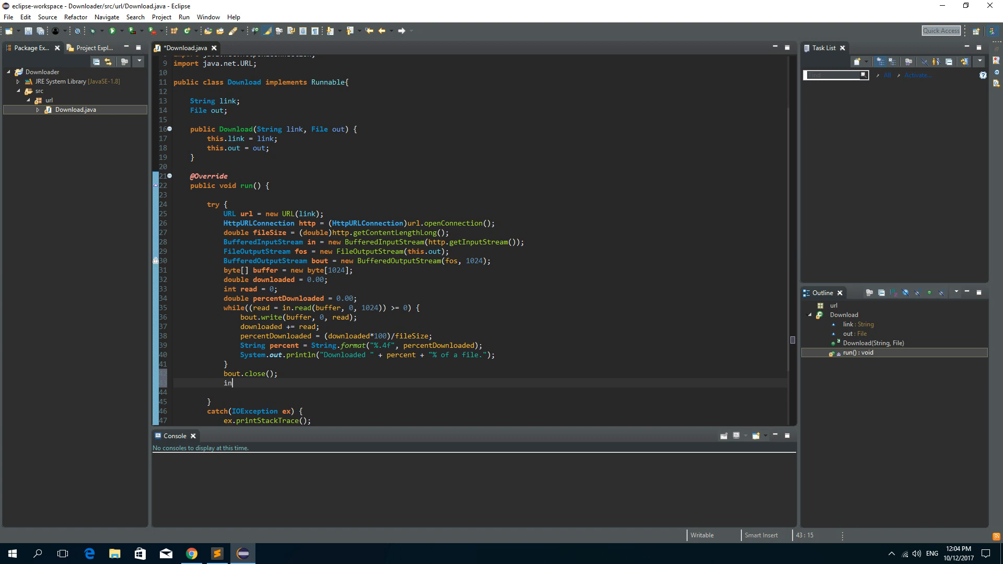
{"action": "type", "text": ".close();"}
{"action": "left_click", "coordinate": [479, 392]}
{"action": "type", "text": "System.out.println(\"Download c\");"}
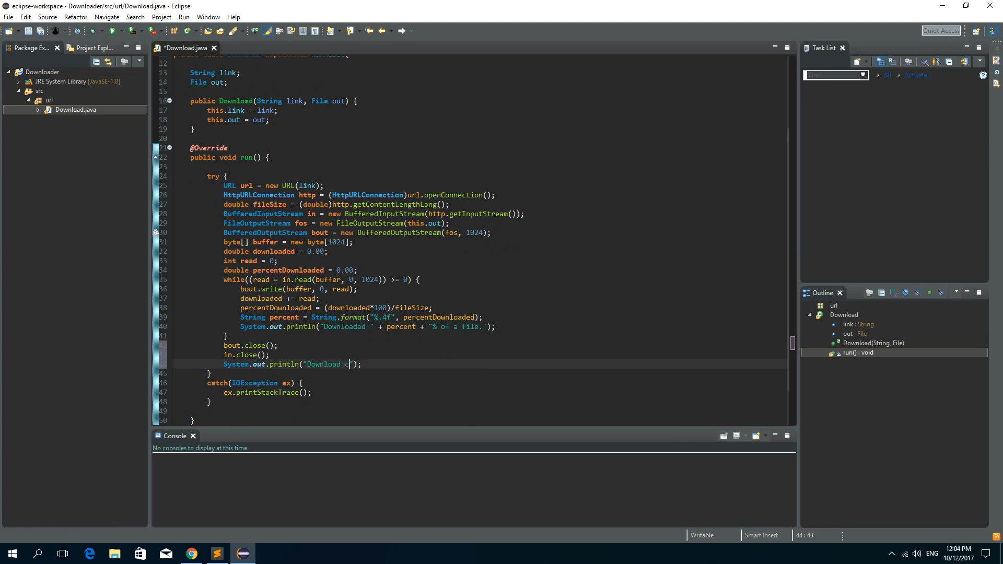
{"action": "type", "text": "omplete."}
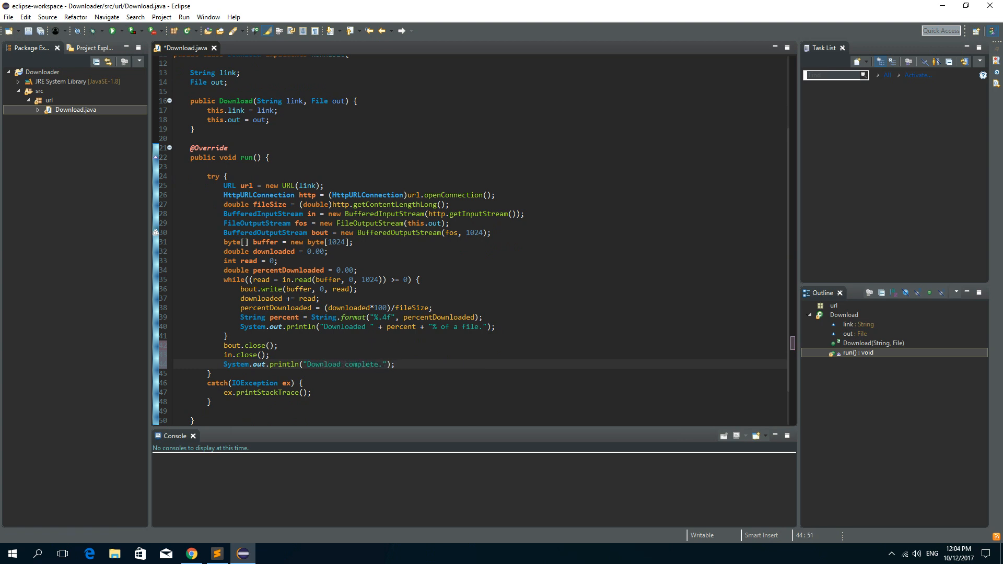
{"action": "key", "text": "ctrl+s"}
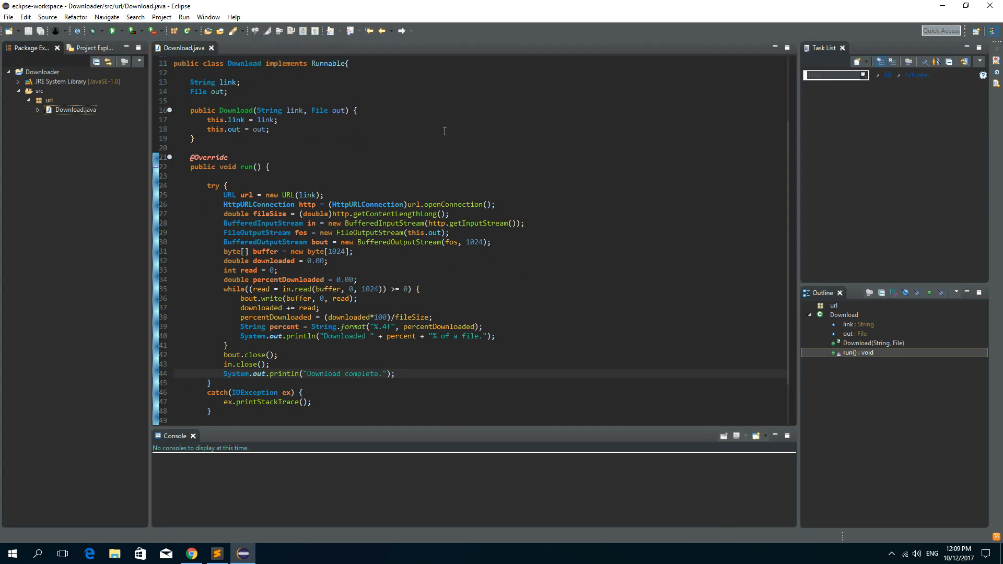
Step: Create a new class Main in the url package with a public static void main stub
{"action": "right_click", "coordinate": [49, 100]}
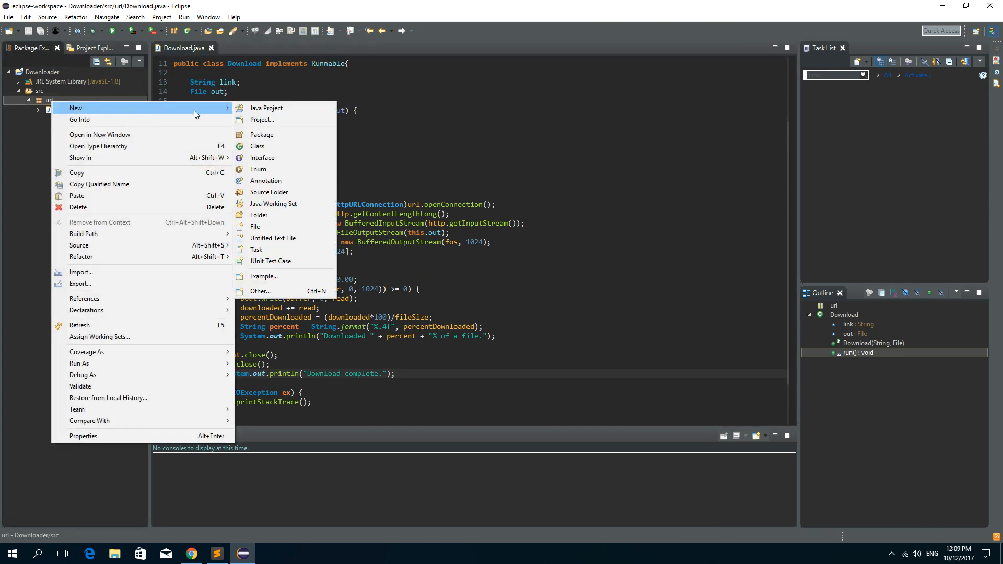
{"action": "left_click", "coordinate": [257, 146]}
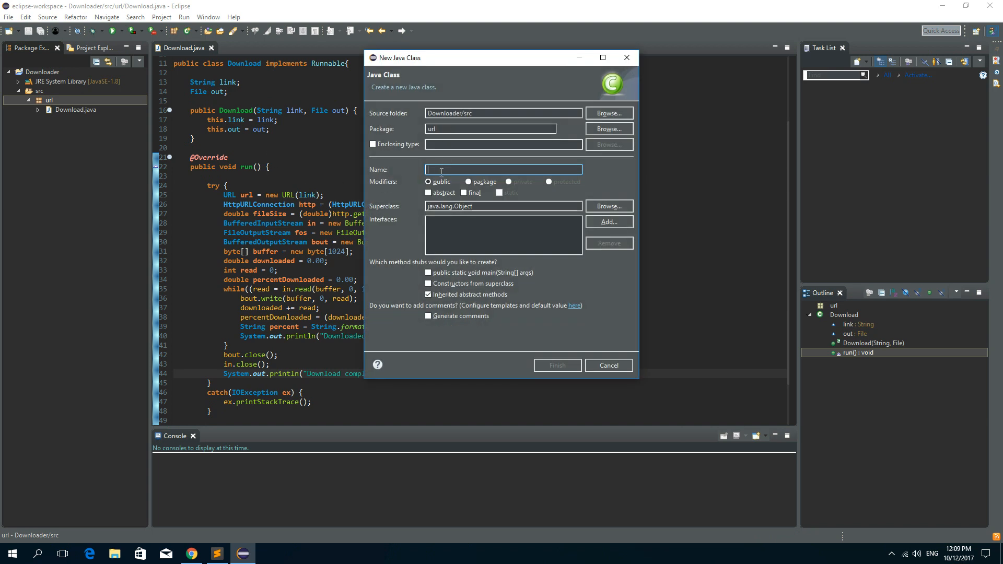
{"action": "type", "text": "Main"}
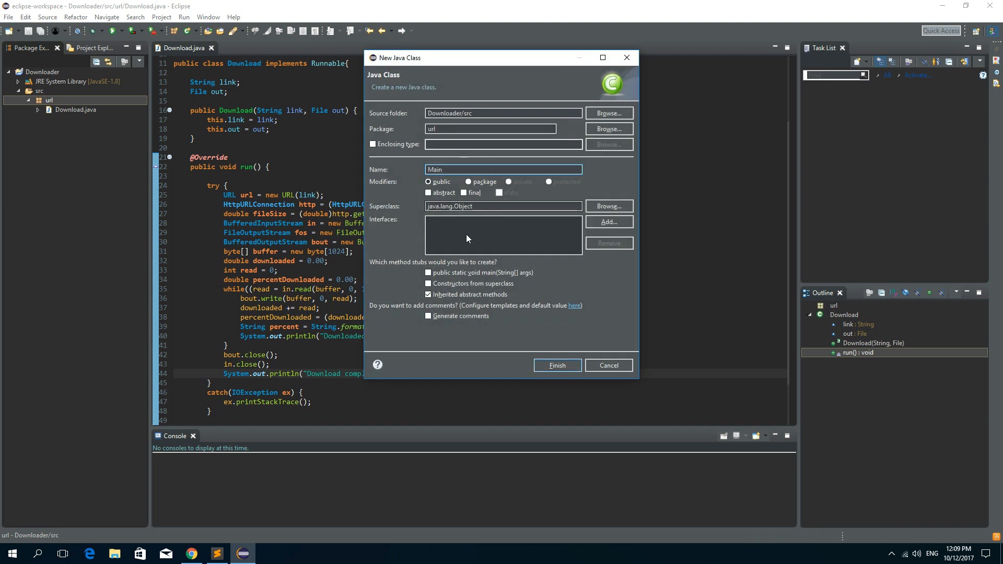
{"action": "left_click", "coordinate": [429, 273]}
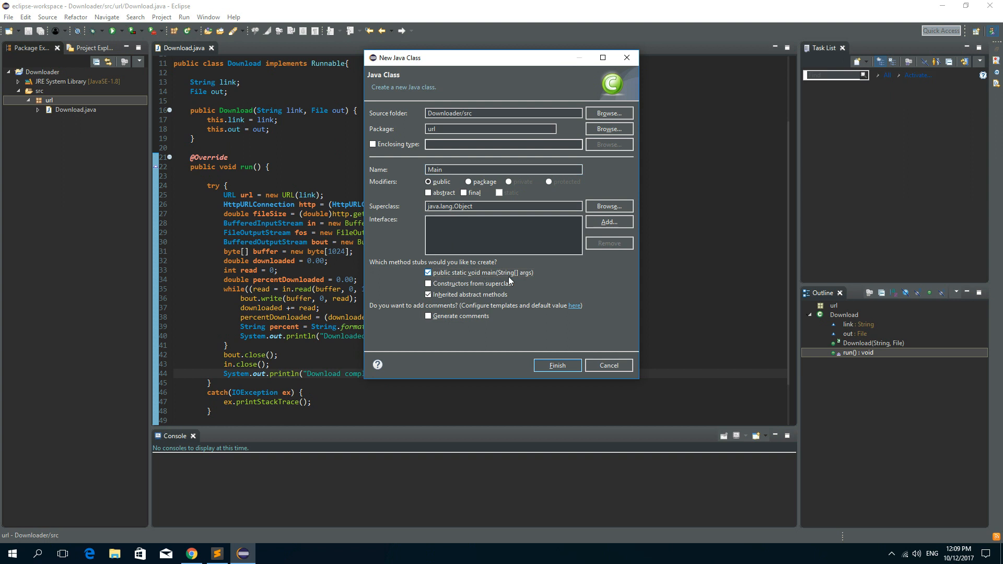
{"action": "left_click", "coordinate": [556, 366]}
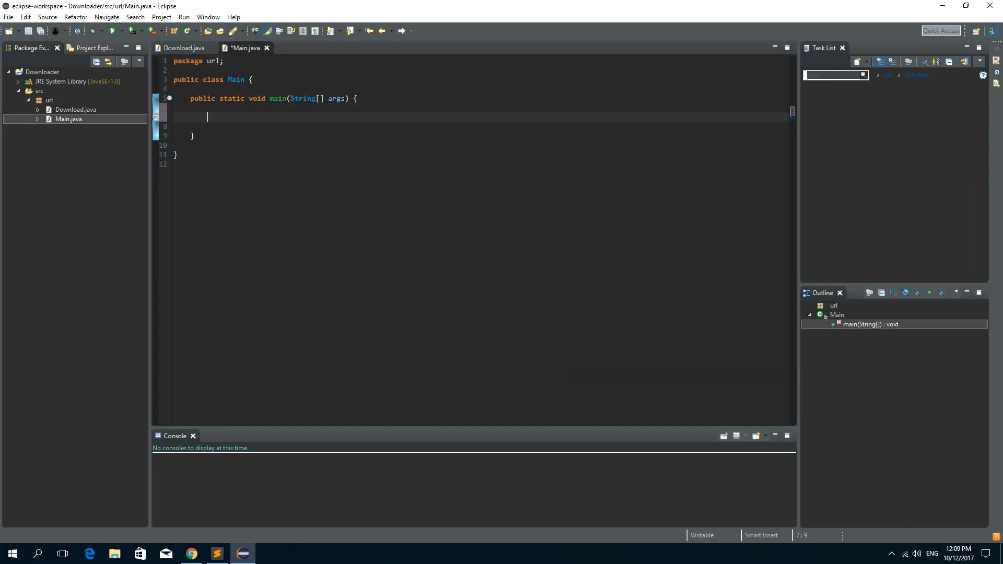
{"action": "type", "text": "St"}
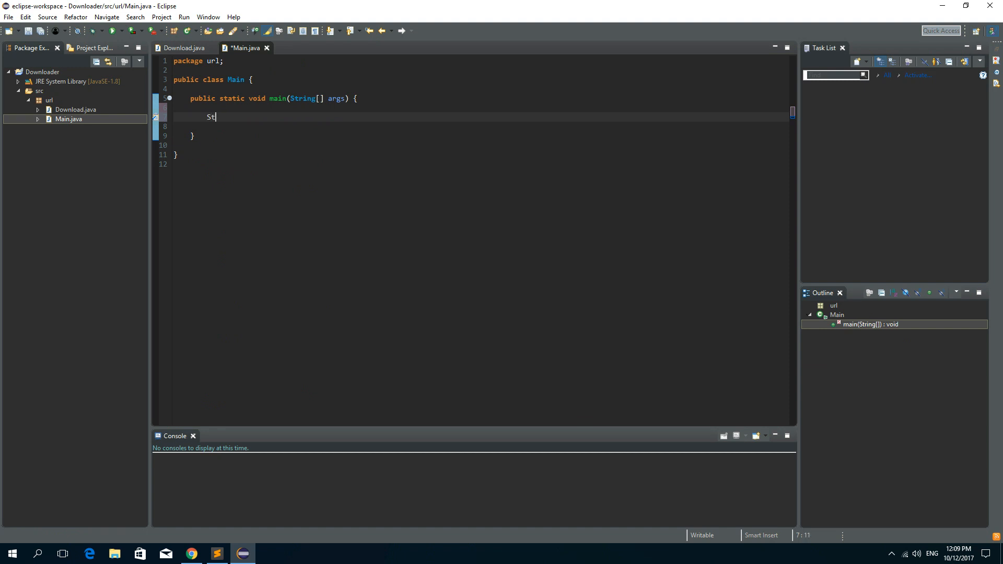
{"action": "type", "text": "ring"}
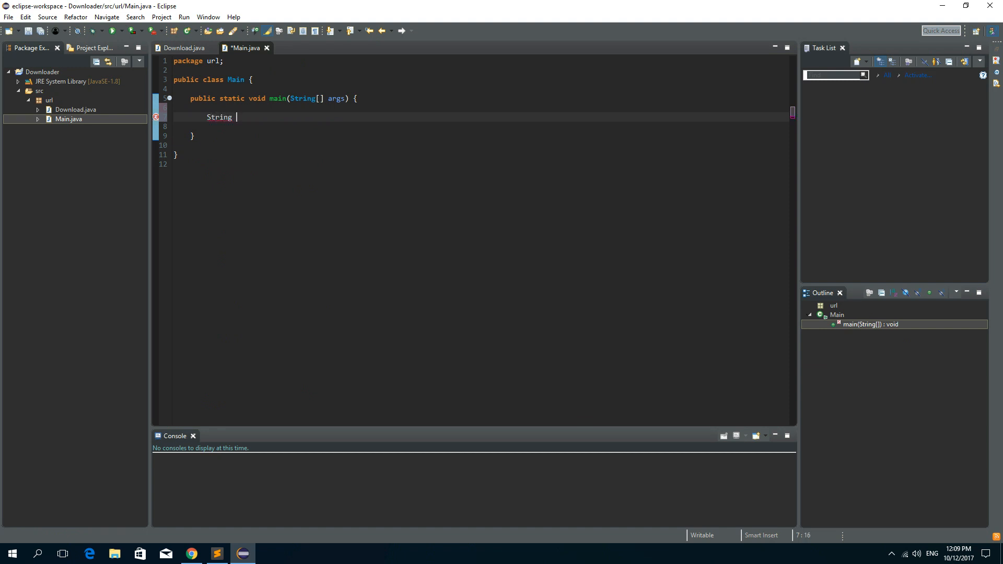
{"action": "type", "text": "link ="}
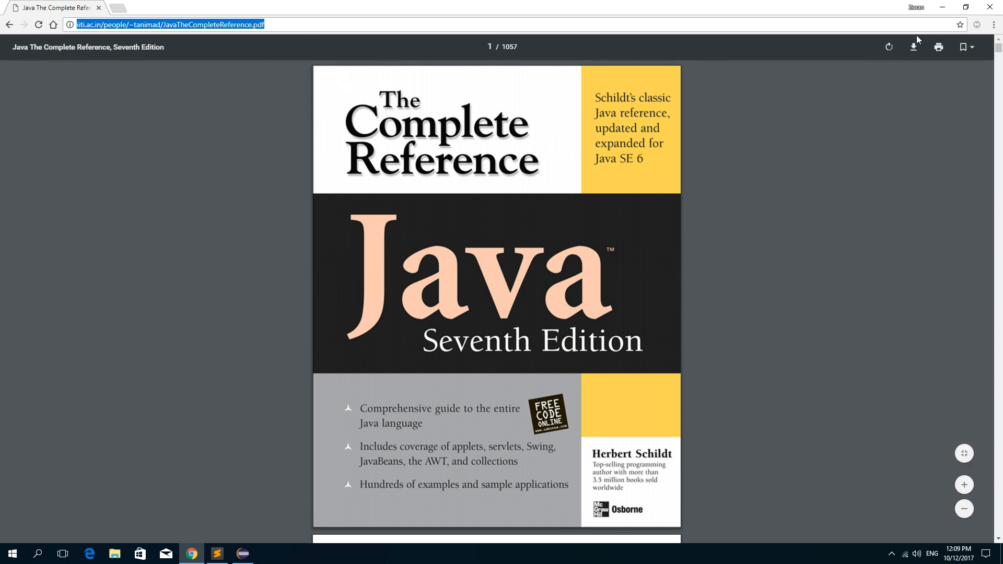
{"action": "left_click", "coordinate": [217, 554]}
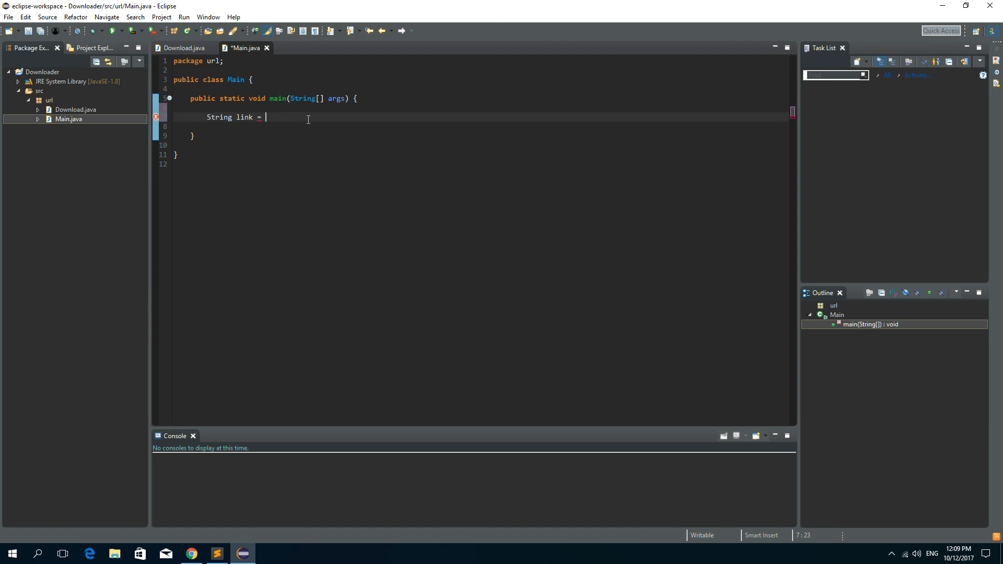
{"action": "type", "text": "\"http://iiti.ac.in/people/~tanimad/JavaTheCompleteReference.pdf\";"}
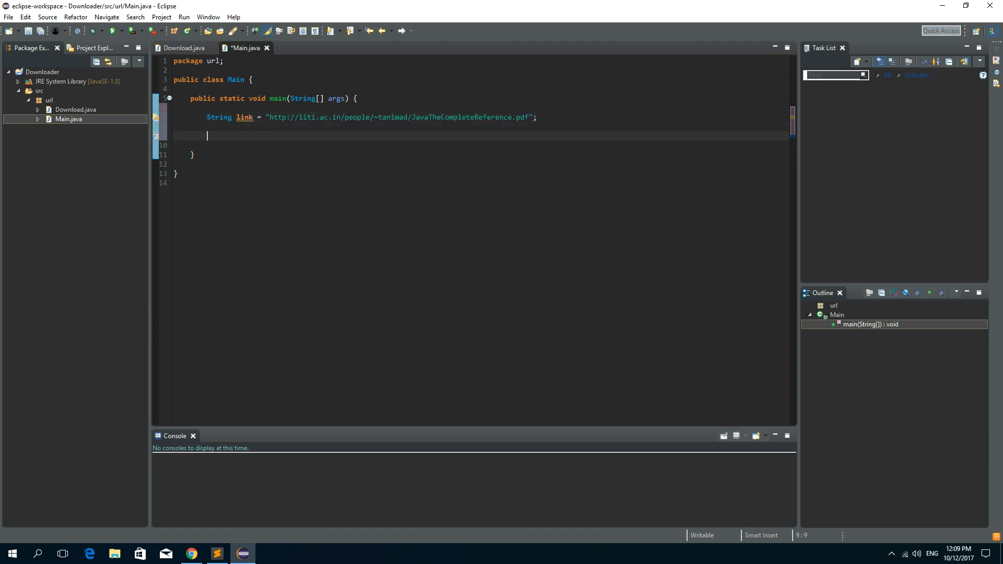
Step: Begin declaring File out = new File("") for the download target
{"action": "type", "text": "File out = ne"}
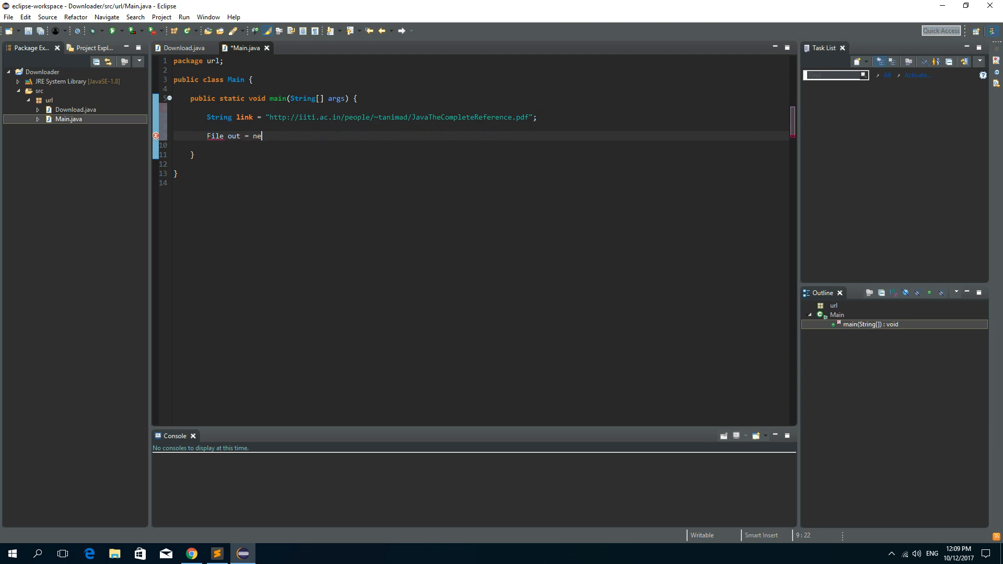
{"action": "type", "text": "w File(arg0"}
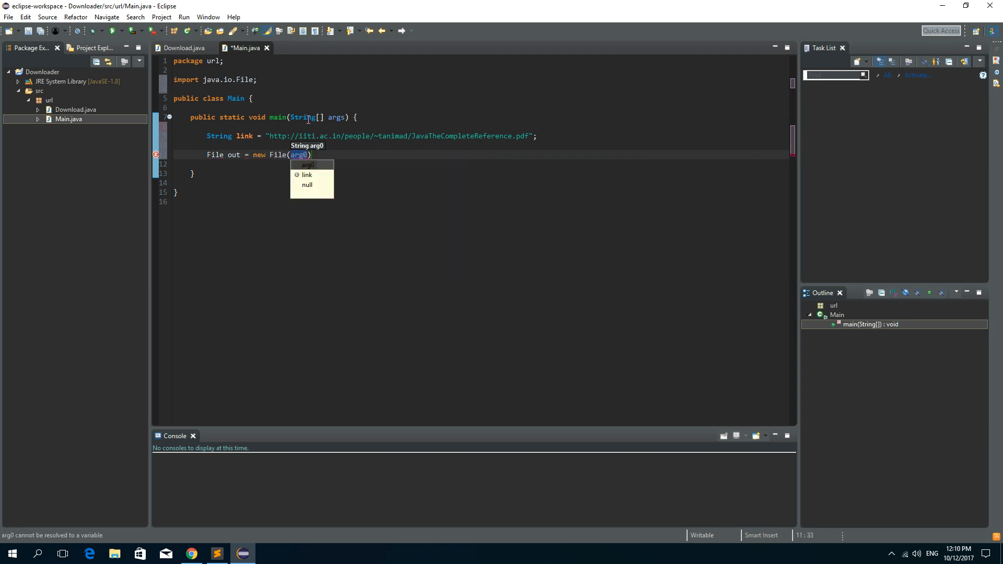
{"action": "type", "text": "\""}
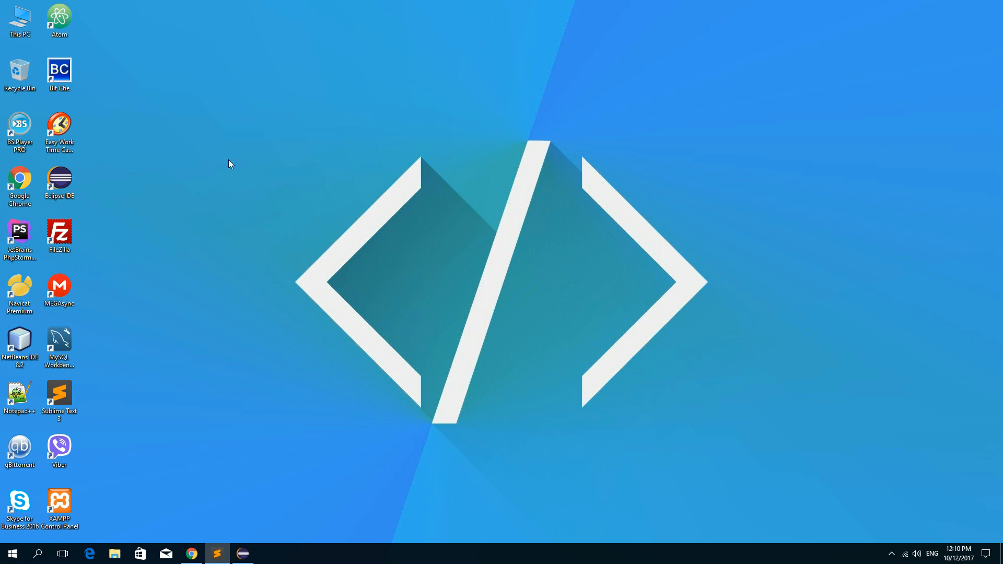
Step: Point File out at "C:\\Users\\...\\Desktop\\Java The Complete Reference.pdf" and close the statement with a semicolon
{"action": "left_click", "coordinate": [242, 553]}
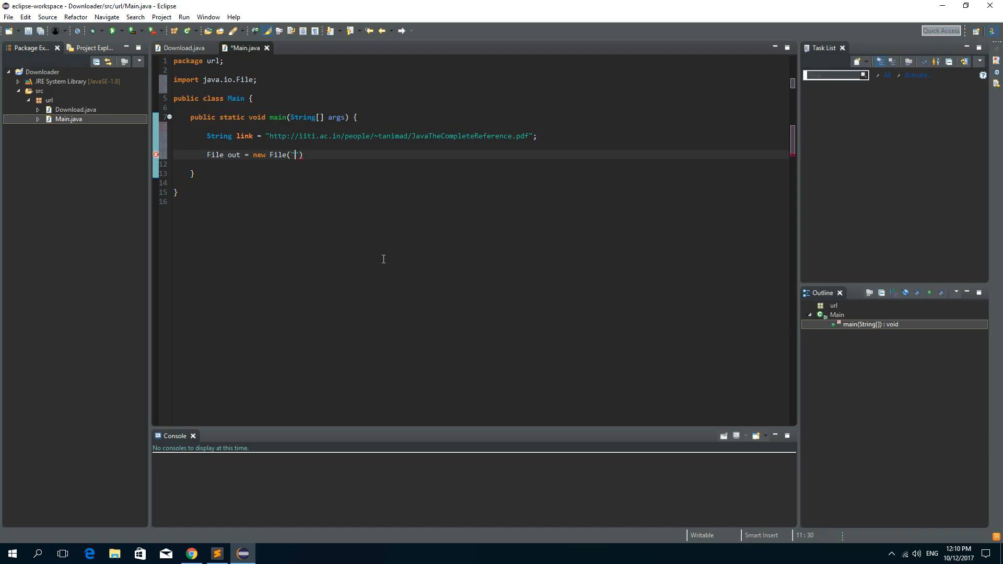
{"action": "mouse_move", "coordinate": [374, 249]}
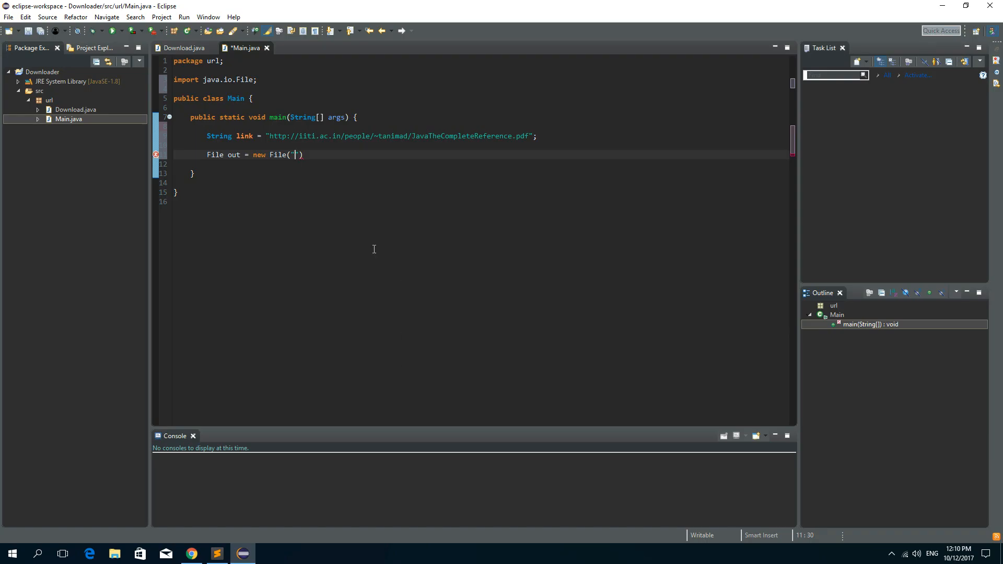
{"action": "type", "text": "C:\\\\"}
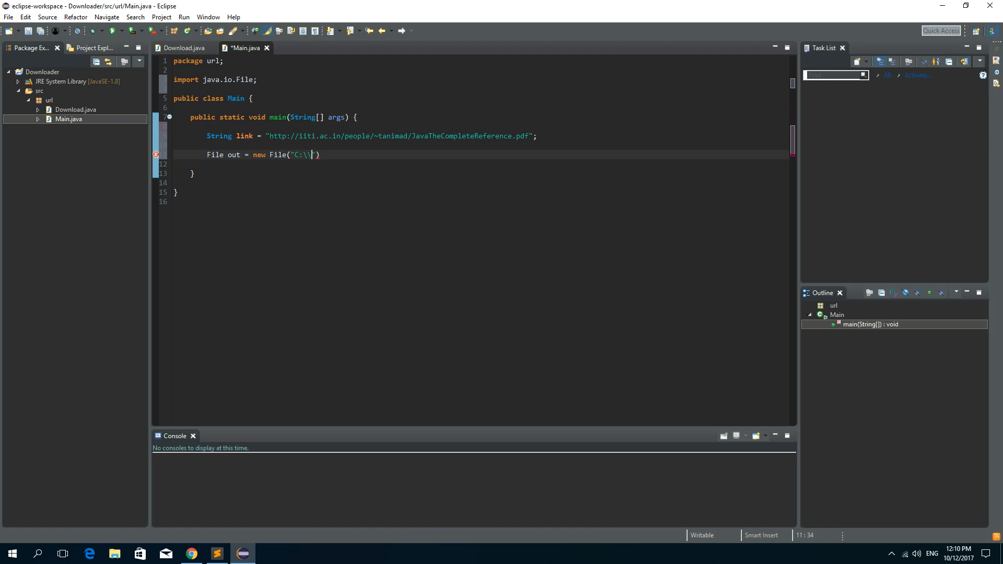
{"action": "type", "text": "use"}
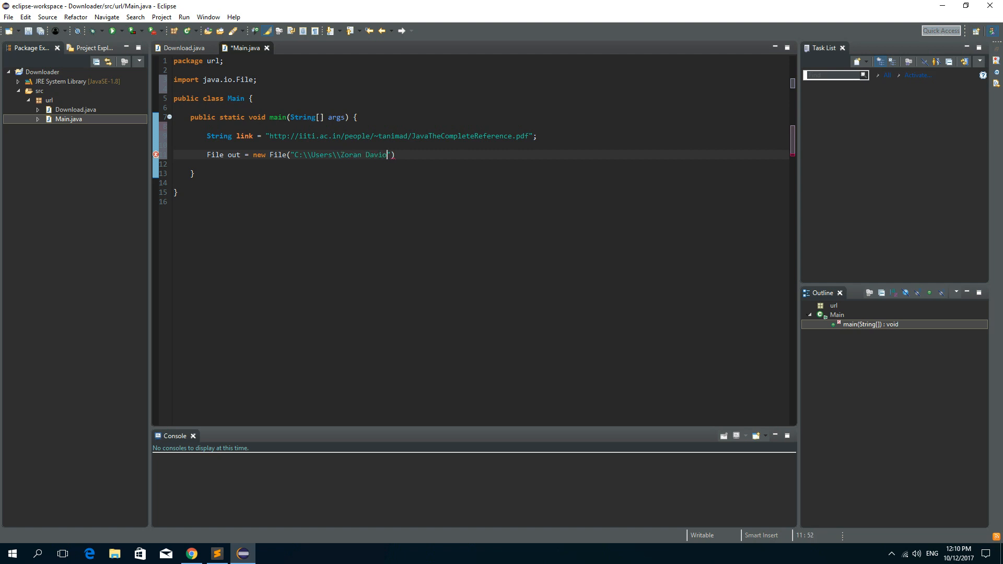
{"action": "type", "text": "ovic"}
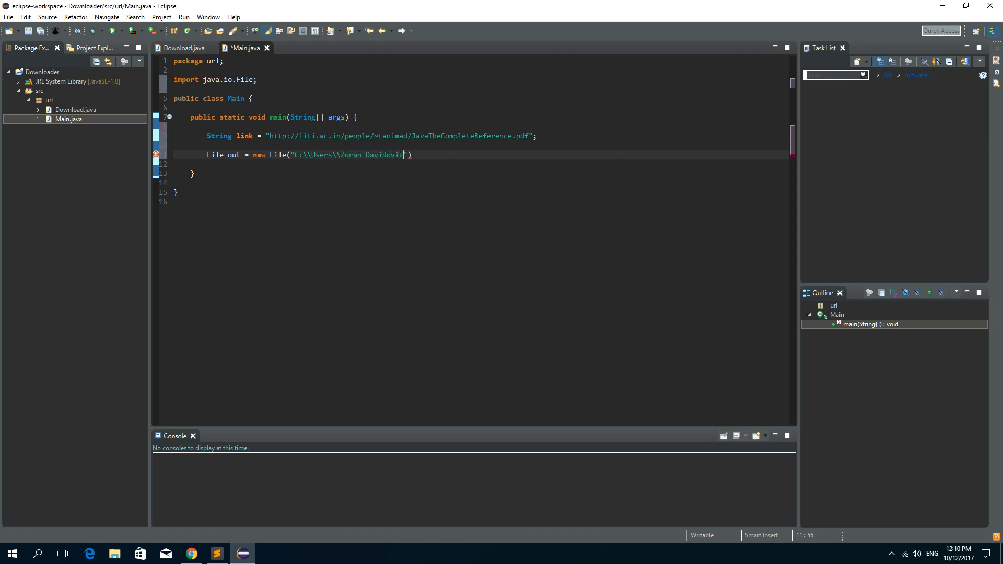
{"action": "type", "text": "\\\\Deskto"}
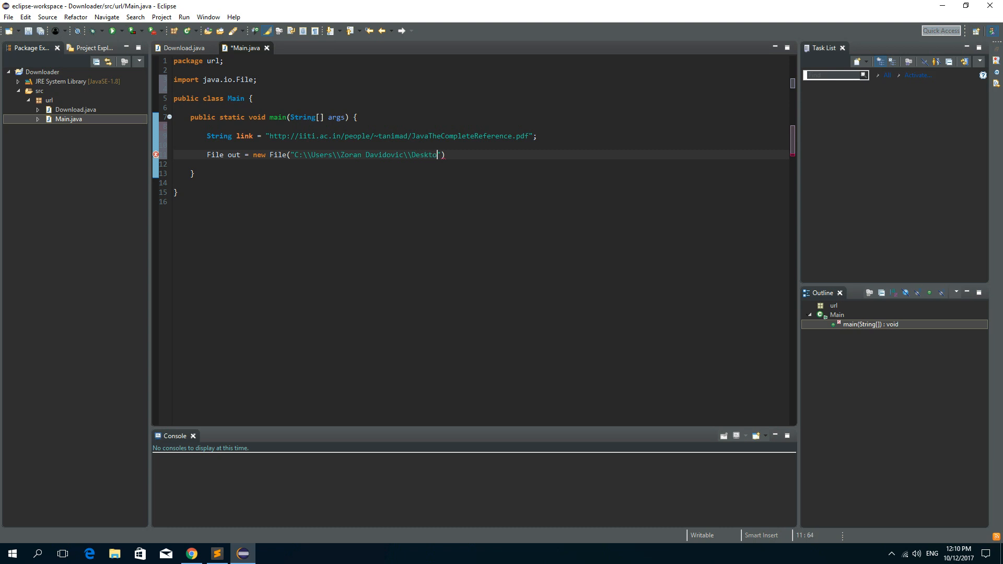
{"action": "type", "text": "p\\\\"}
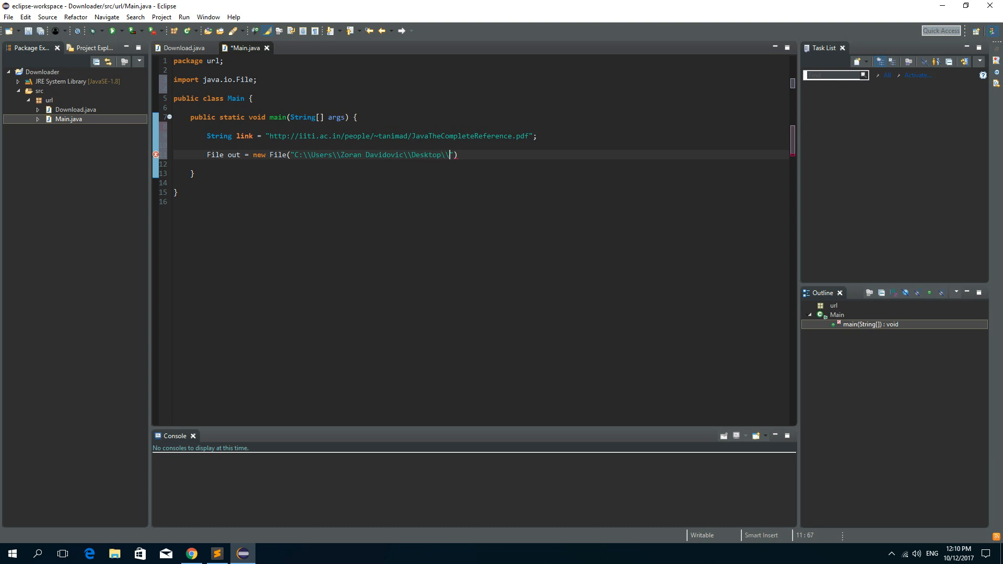
{"action": "type", "text": "Java The C"}
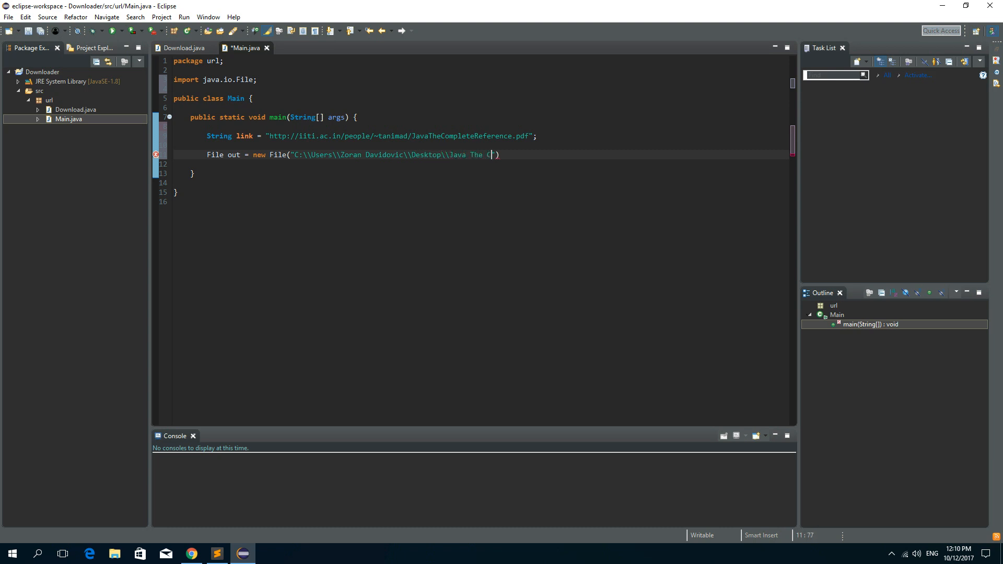
{"action": "type", "text": "omplete Re"}
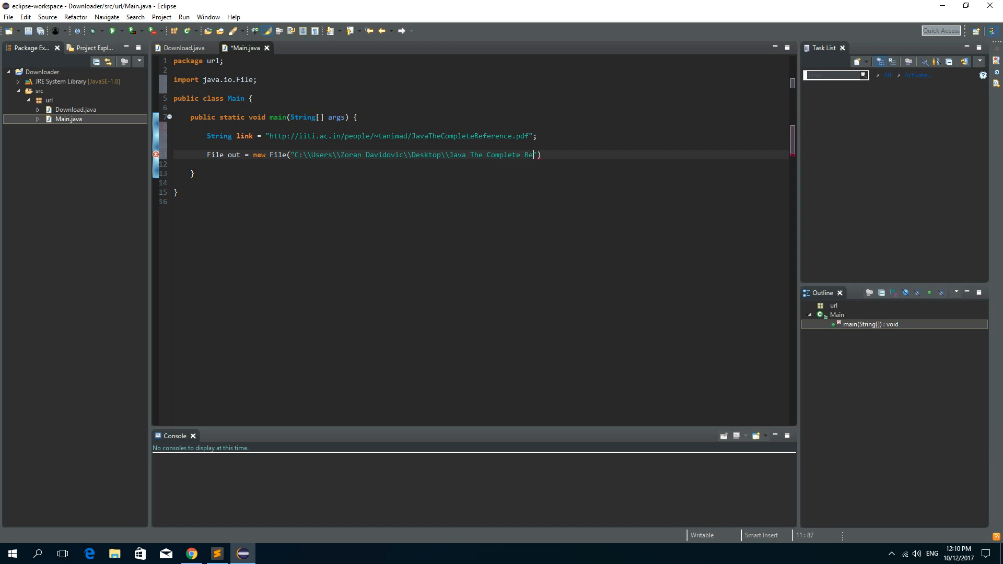
{"action": "type", "text": "ference.pdf"}
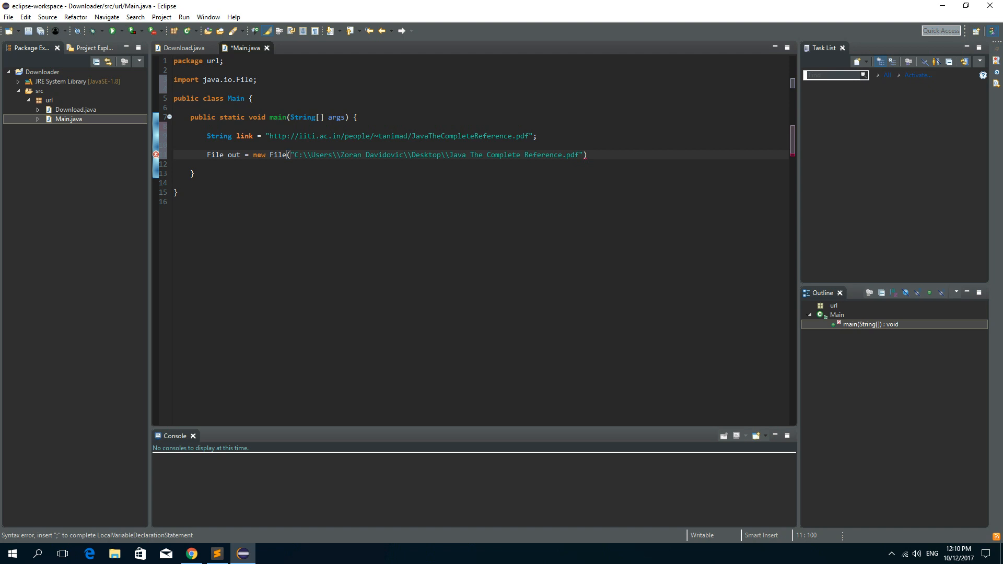
{"action": "type", "text": ";"}
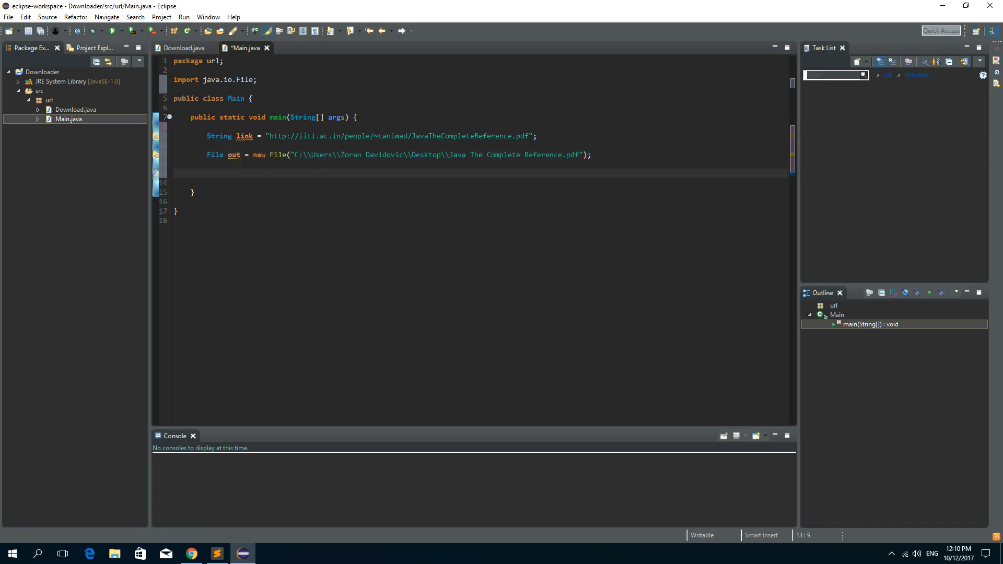
Step: Add new Thread(new Download(link, out)).start(); to main and save Main.java
{"action": "type", "text": "new thread("}
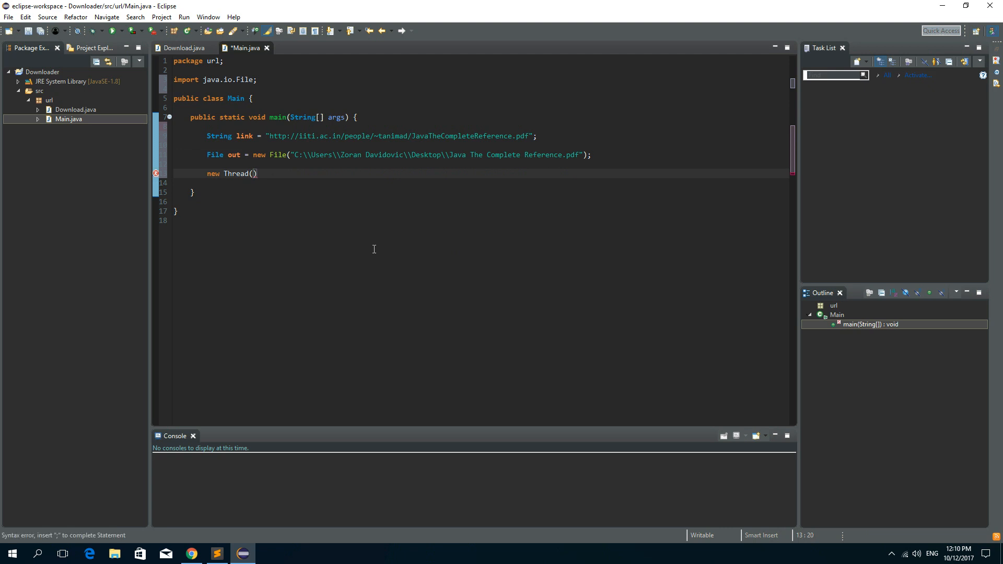
{"action": "mouse_move", "coordinate": [415, 295]}
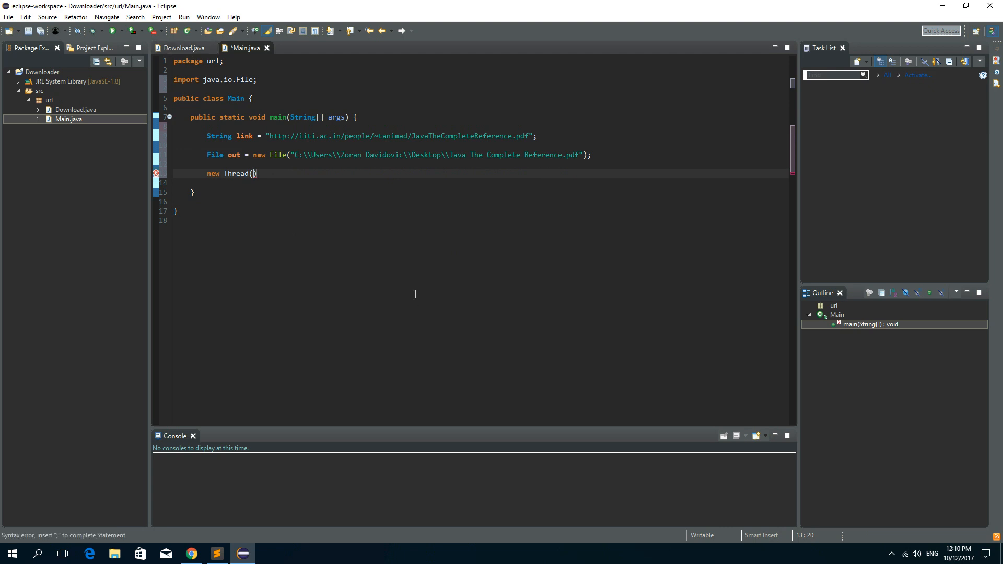
{"action": "type", "text": "new Download(link, out"}
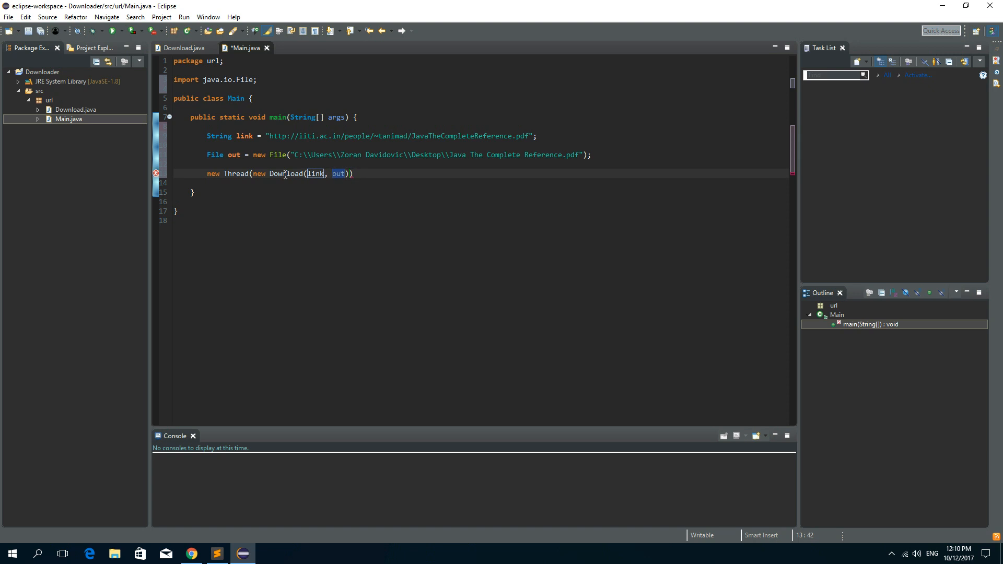
{"action": "type", "text": "."}
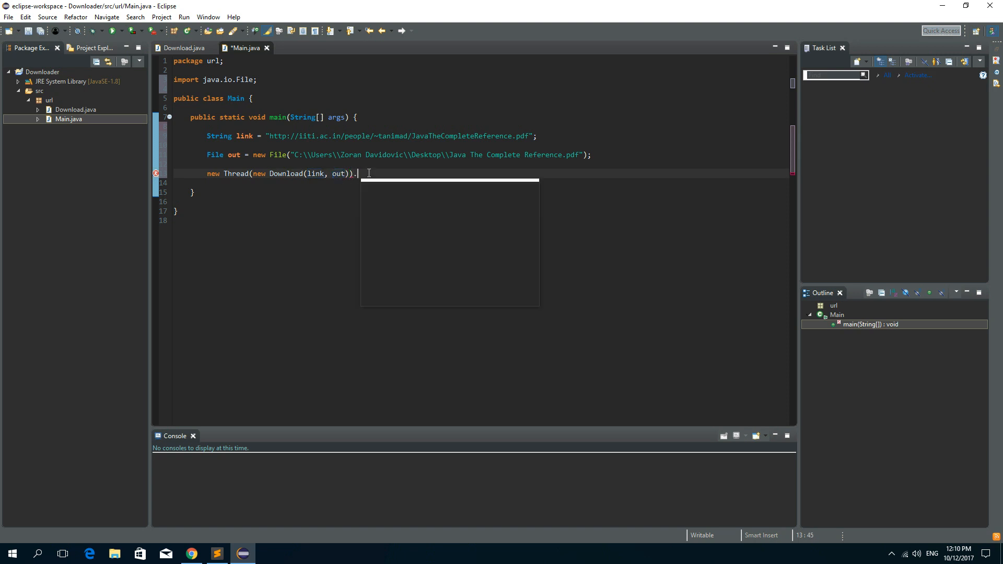
{"action": "type", "text": "start();"}
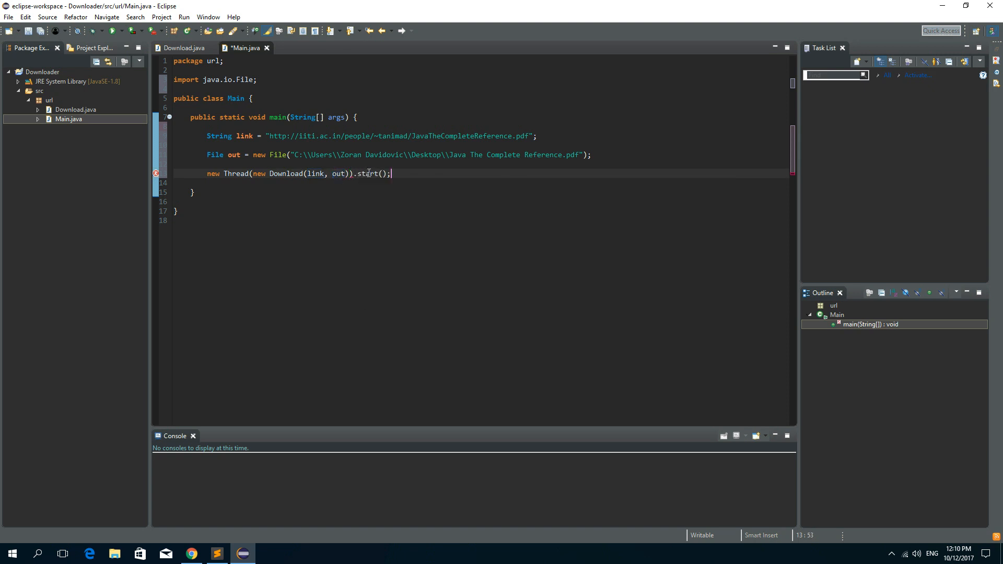
{"action": "key", "text": "ctrl+s"}
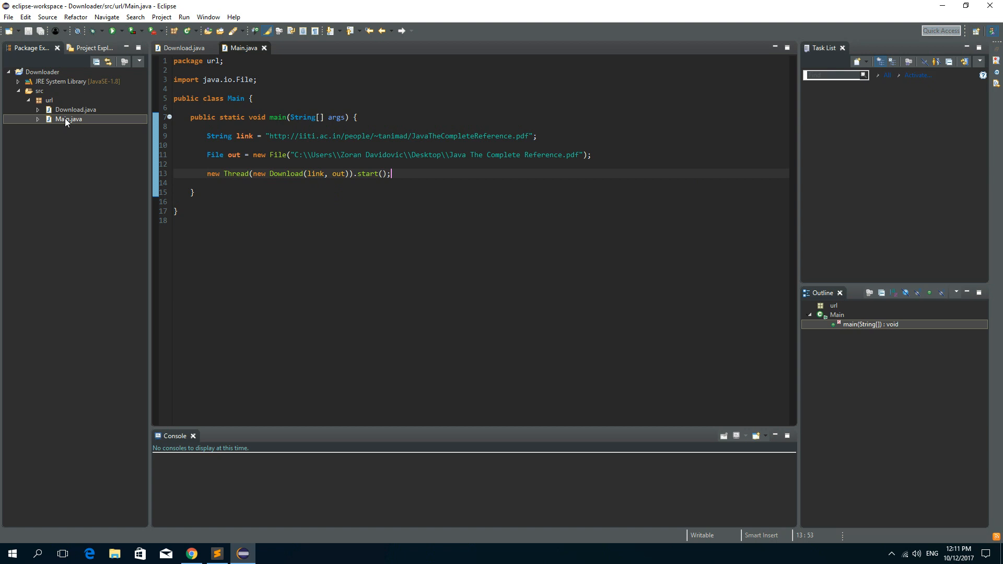
Step: Run Main.java as a Java Application so the console reports the download completed
{"action": "right_click", "coordinate": [69, 119]}
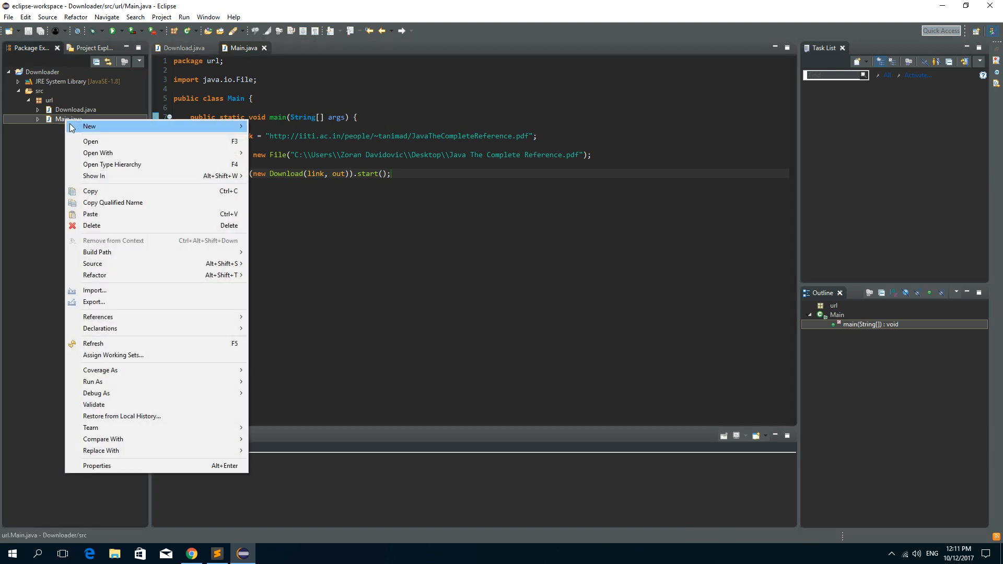
{"action": "mouse_move", "coordinate": [93, 381]}
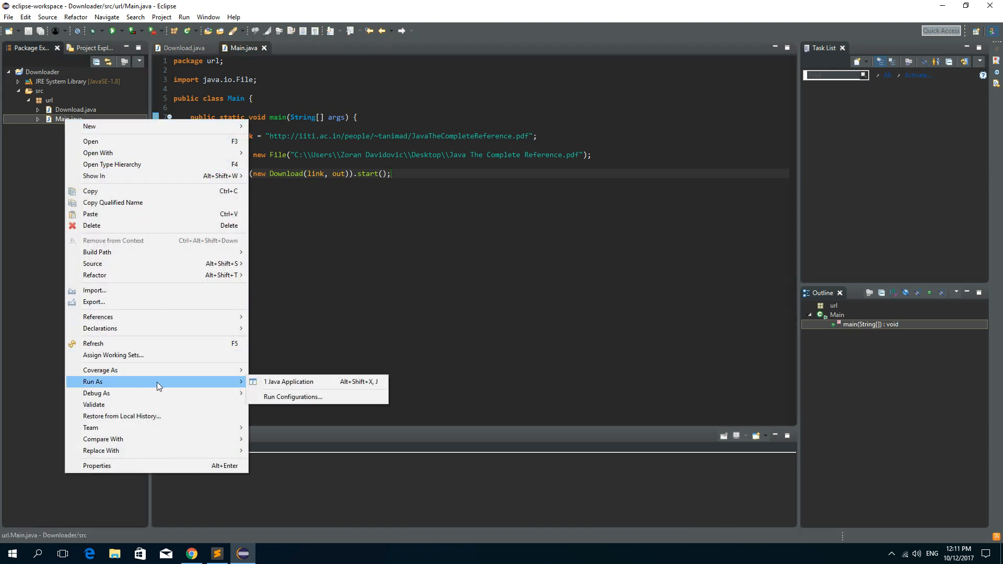
{"action": "mouse_move", "coordinate": [307, 382]}
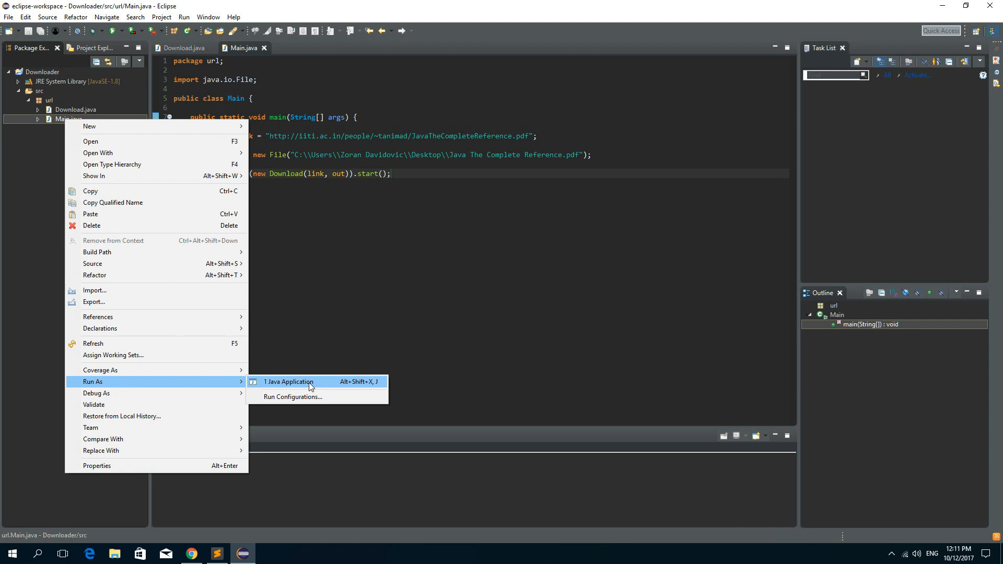
{"action": "left_click", "coordinate": [288, 382]}
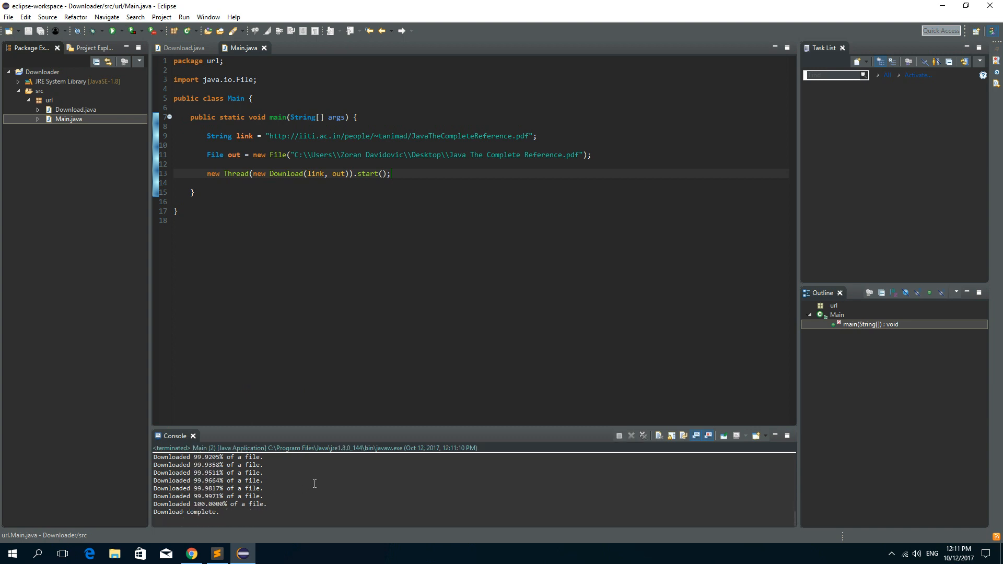
{"action": "double_click", "coordinate": [186, 512]}
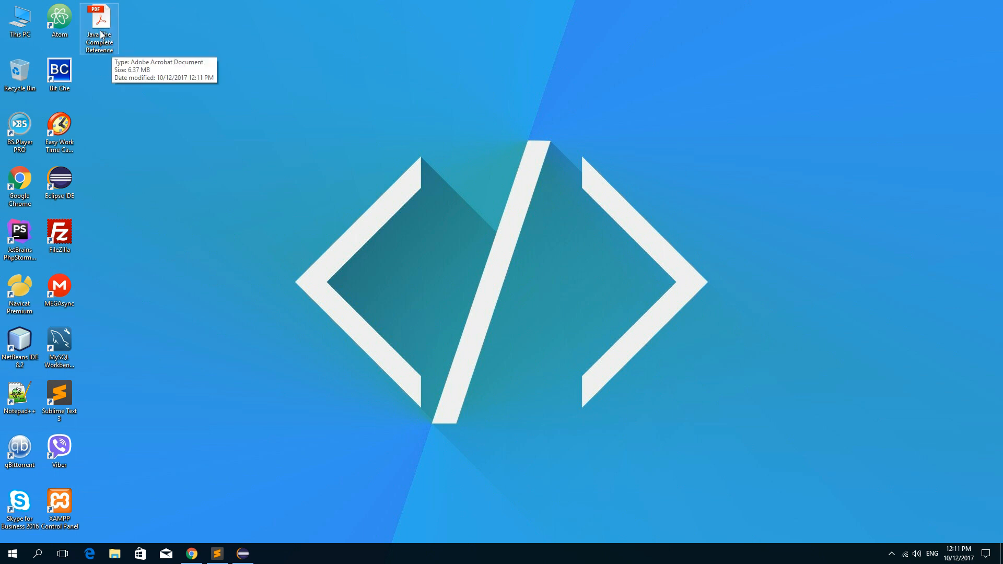
Step: View the downloaded PDF in Acrobat beside the online copy in Chrome, then minimize Chrome to return to Eclipse
{"action": "double_click", "coordinate": [99, 27]}
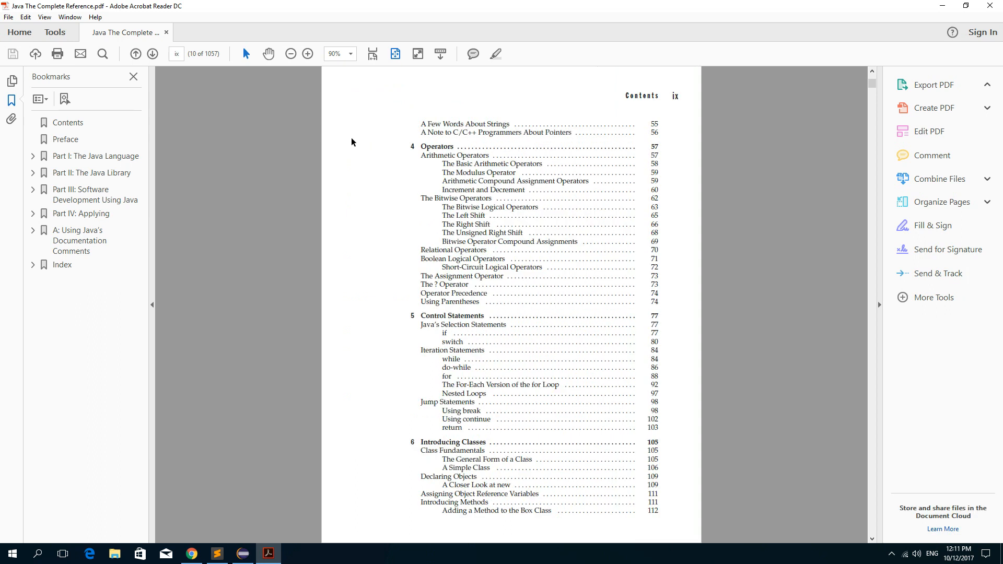
{"action": "left_click", "coordinate": [933, 85]}
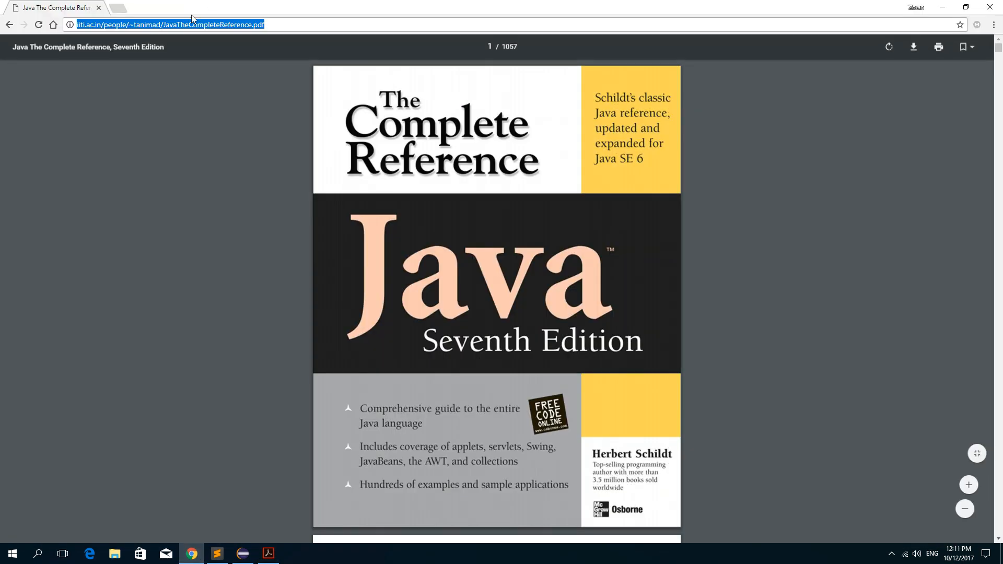
{"action": "left_click", "coordinate": [269, 554]}
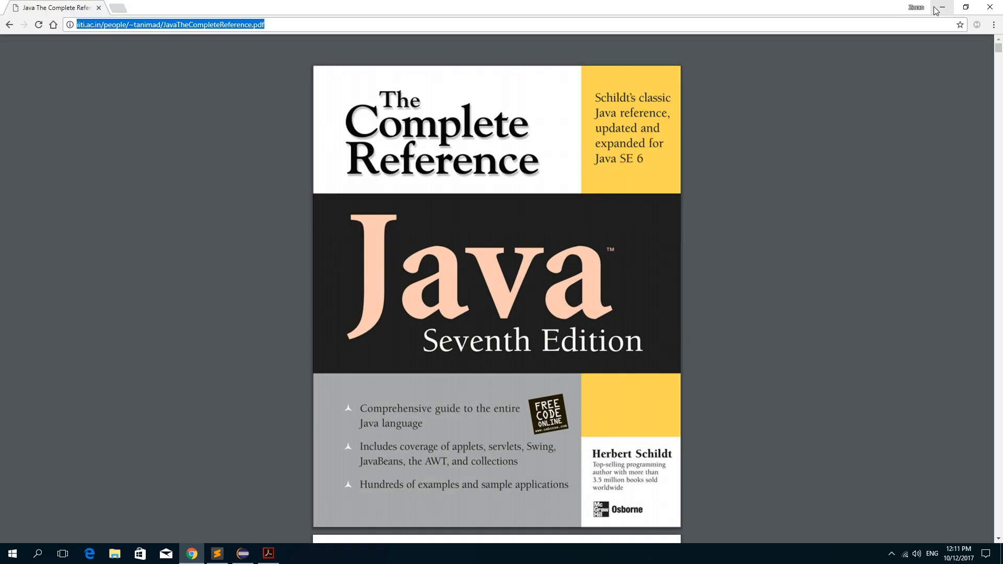
{"action": "left_click", "coordinate": [217, 554]}
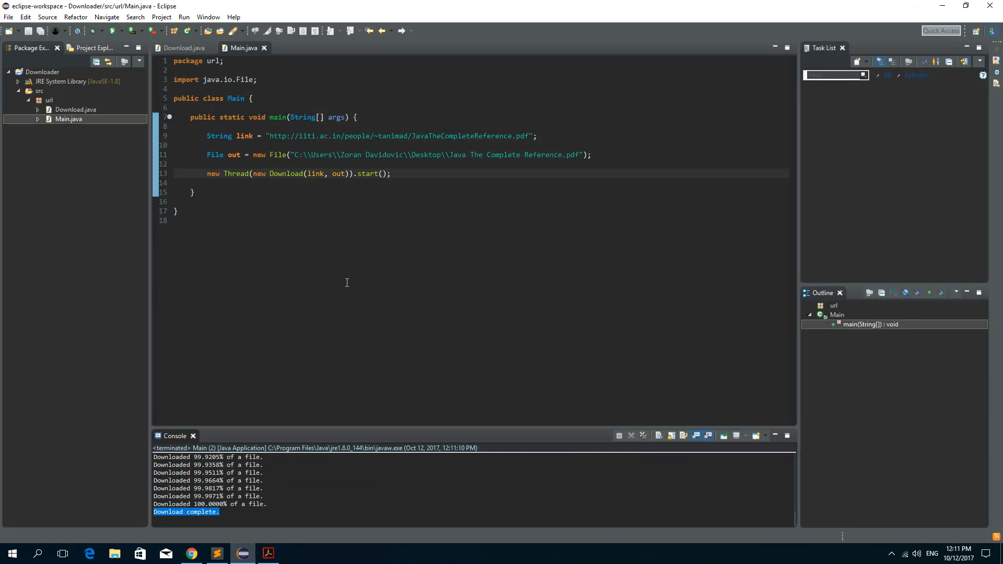